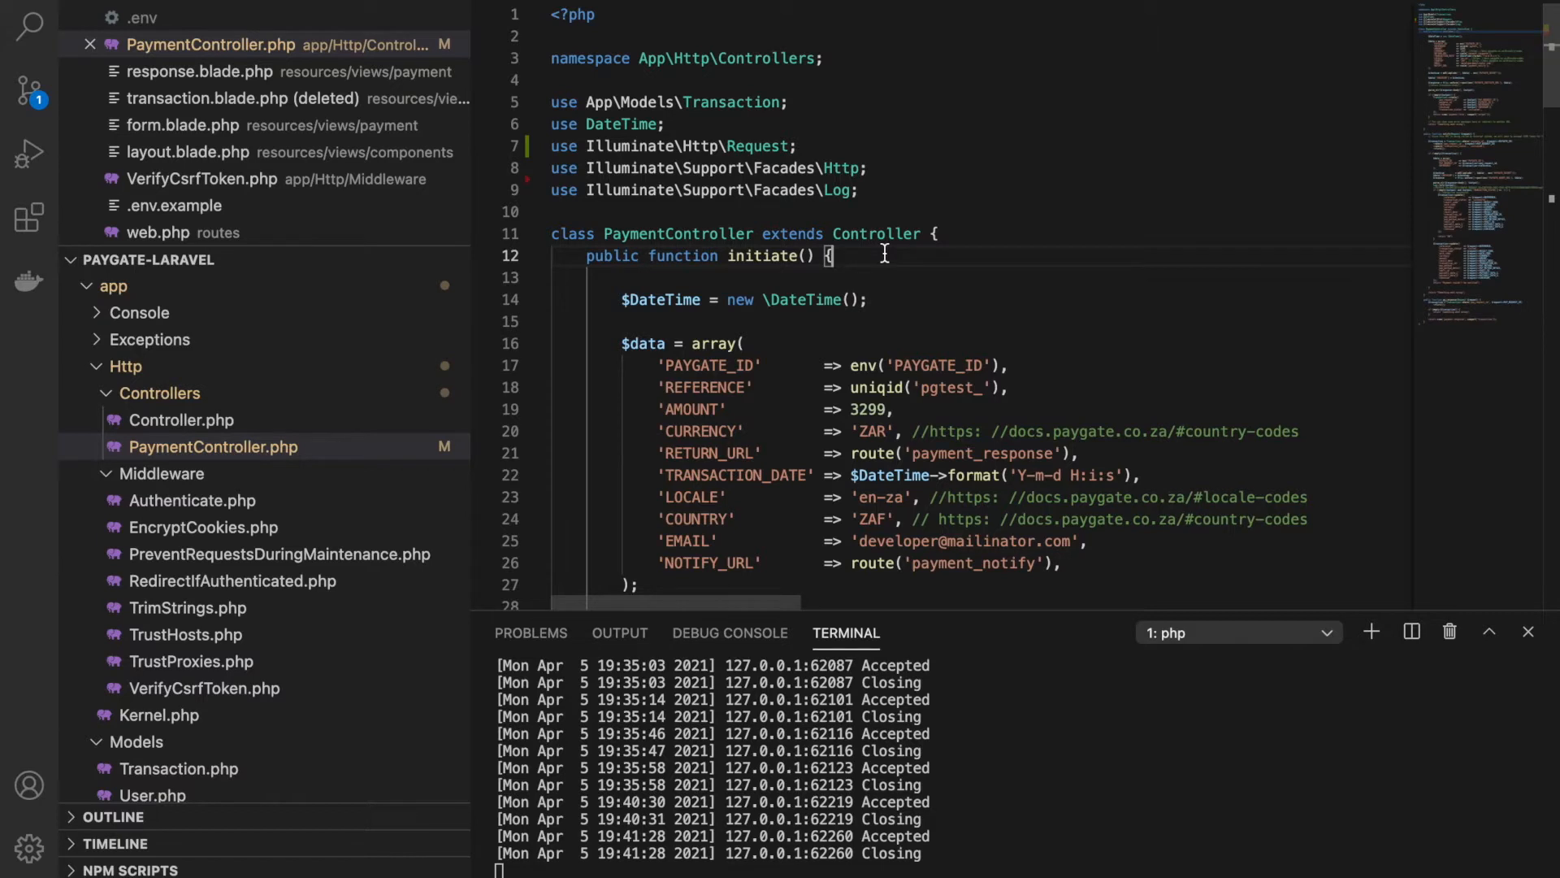
Step: Review the $data request array built in the PaymentController initiate method
{"action": "scroll", "scroll_direction": "down", "scroll_amount": 3}
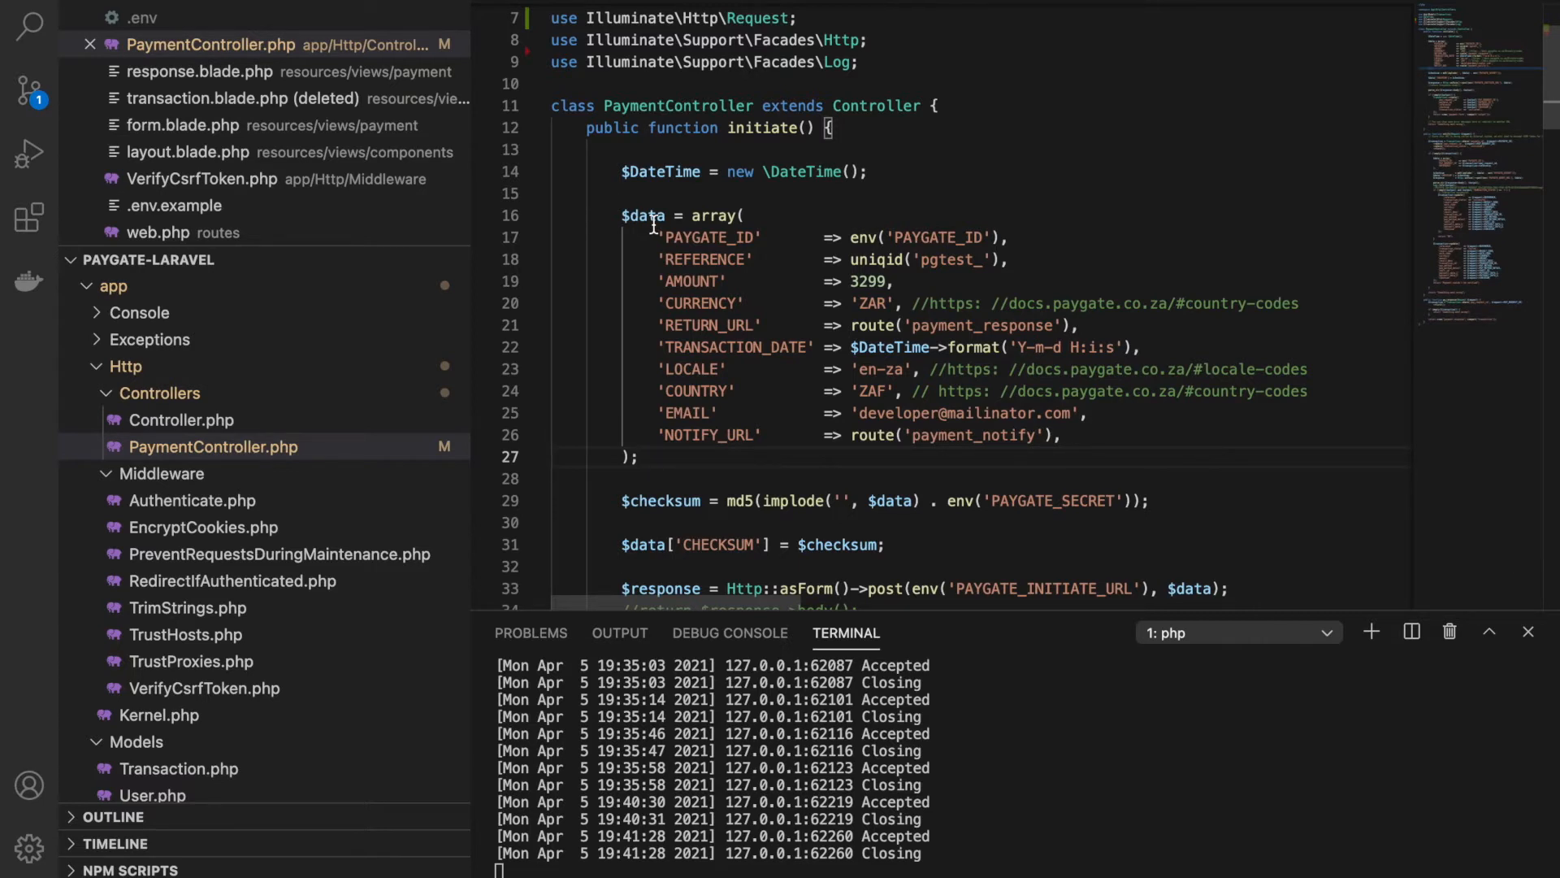
{"action": "scroll", "scroll_direction": "down", "scroll_amount": 3}
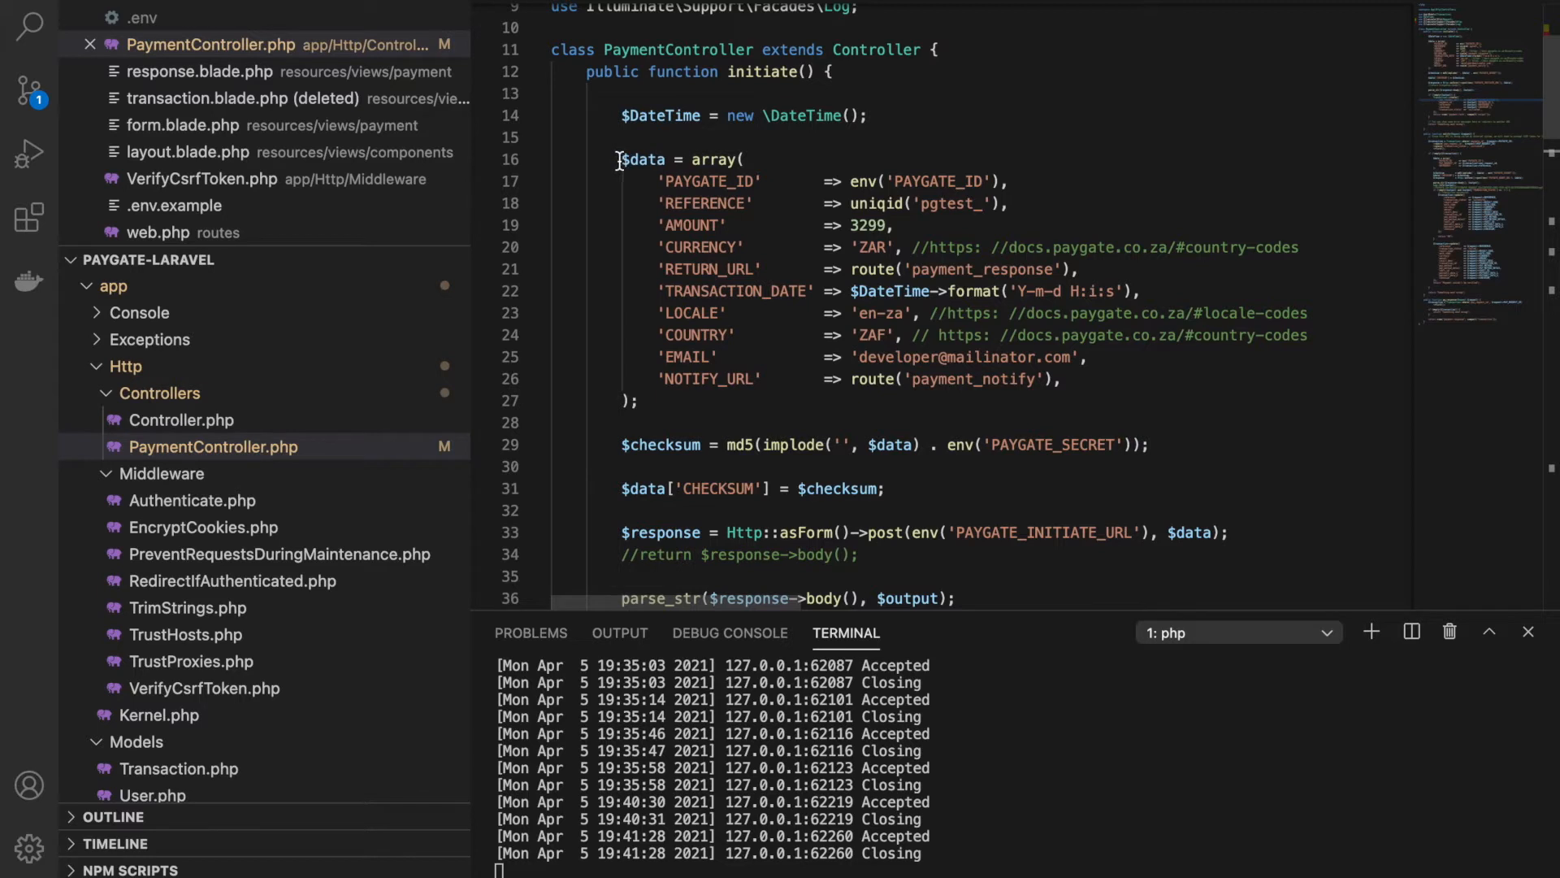
{"action": "left_click_drag", "start_coordinate": [618, 159], "coordinate": [637, 400]}
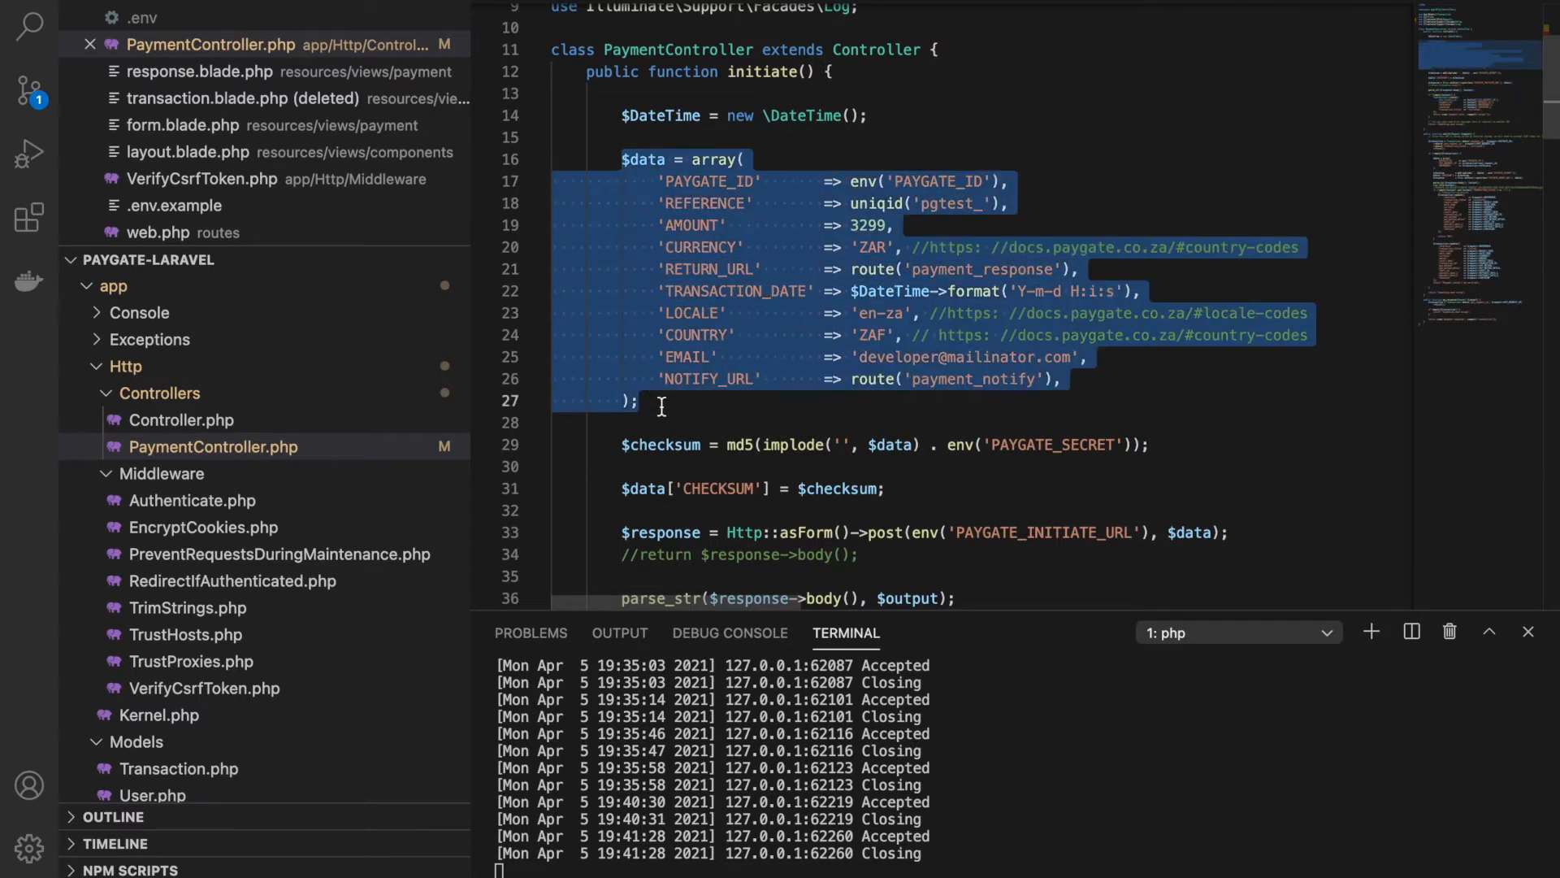
{"action": "left_click", "coordinate": [660, 181]}
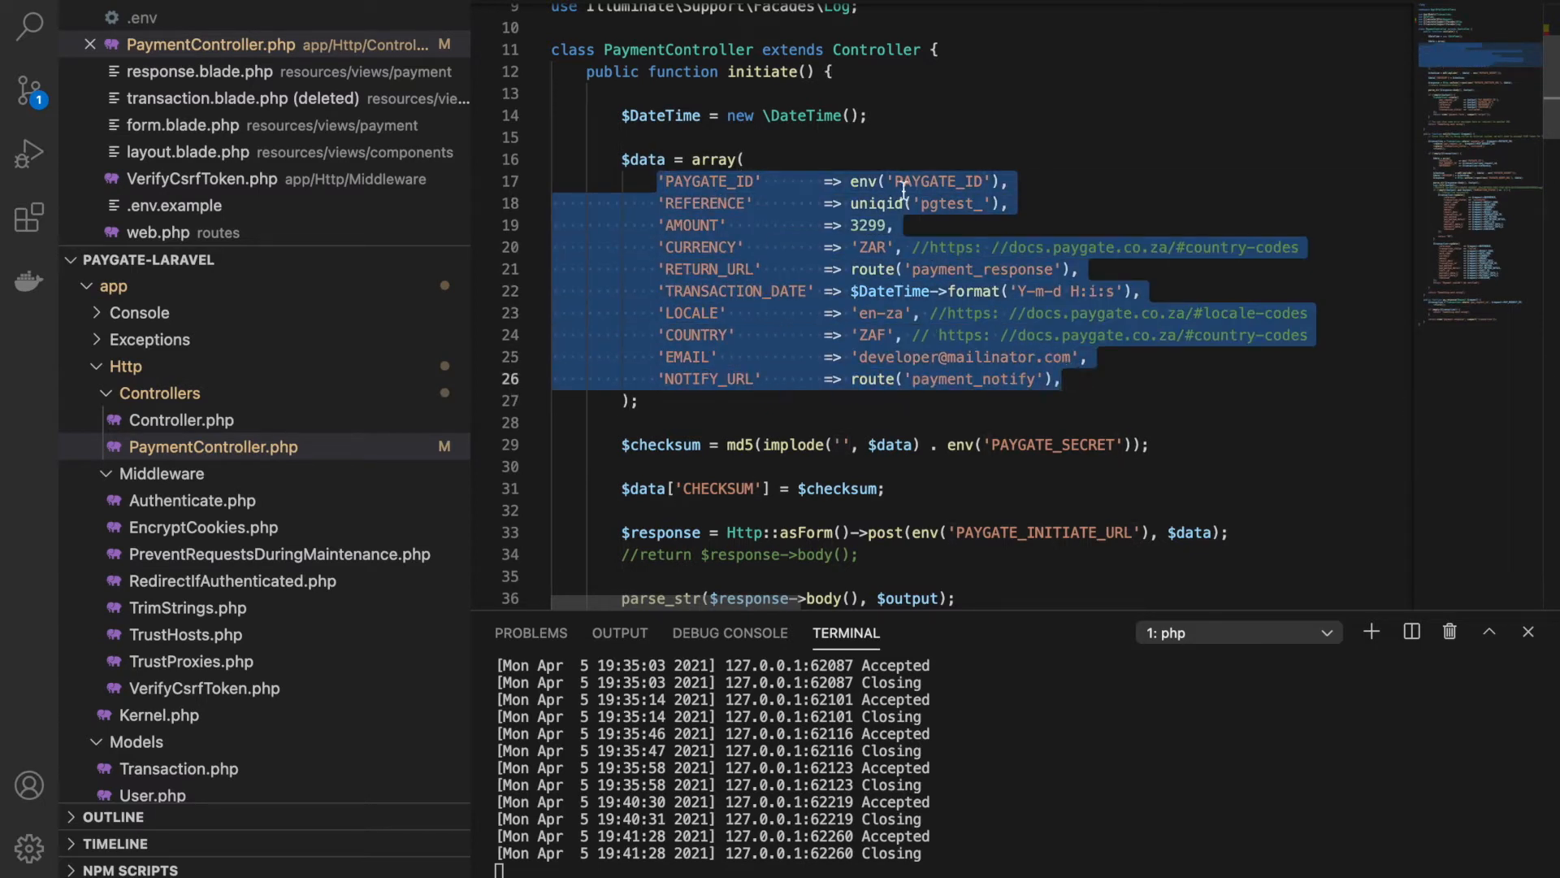
{"action": "left_click", "coordinate": [1063, 378]}
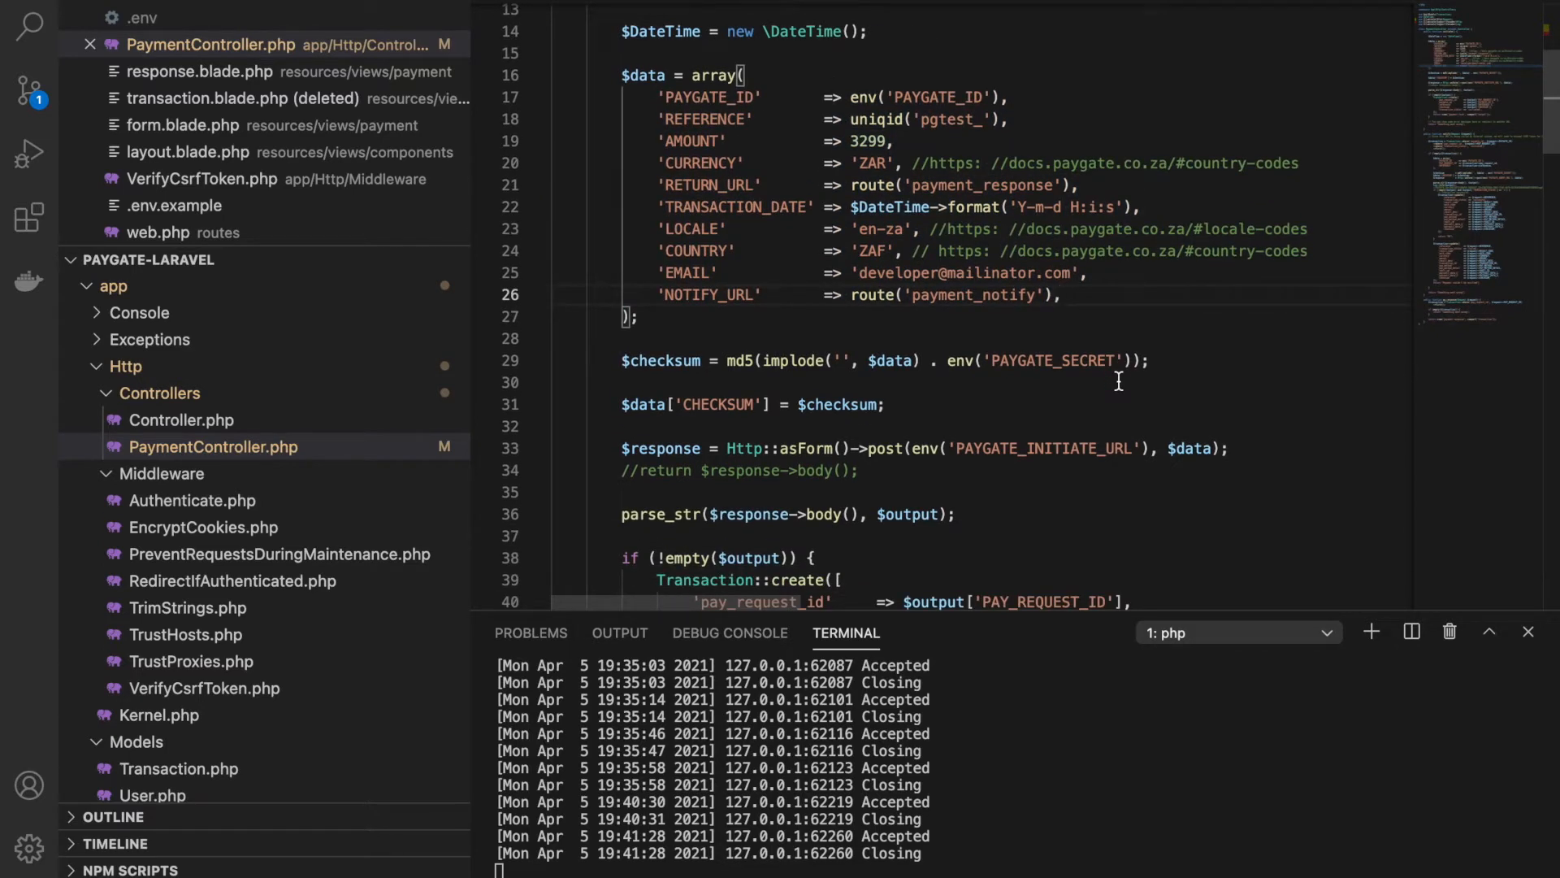
{"action": "mouse_move", "coordinate": [1105, 281]}
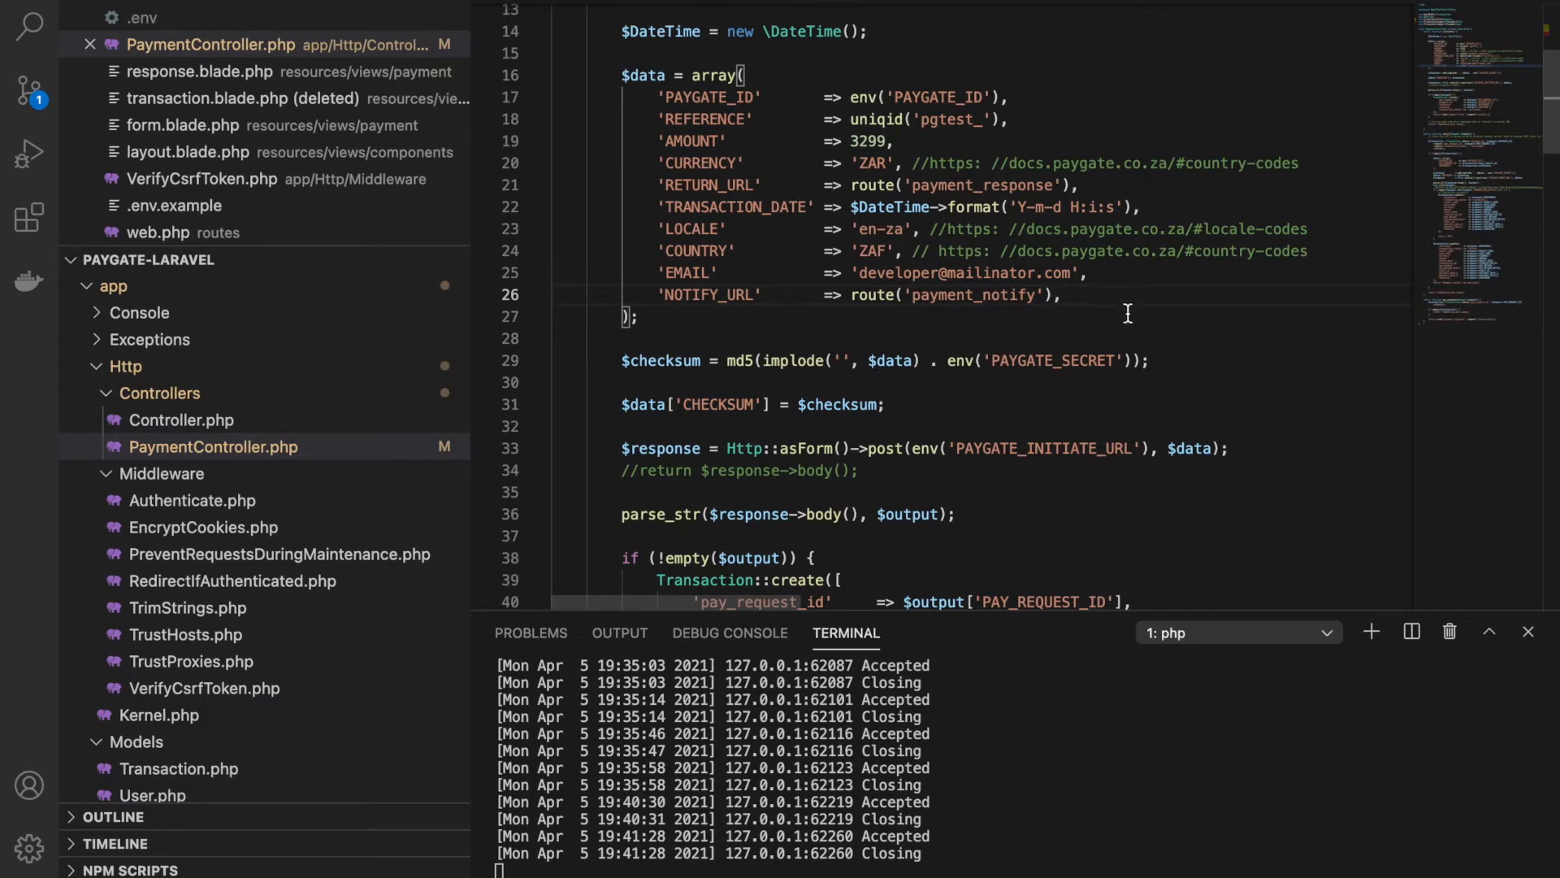
Step: Locate the return of the payment.form view with request ID and checksum
{"action": "scroll", "scroll_direction": "down", "scroll_amount": 3}
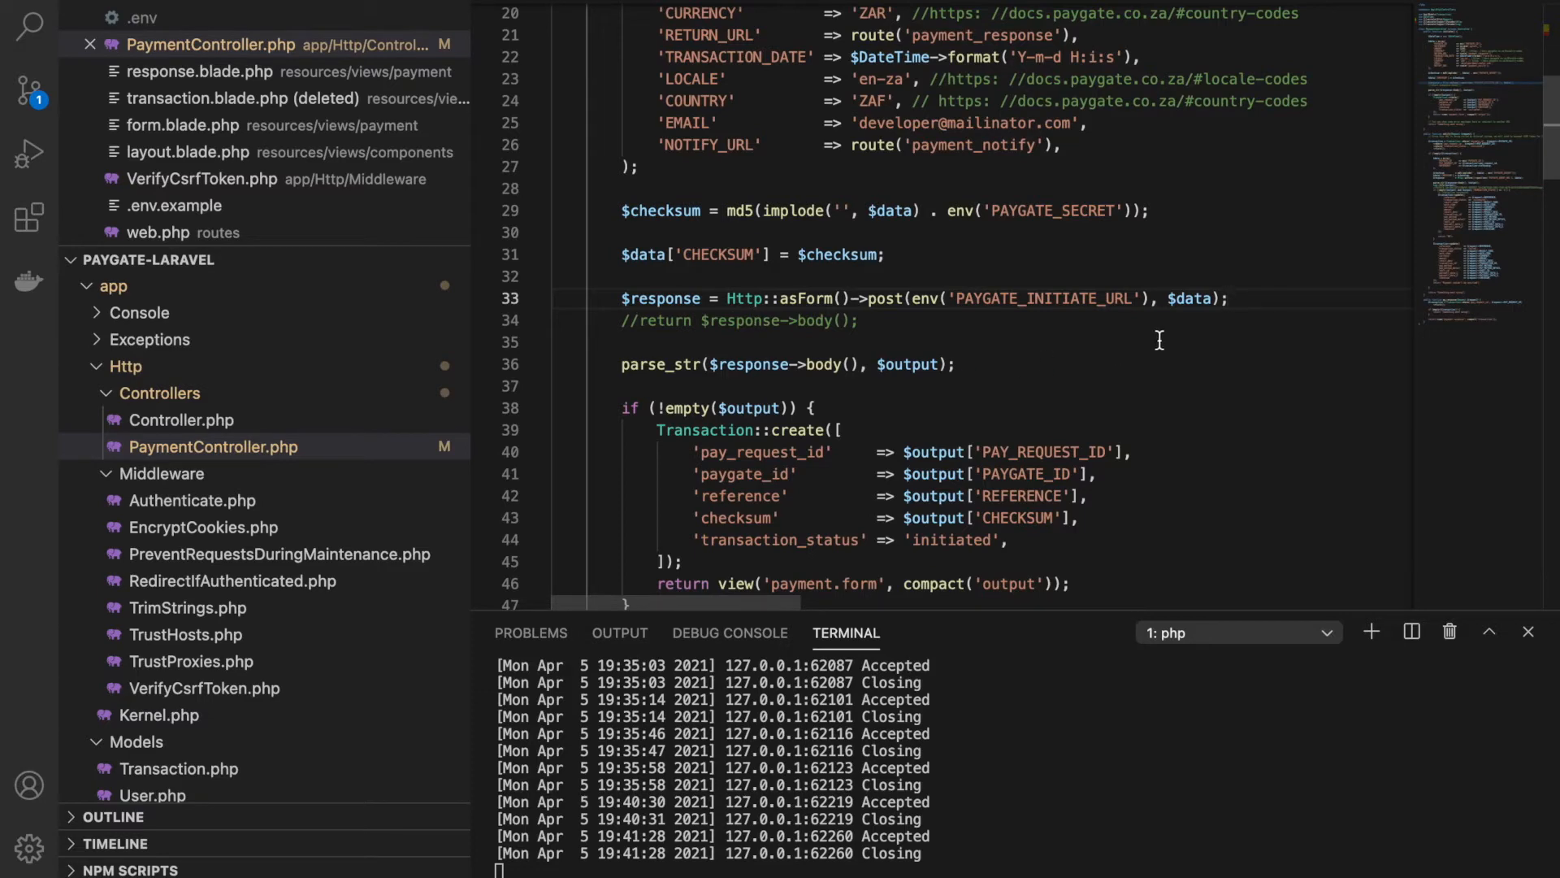
{"action": "scroll", "scroll_direction": "down", "scroll_amount": 3}
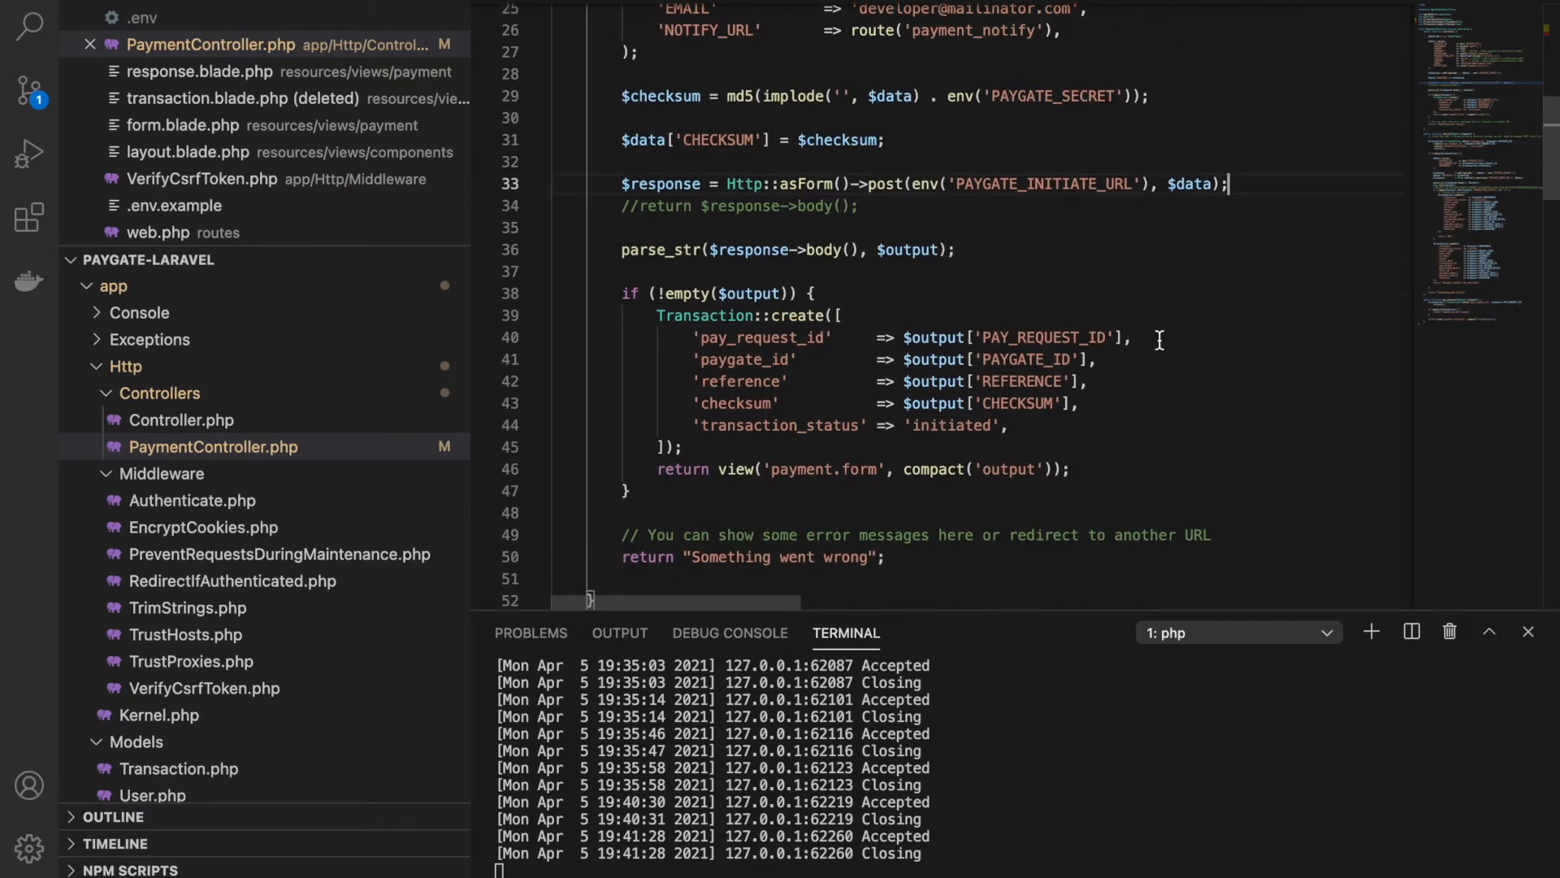
{"action": "scroll", "scroll_direction": "down", "scroll_amount": 3}
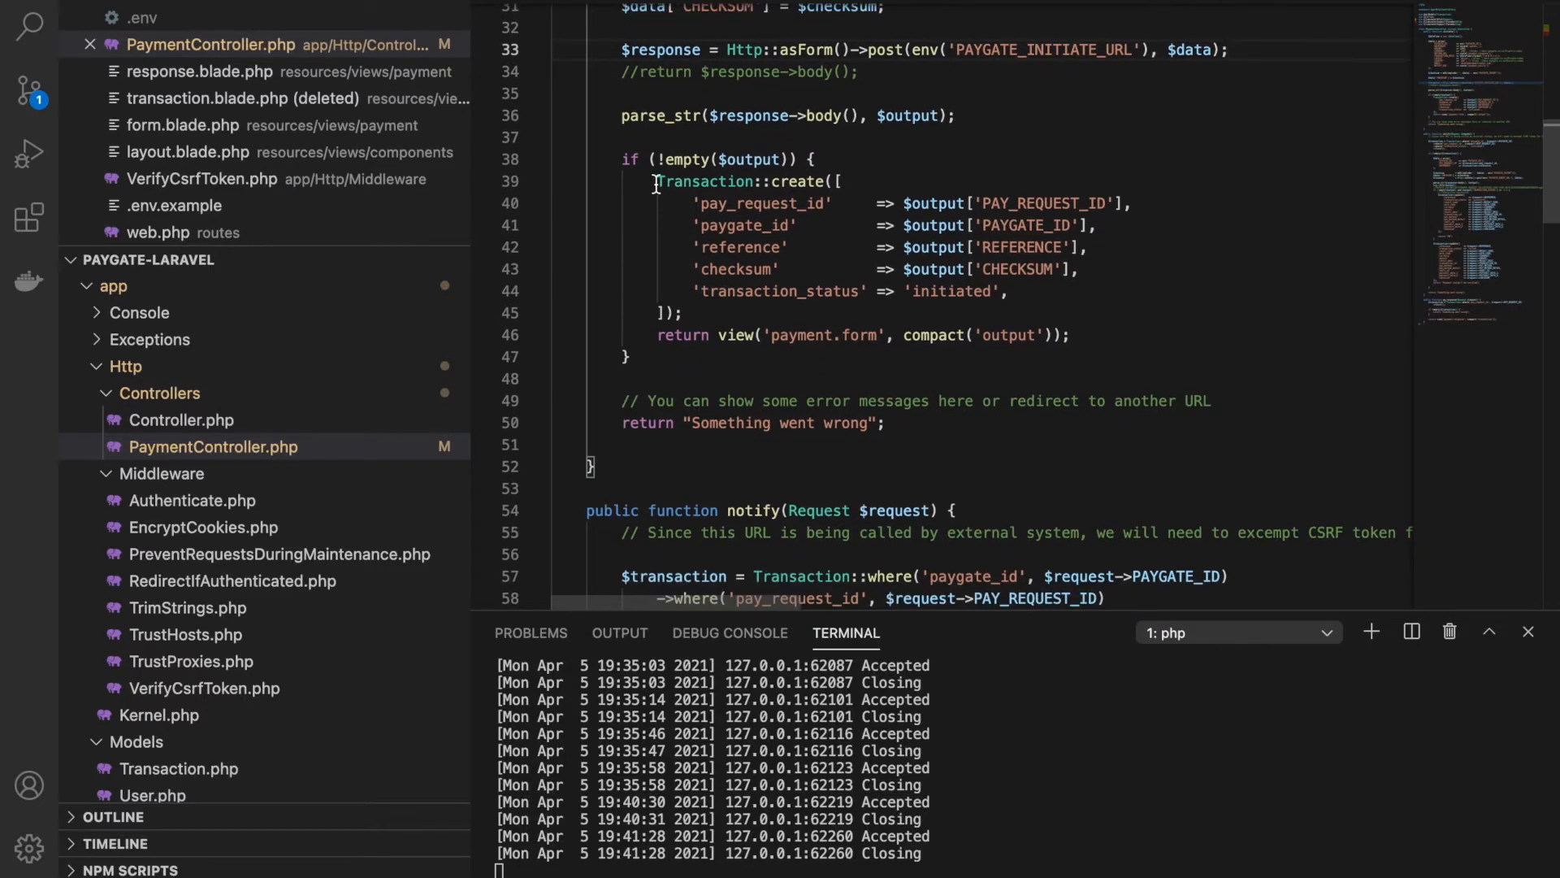
{"action": "left_click_drag", "start_coordinate": [655, 181], "coordinate": [681, 312]}
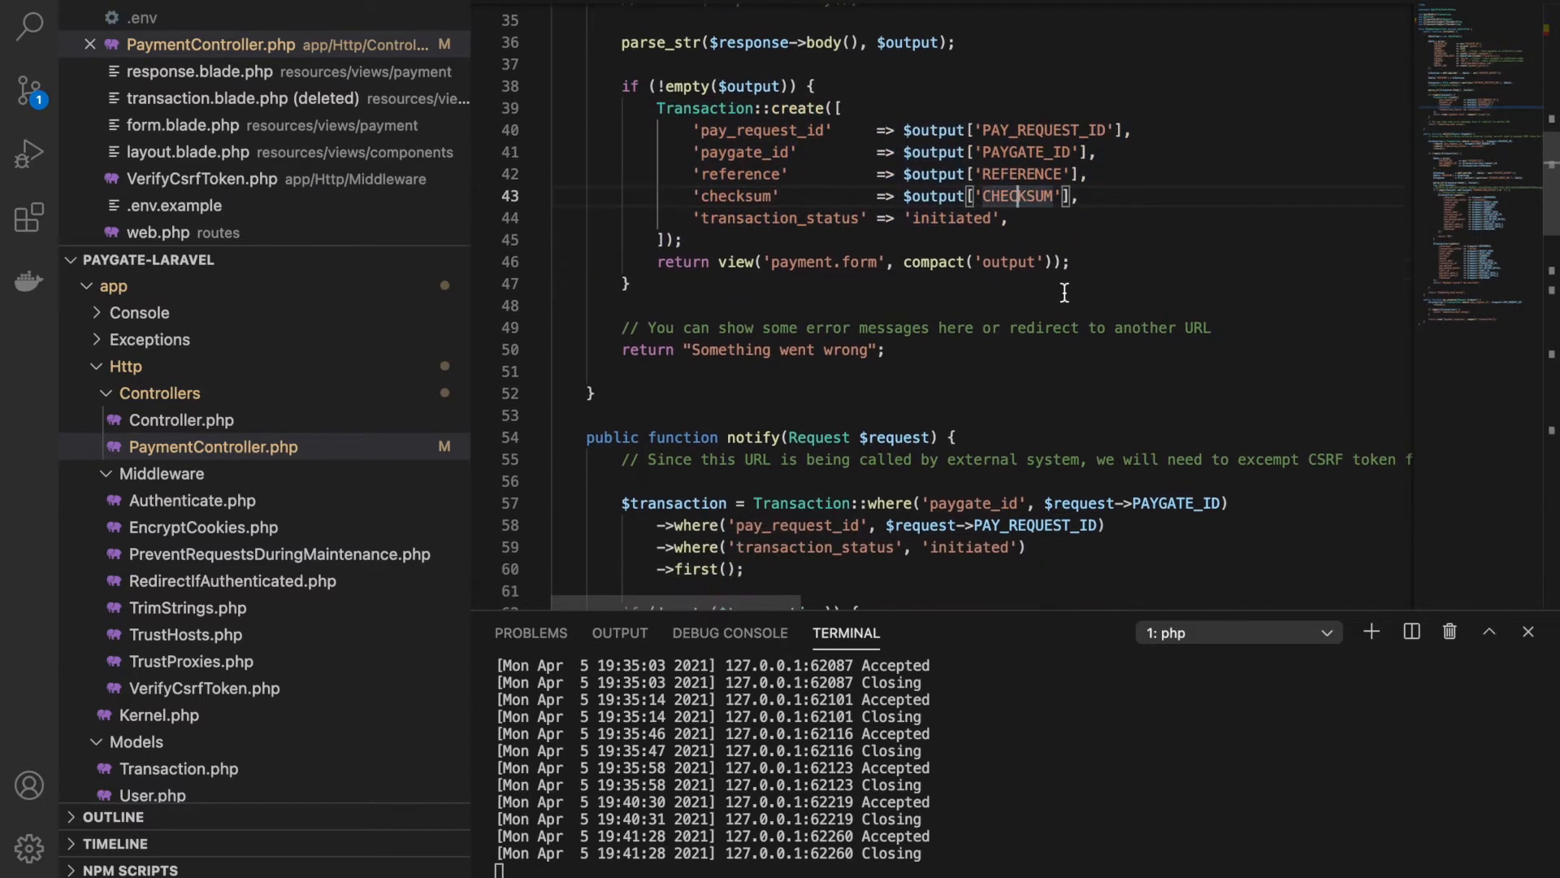
{"action": "double_click", "coordinate": [801, 262]}
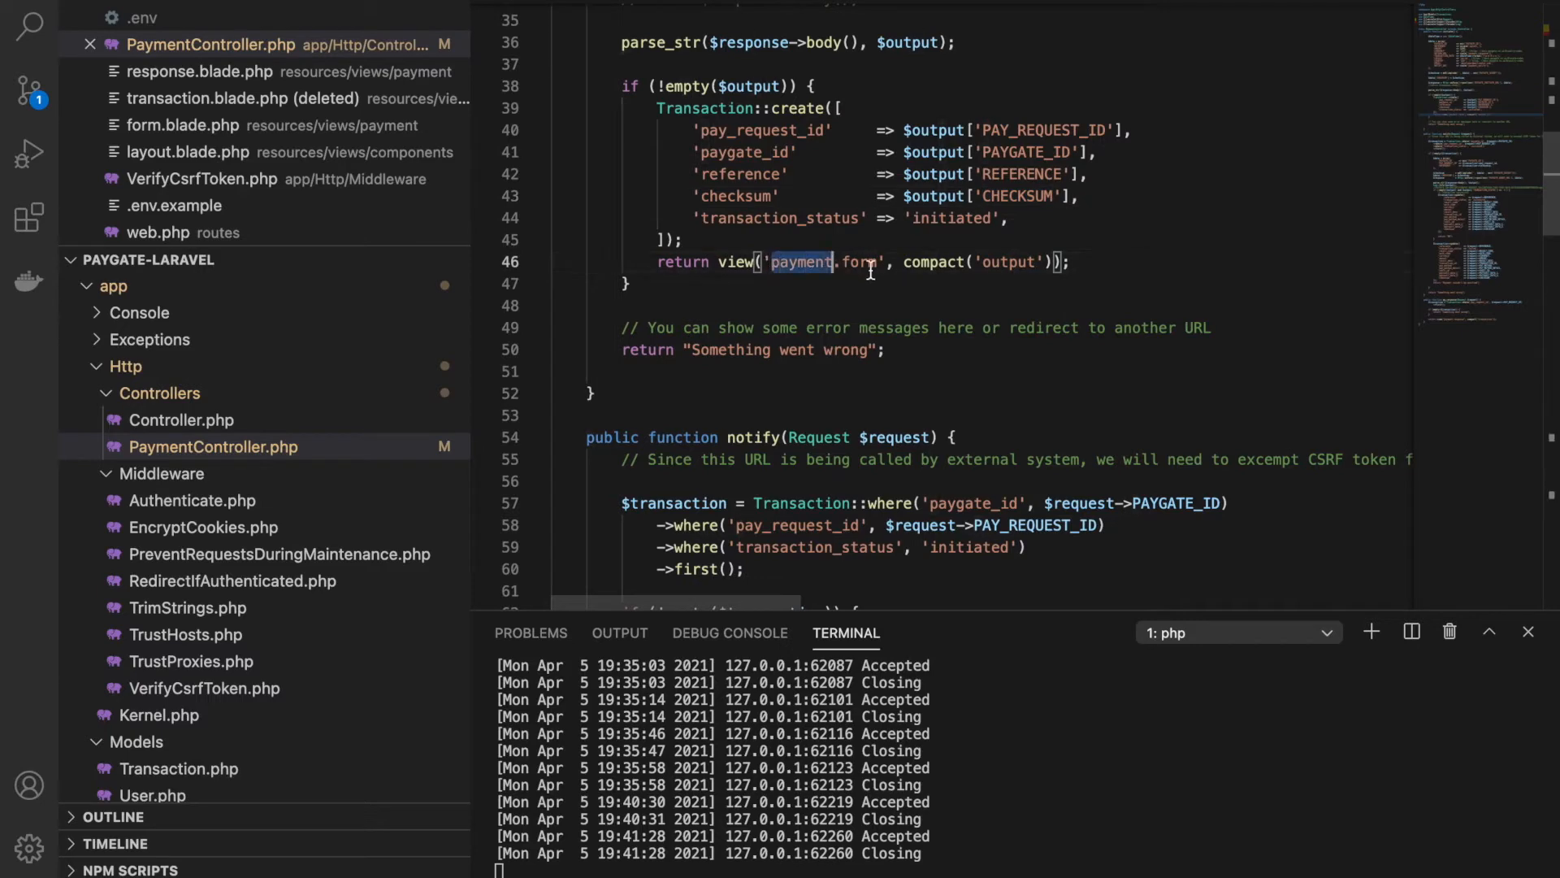
{"action": "double_click", "coordinate": [853, 262]}
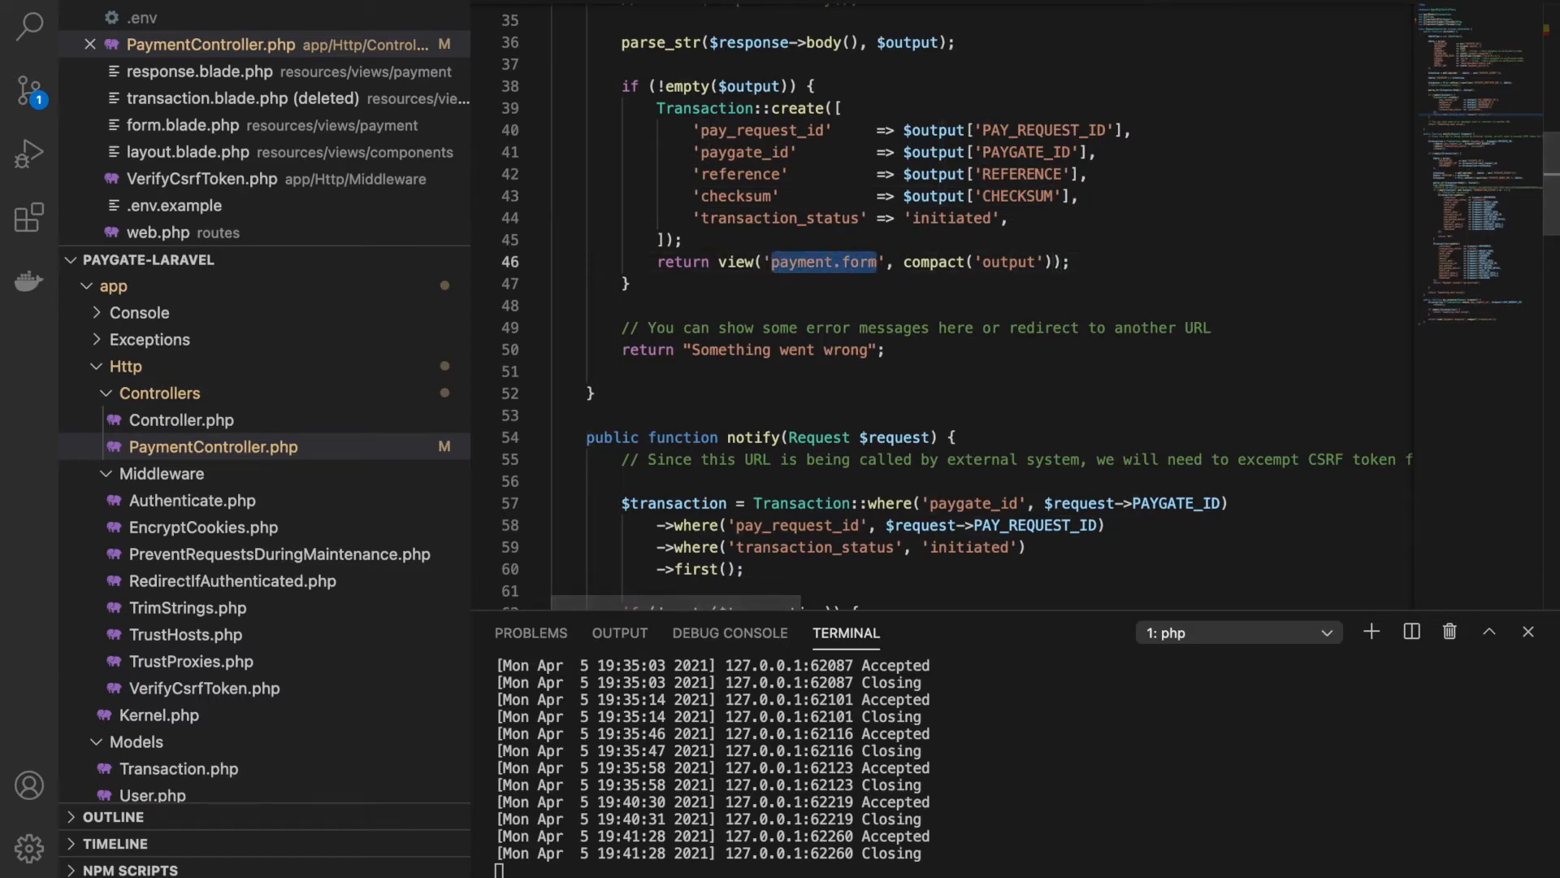
Step: Review form.blade.php's PayWeb3 form action, hidden inputs and Pay button, then return to the controller
{"action": "left_click", "coordinate": [183, 125]}
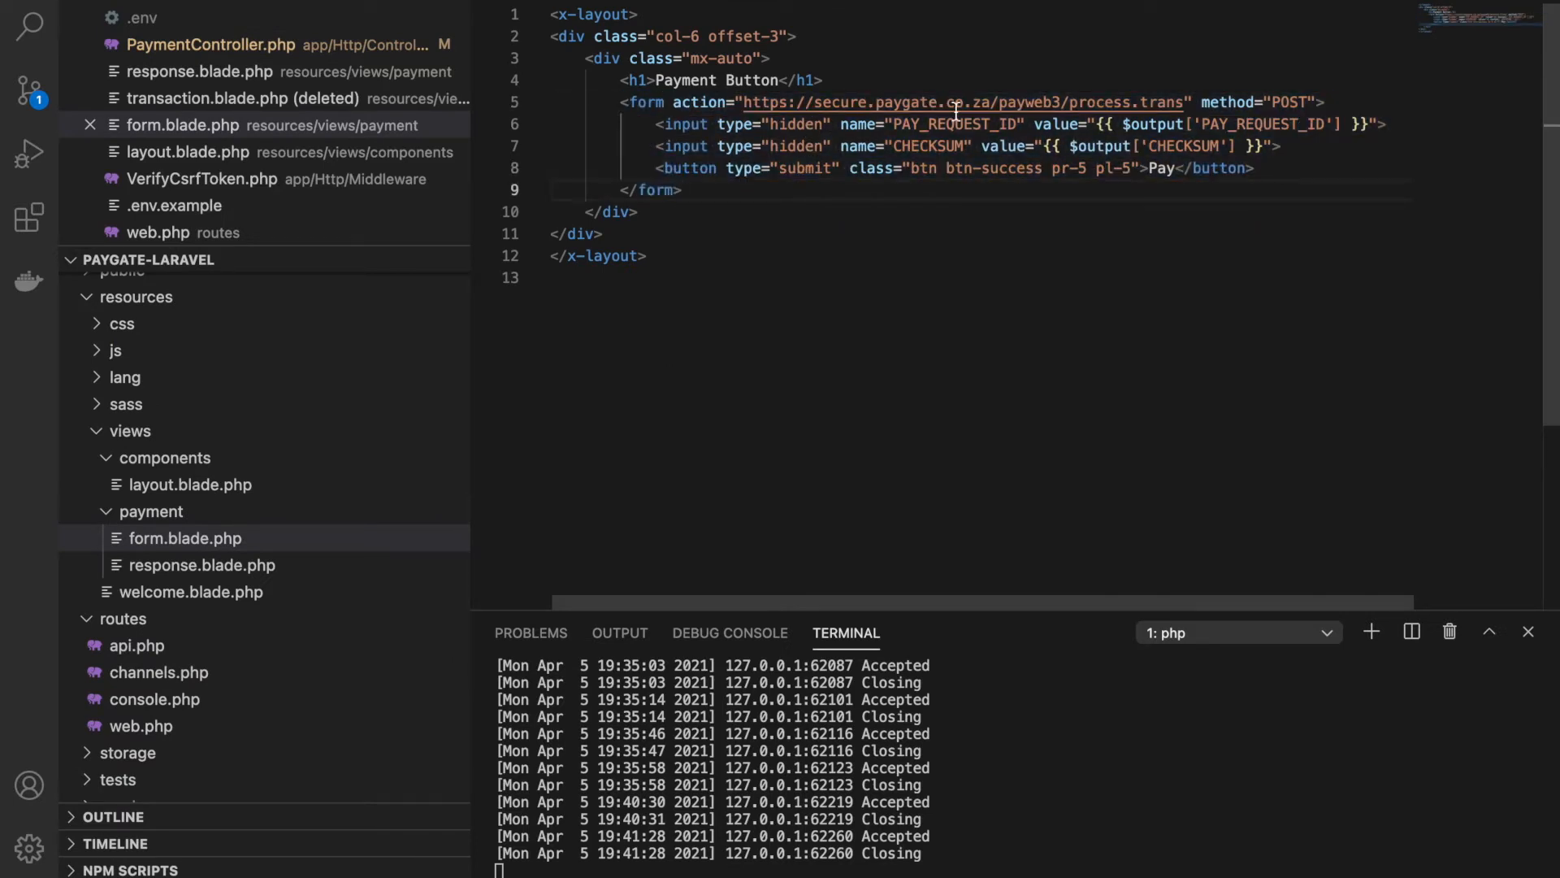
{"action": "double_click", "coordinate": [956, 123]}
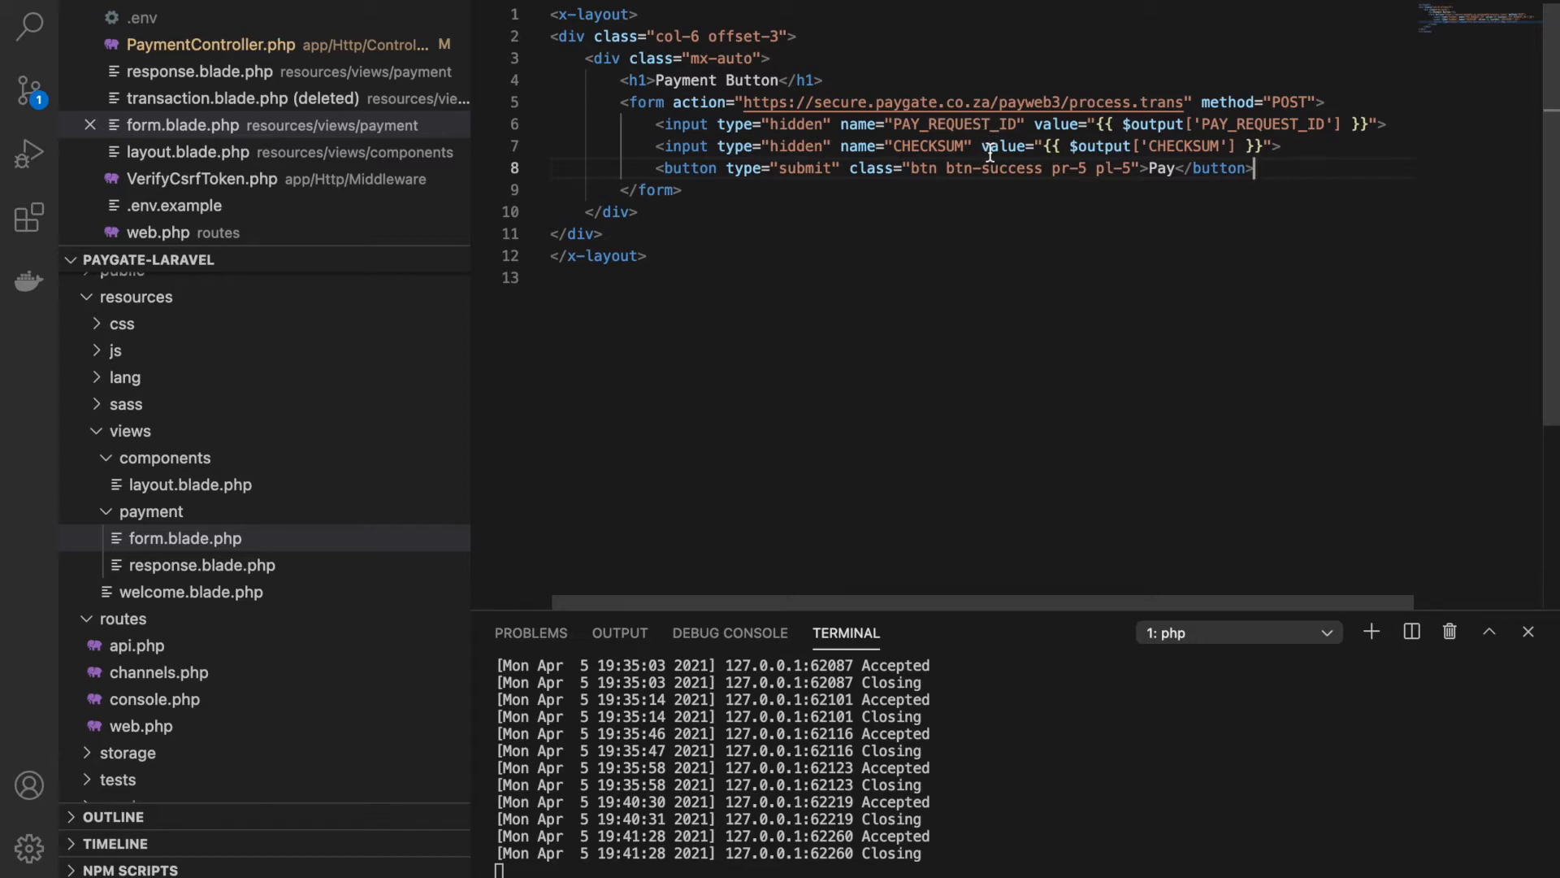
{"action": "double_click", "coordinate": [1094, 101]}
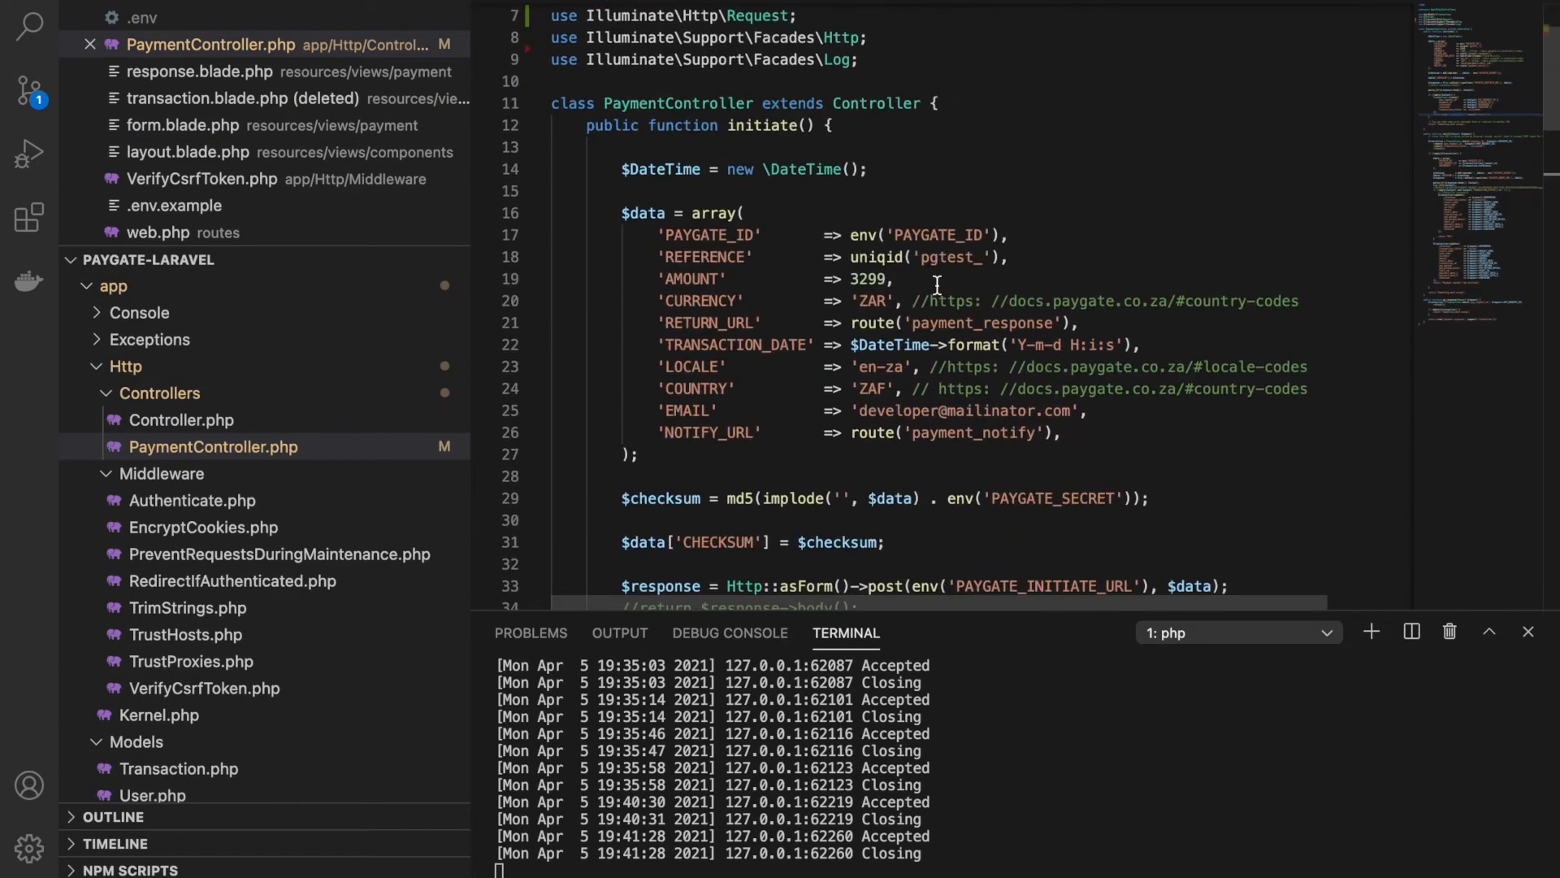
{"action": "double_click", "coordinate": [707, 432]}
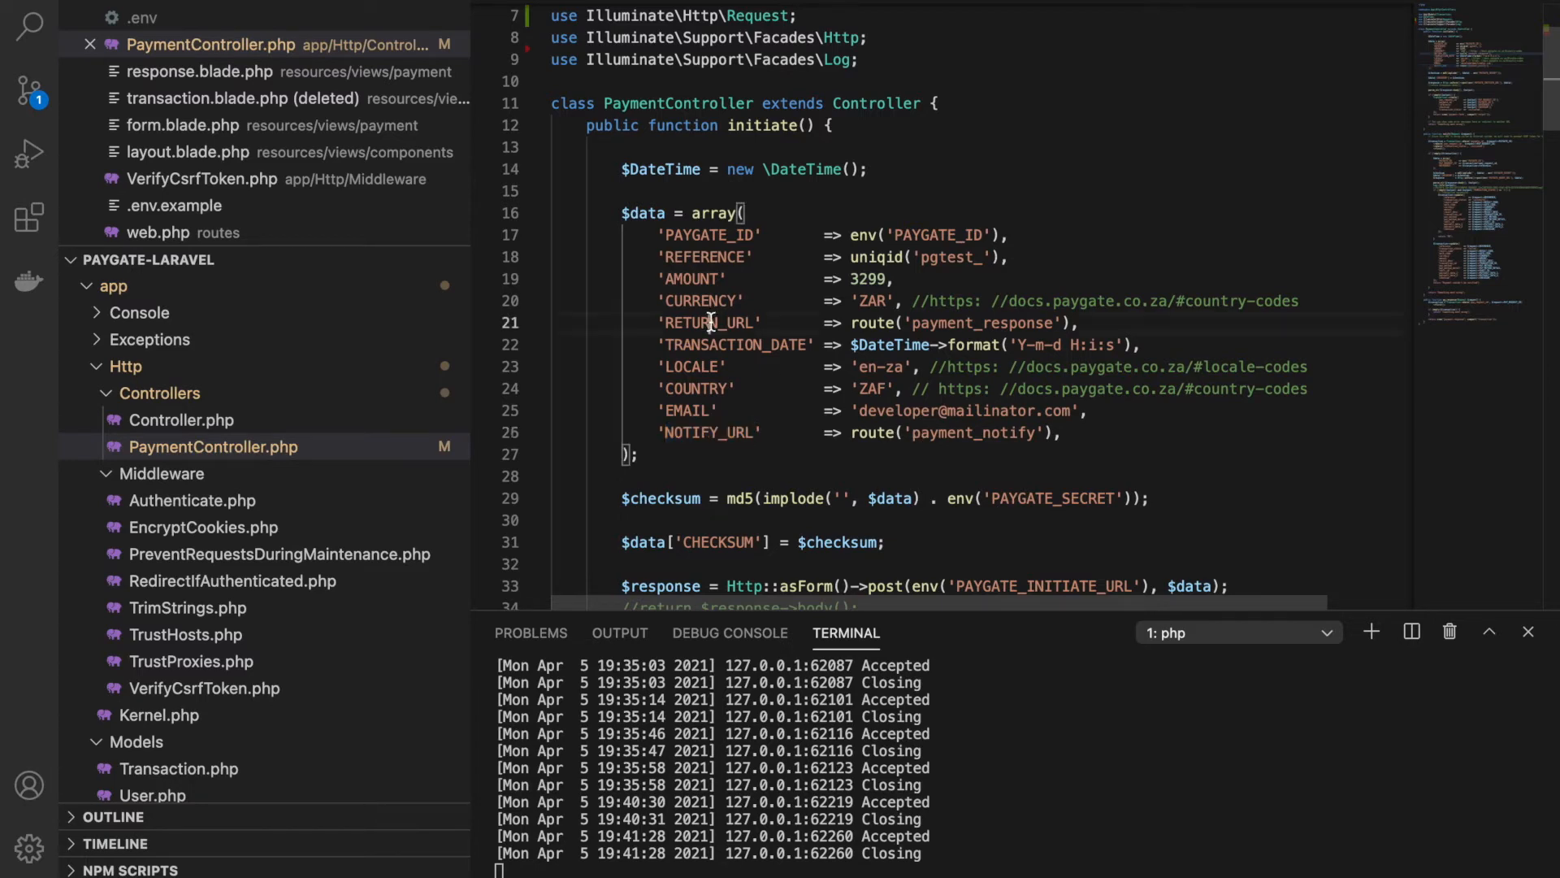
{"action": "double_click", "coordinate": [709, 322]}
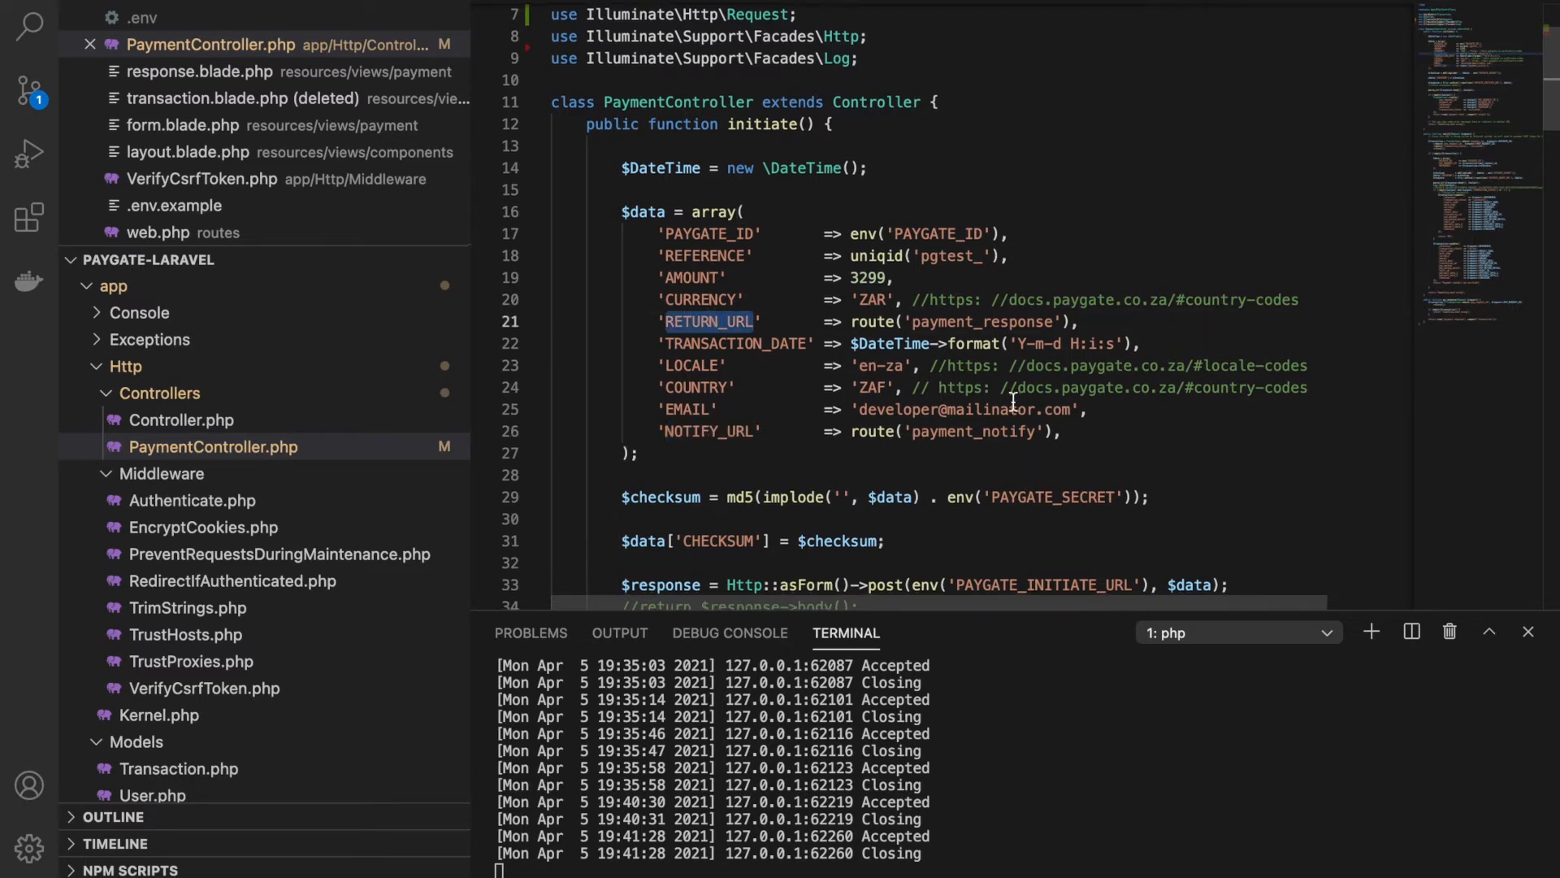
{"action": "scroll", "scroll_direction": "down", "scroll_amount": 3}
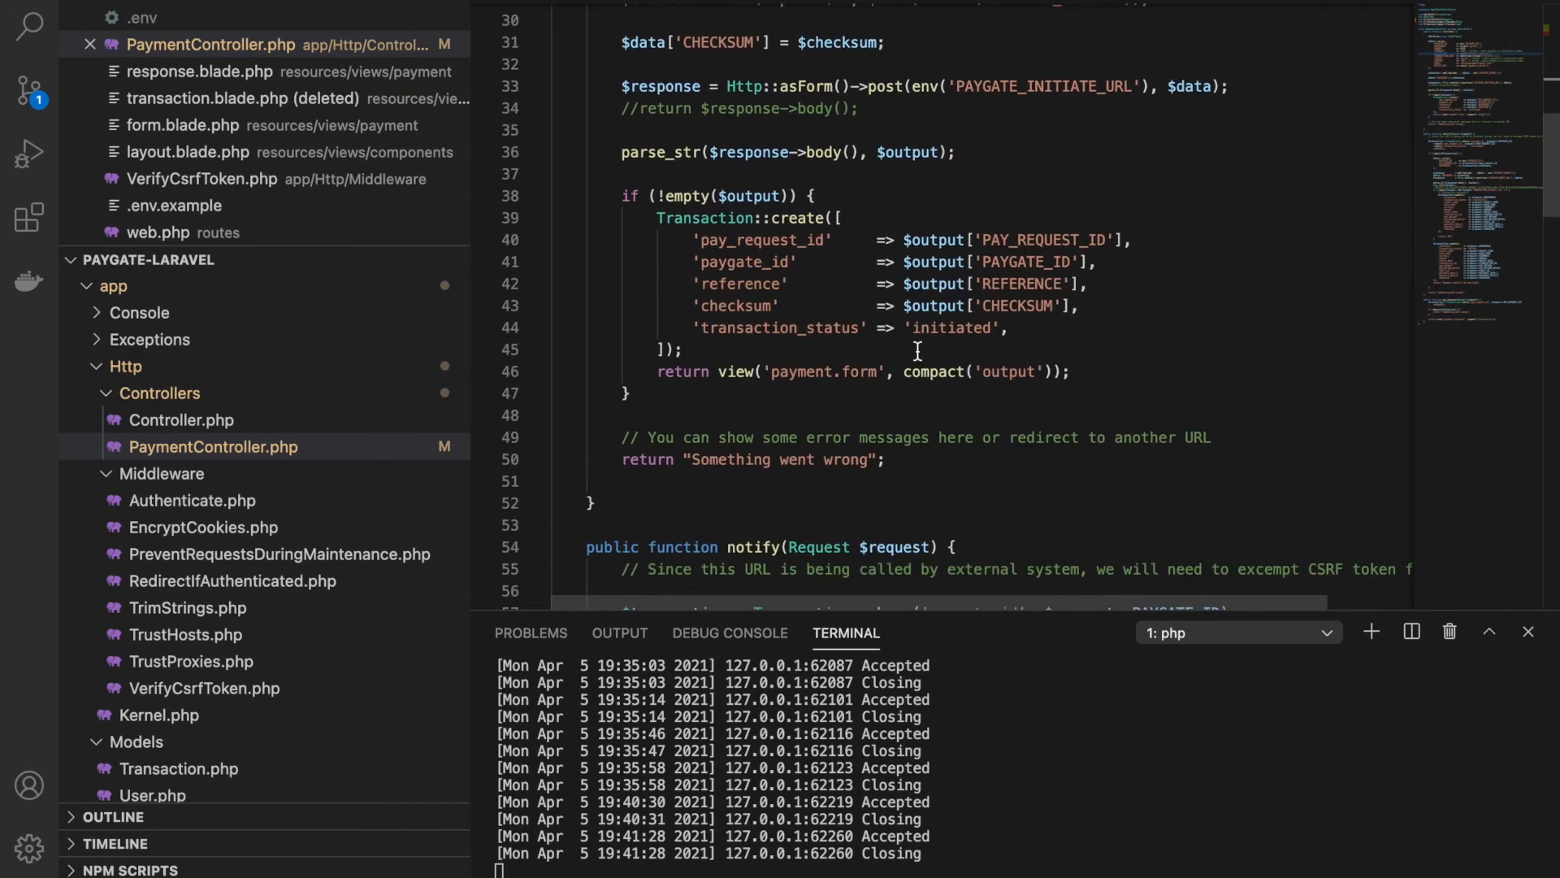
{"action": "scroll", "scroll_direction": "down", "scroll_amount": 3}
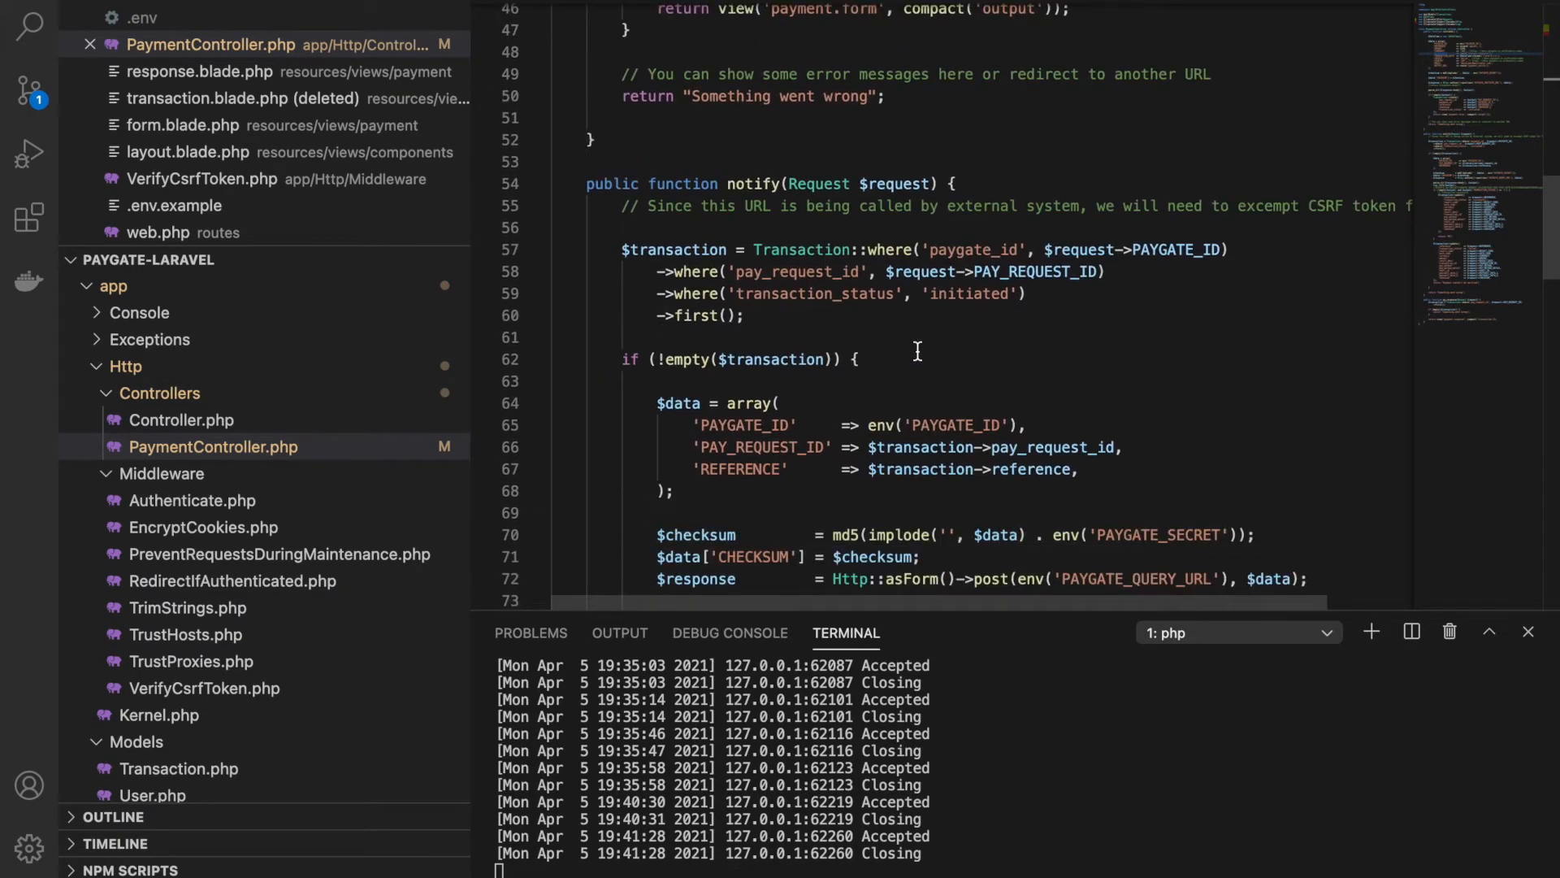
{"action": "scroll", "scroll_direction": "down", "scroll_amount": 3}
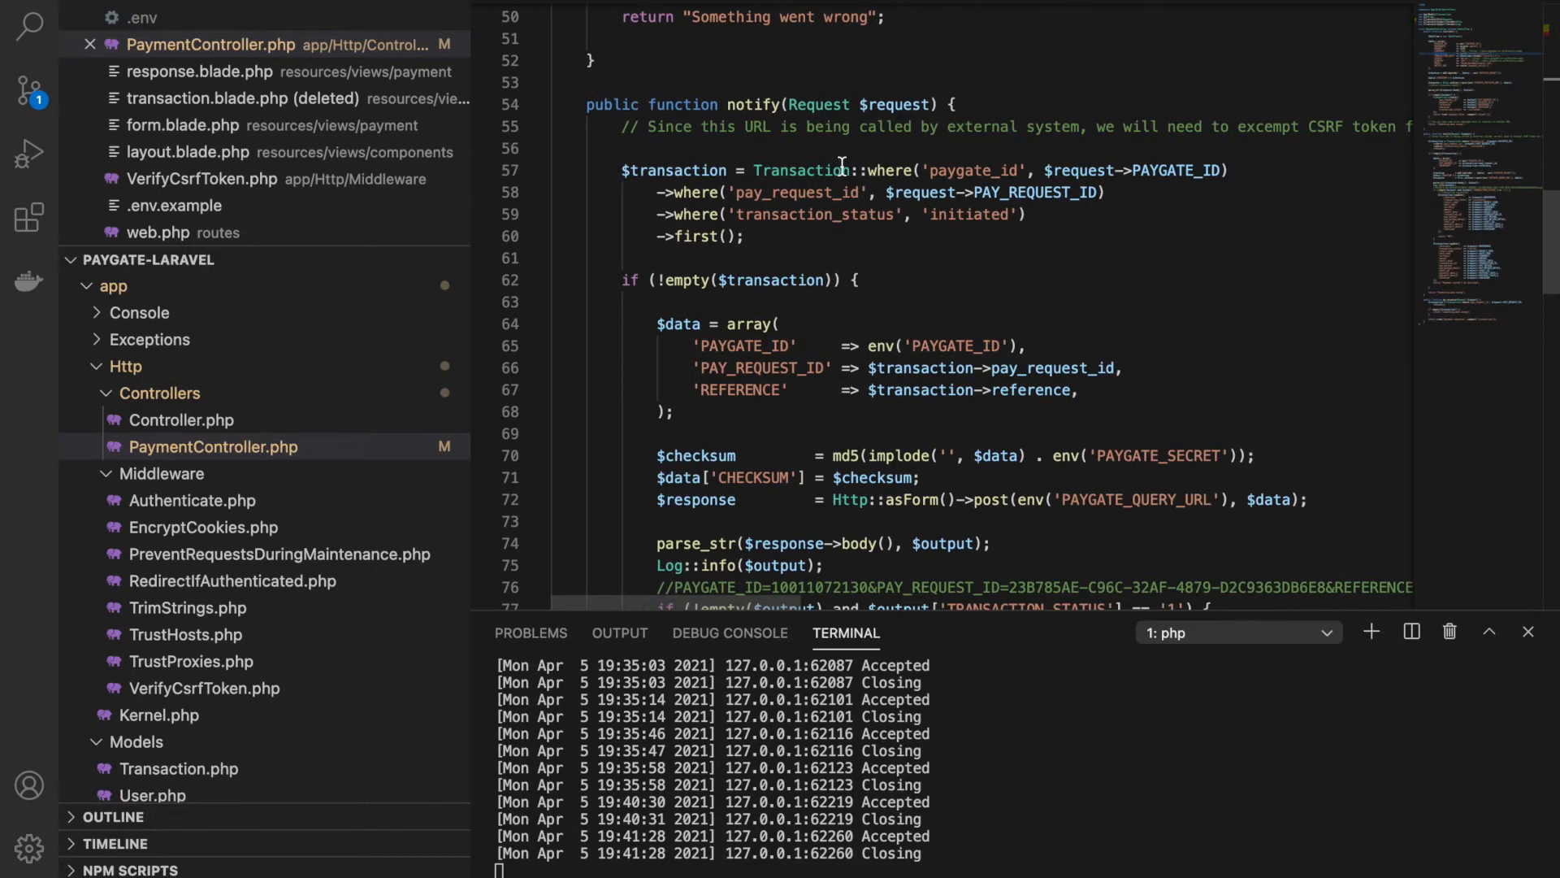
{"action": "scroll", "scroll_direction": "down", "scroll_amount": 3}
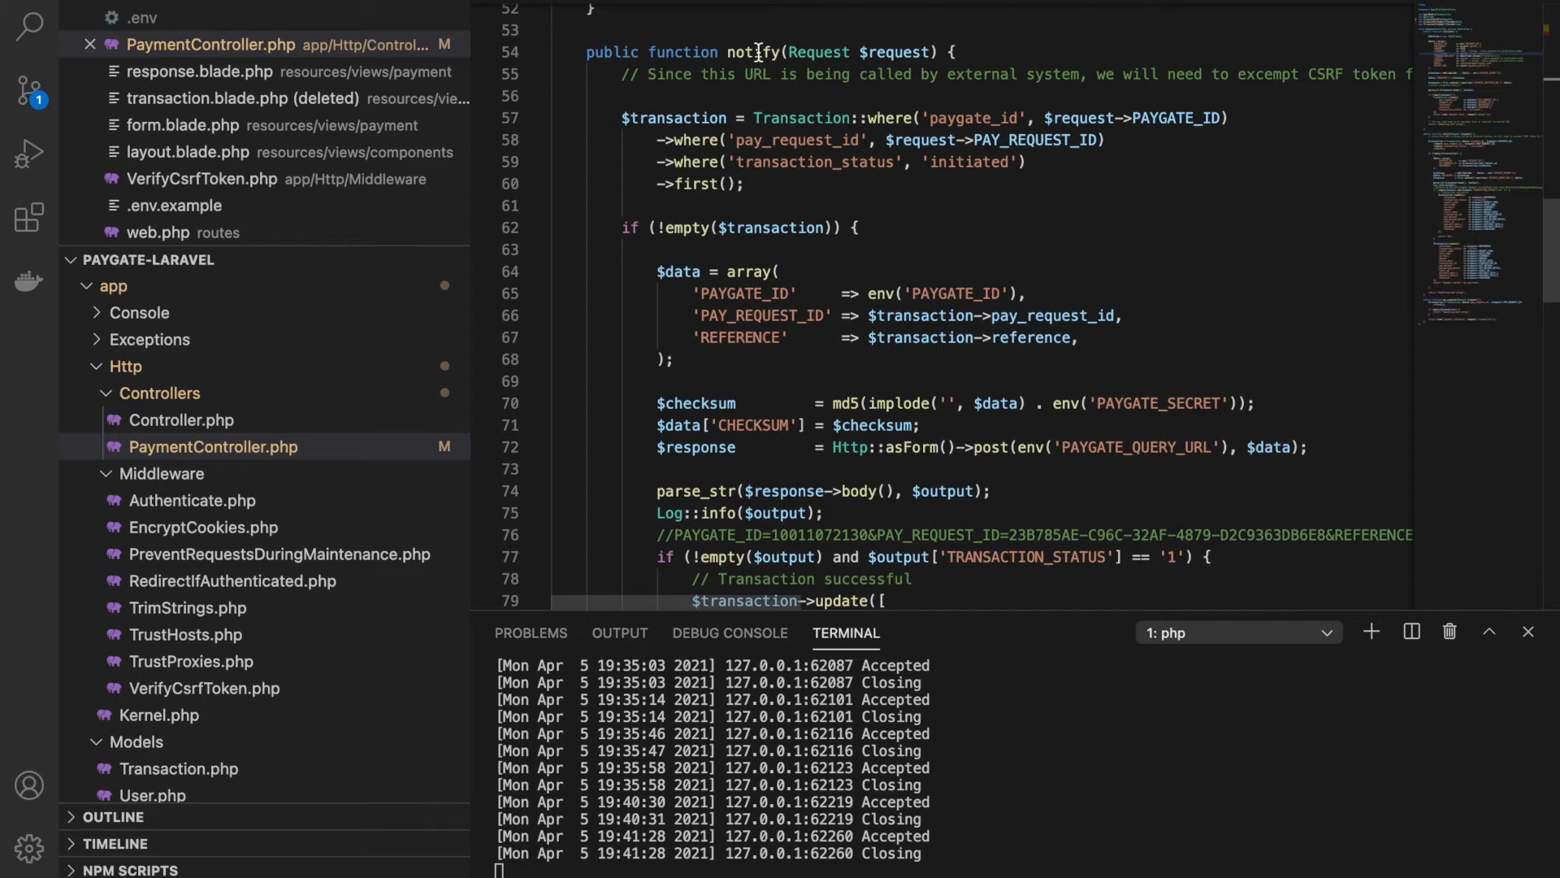
{"action": "double_click", "coordinate": [754, 52]}
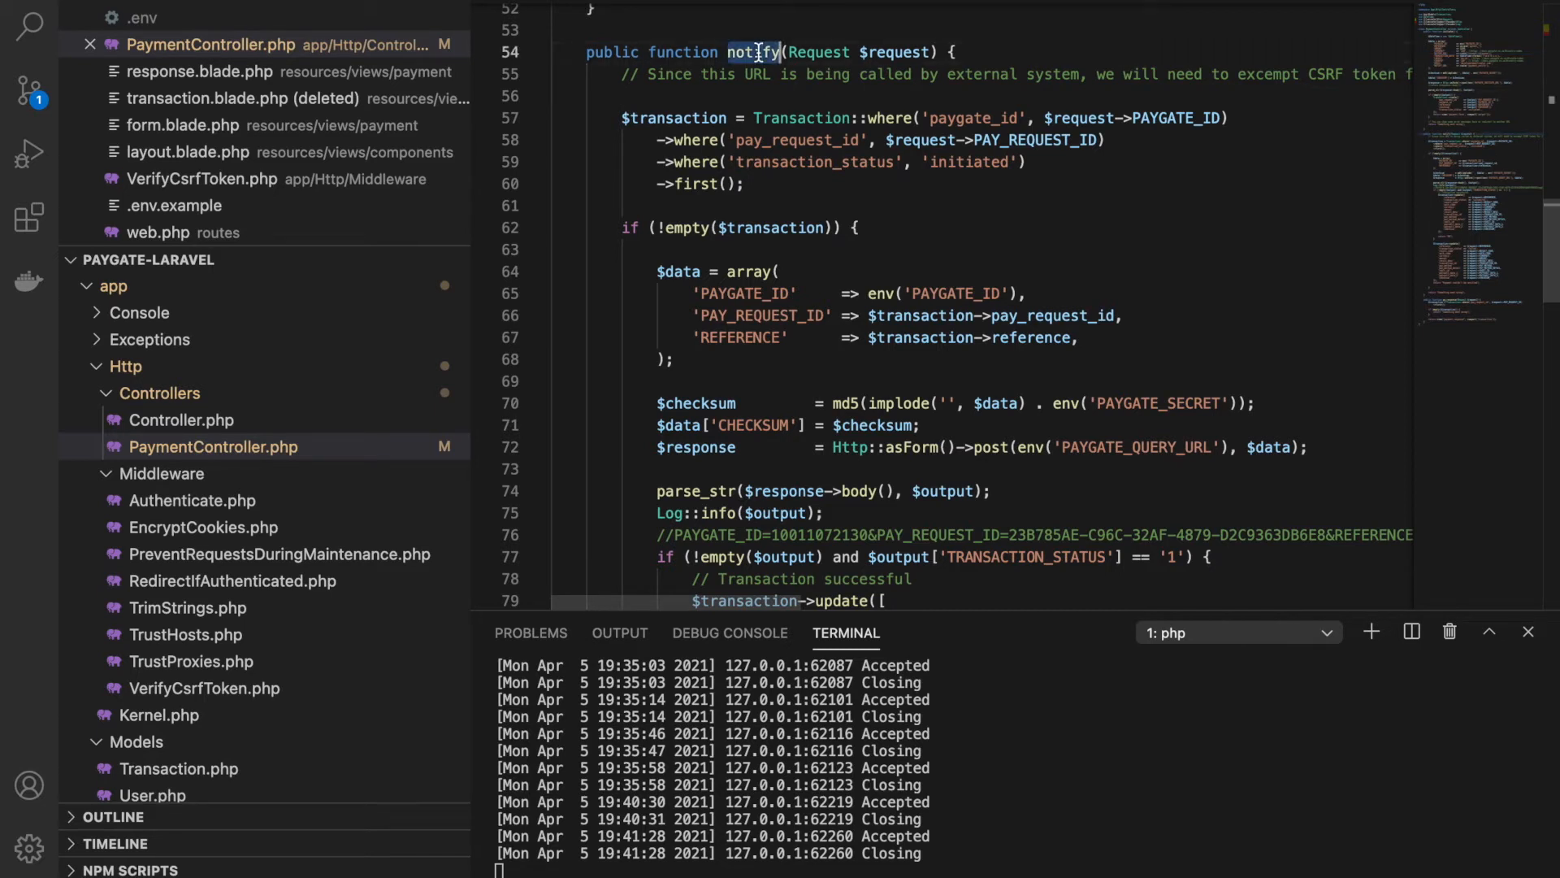
{"action": "scroll", "scroll_direction": "down", "scroll_amount": 3}
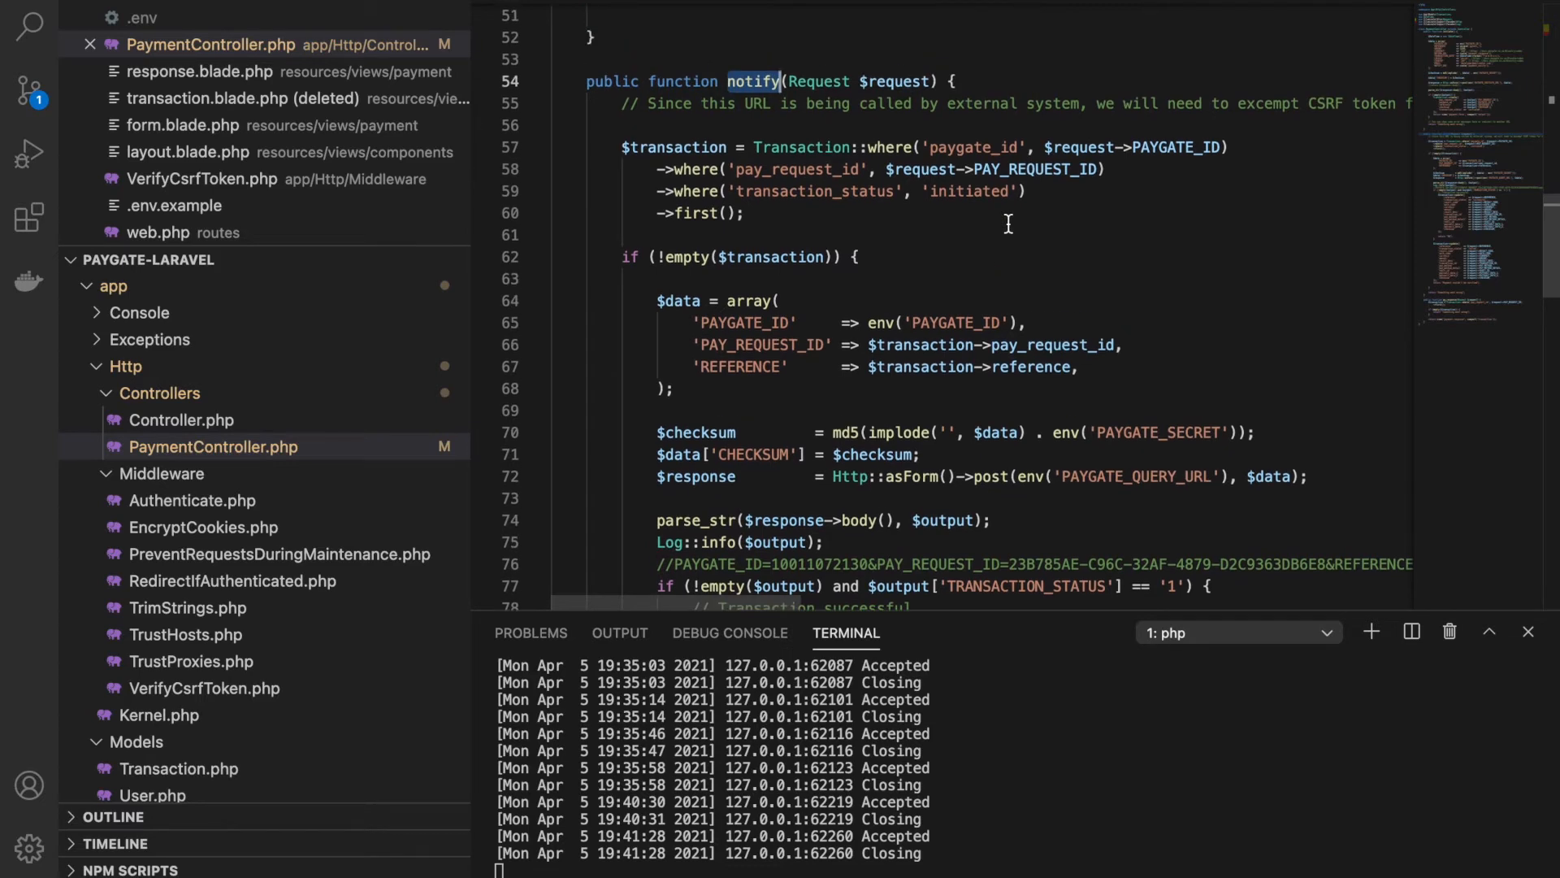
{"action": "scroll", "scroll_direction": "down", "scroll_amount": 3}
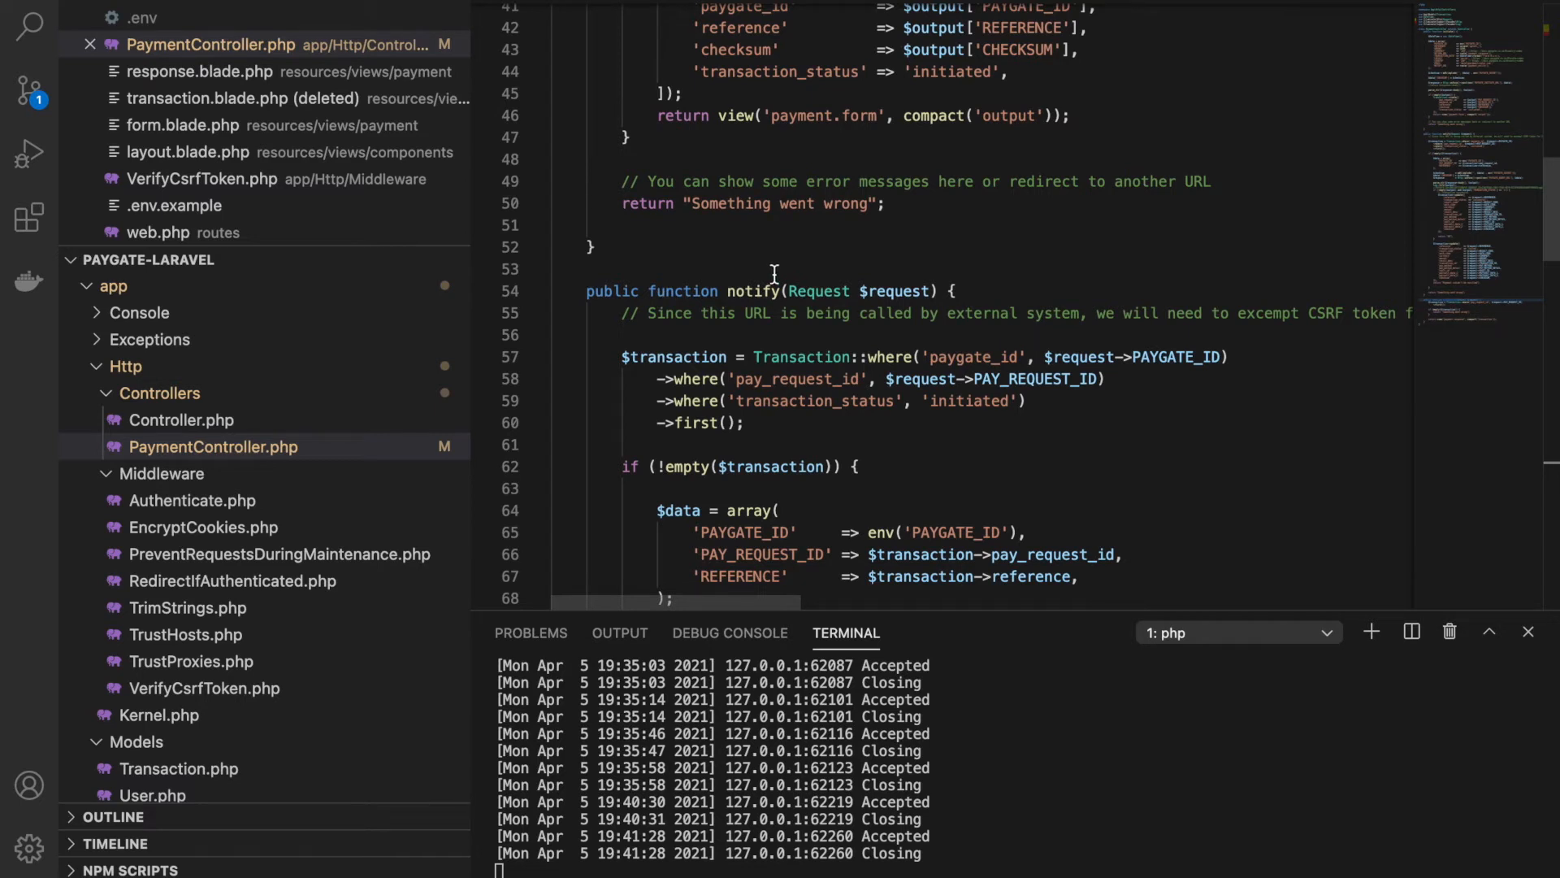
{"action": "mouse_move", "coordinate": [275, 547]}
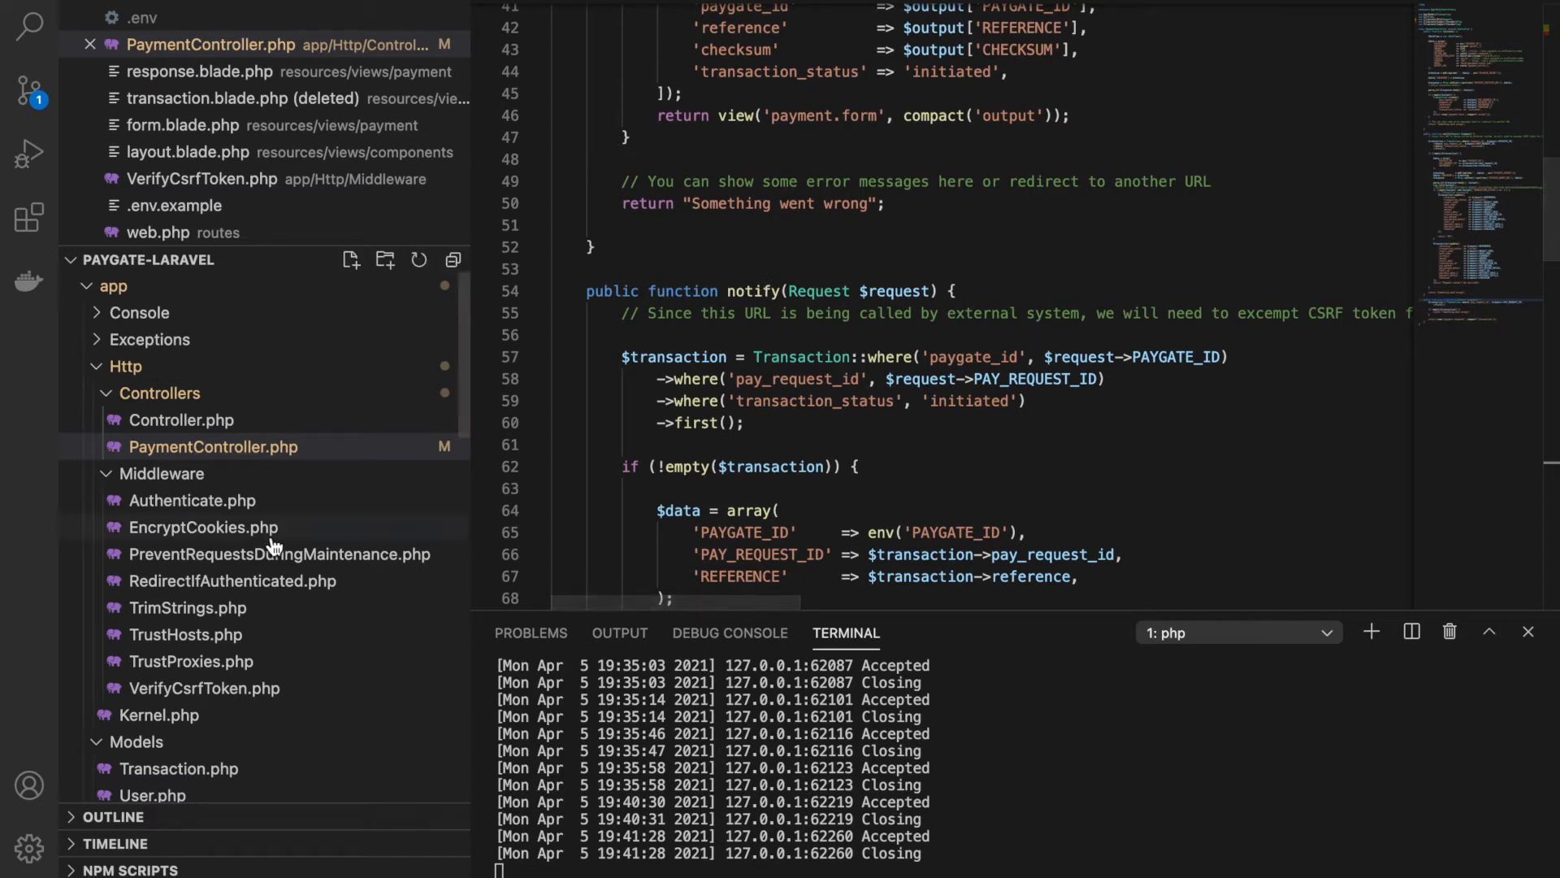
Step: Confirm VerifyCsrfToken's $except array lists '/notify' and '/paygate/response'
{"action": "left_click", "coordinate": [203, 687]}
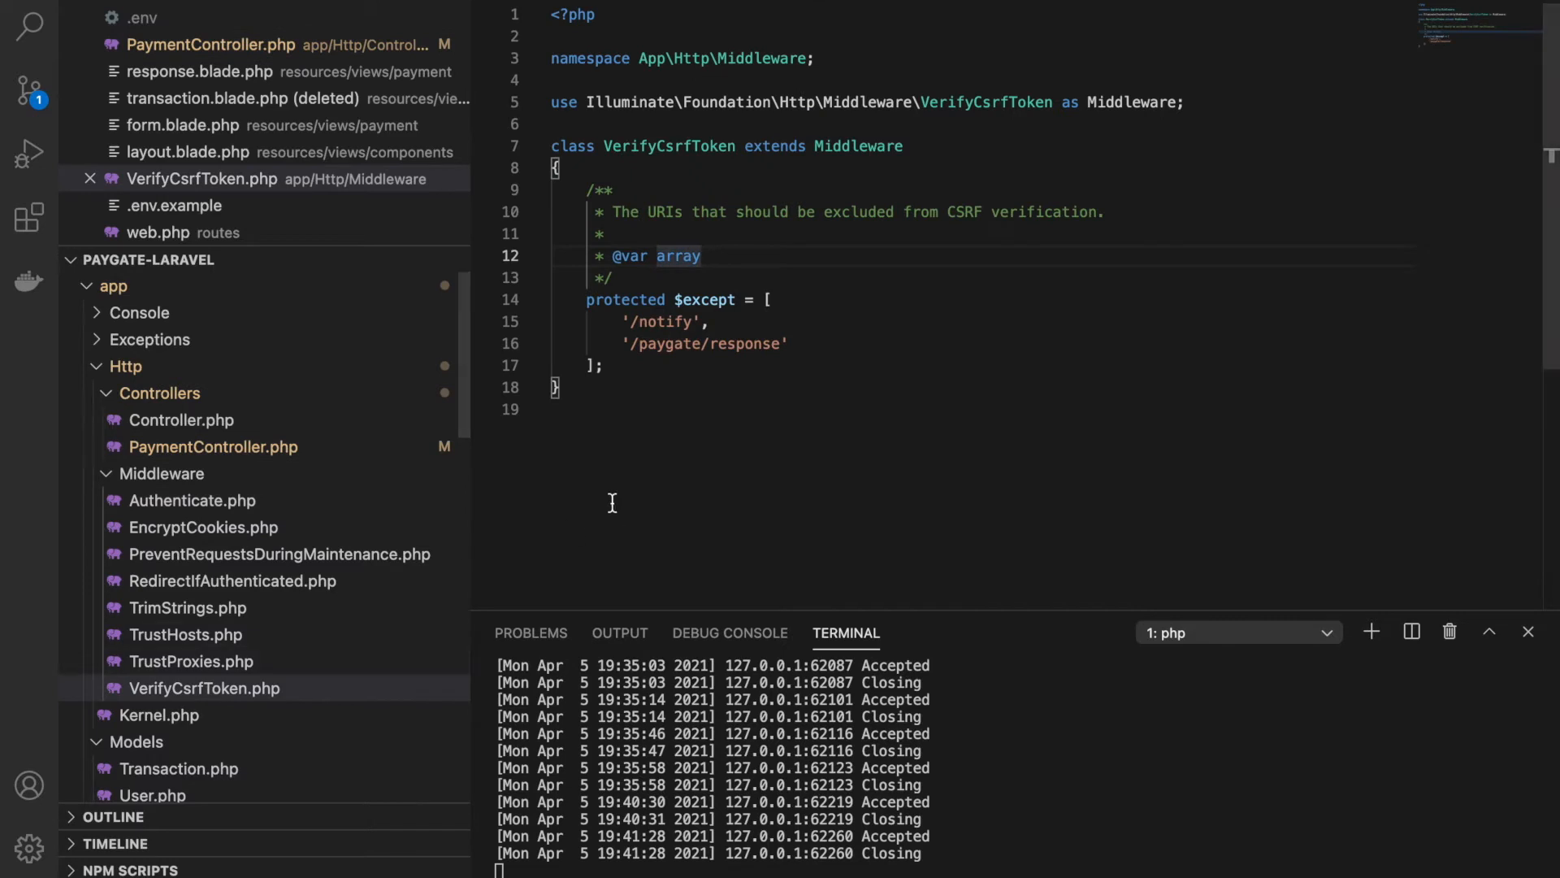
{"action": "double_click", "coordinate": [662, 322]}
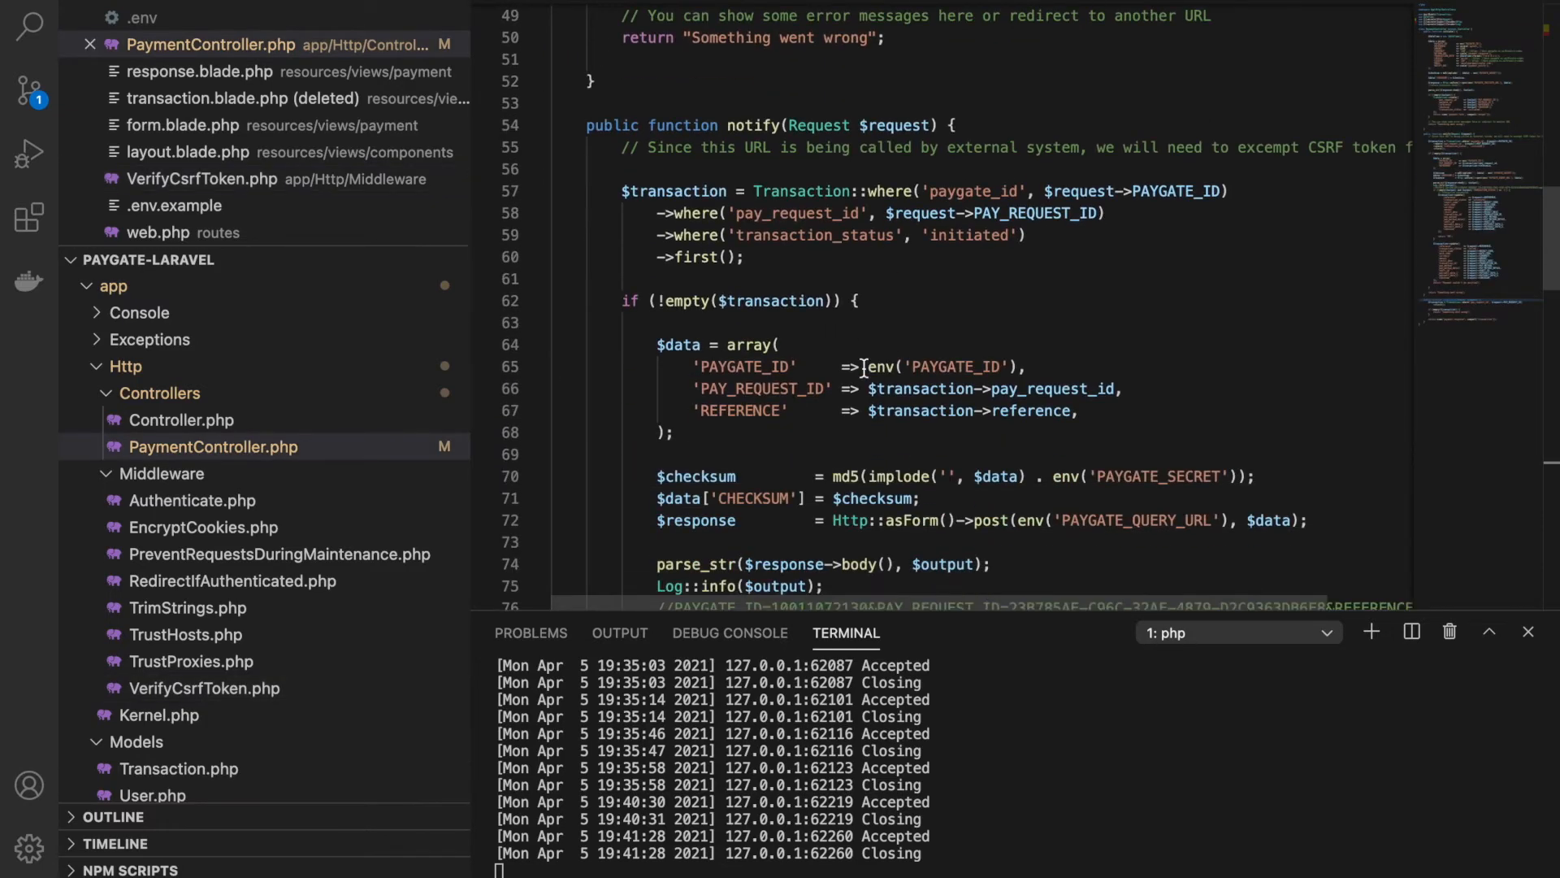
{"action": "left_click_drag", "start_coordinate": [621, 192], "coordinate": [741, 259]}
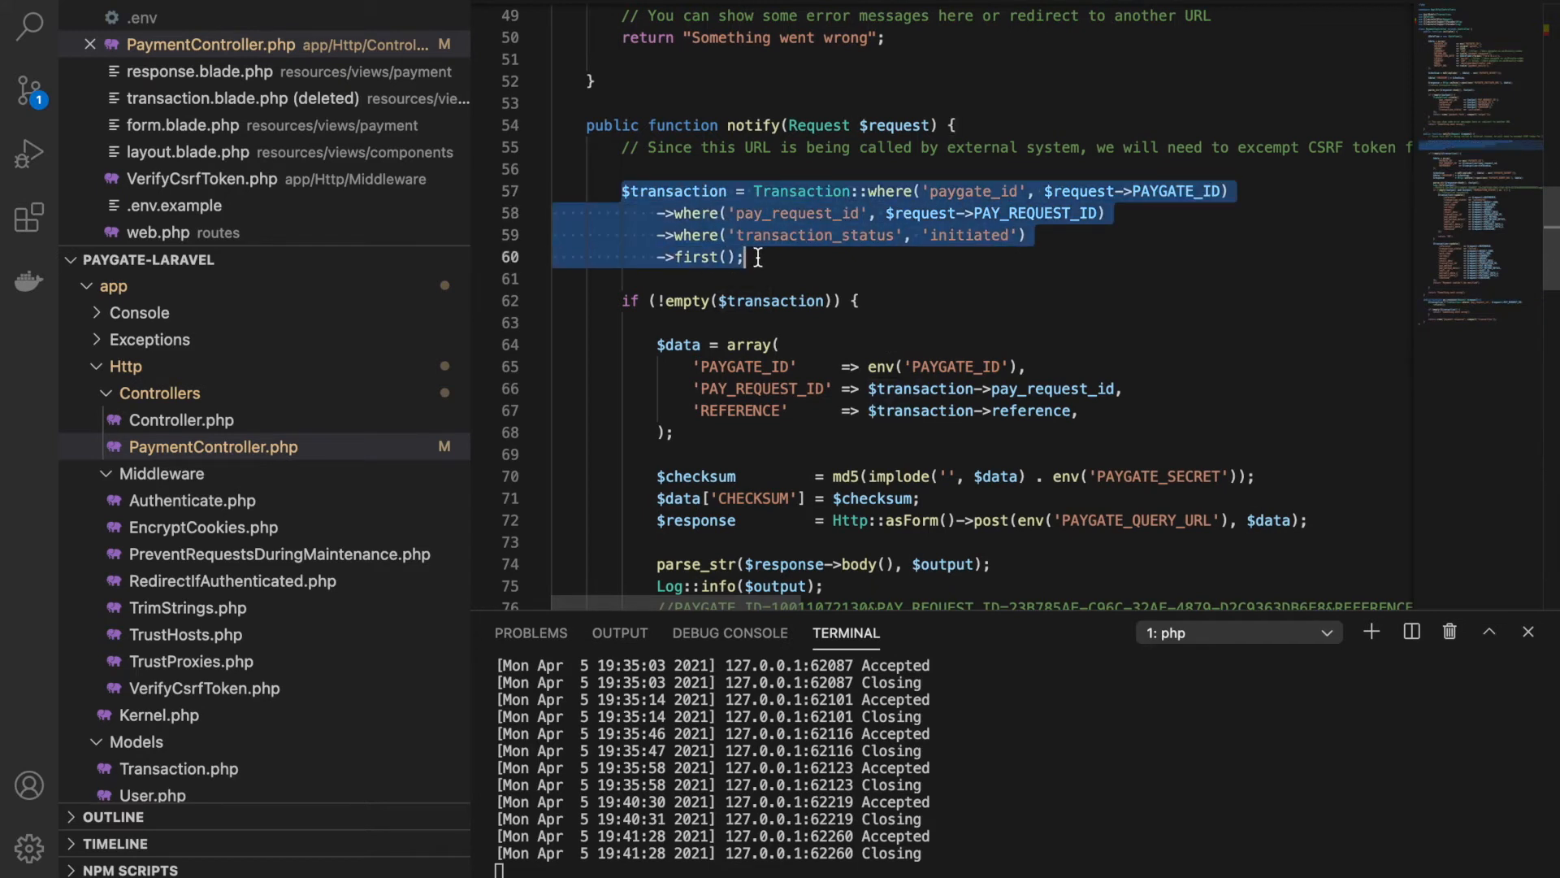
{"action": "scroll", "scroll_direction": "down", "scroll_amount": 3}
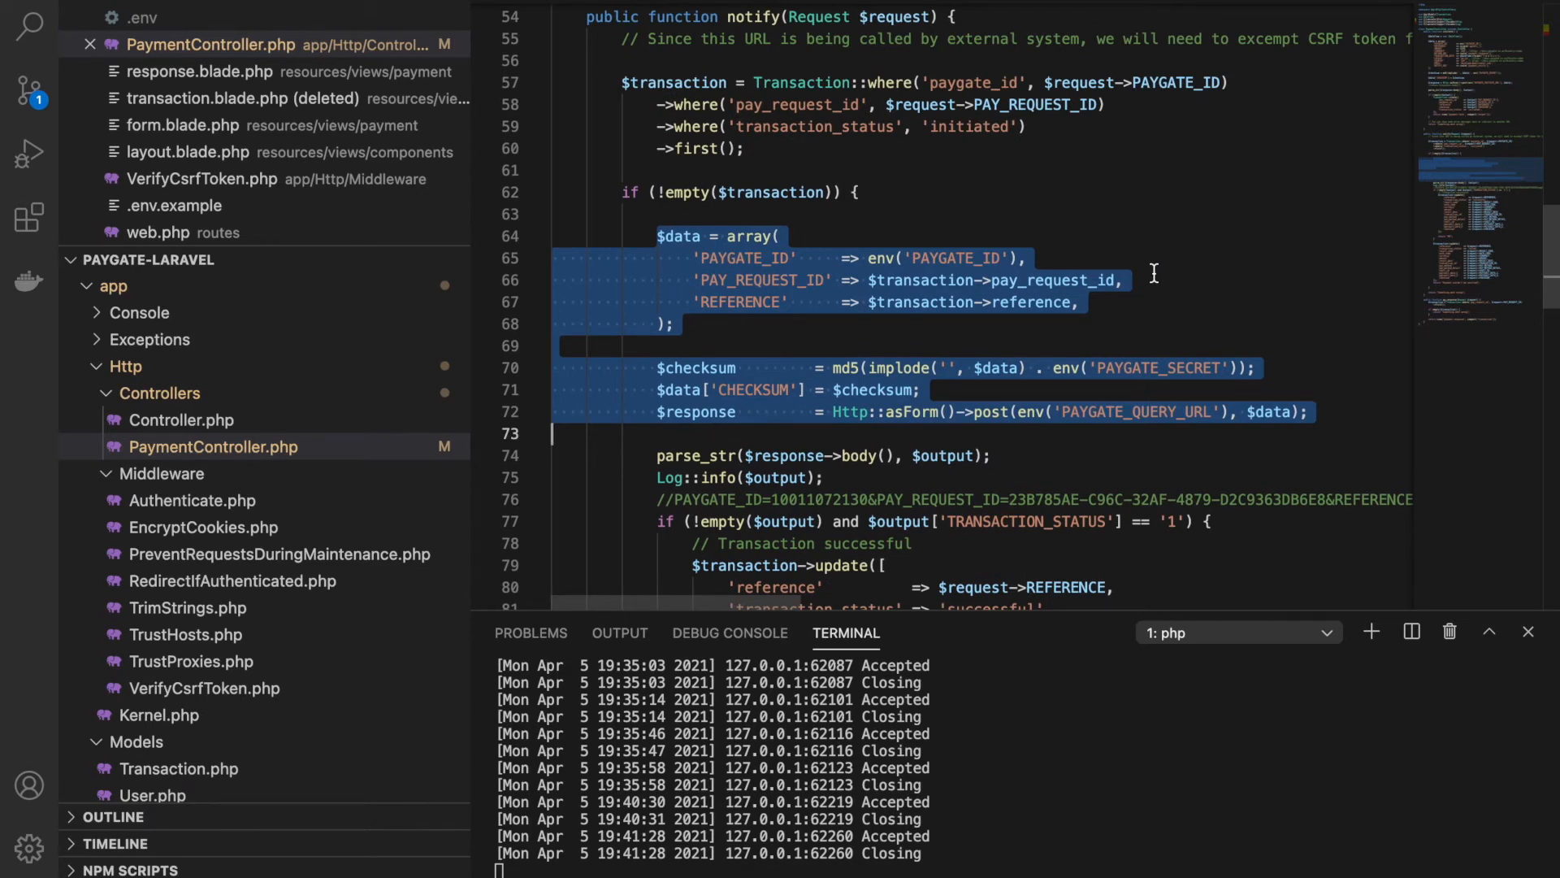
{"action": "scroll", "scroll_direction": "down", "scroll_amount": 3}
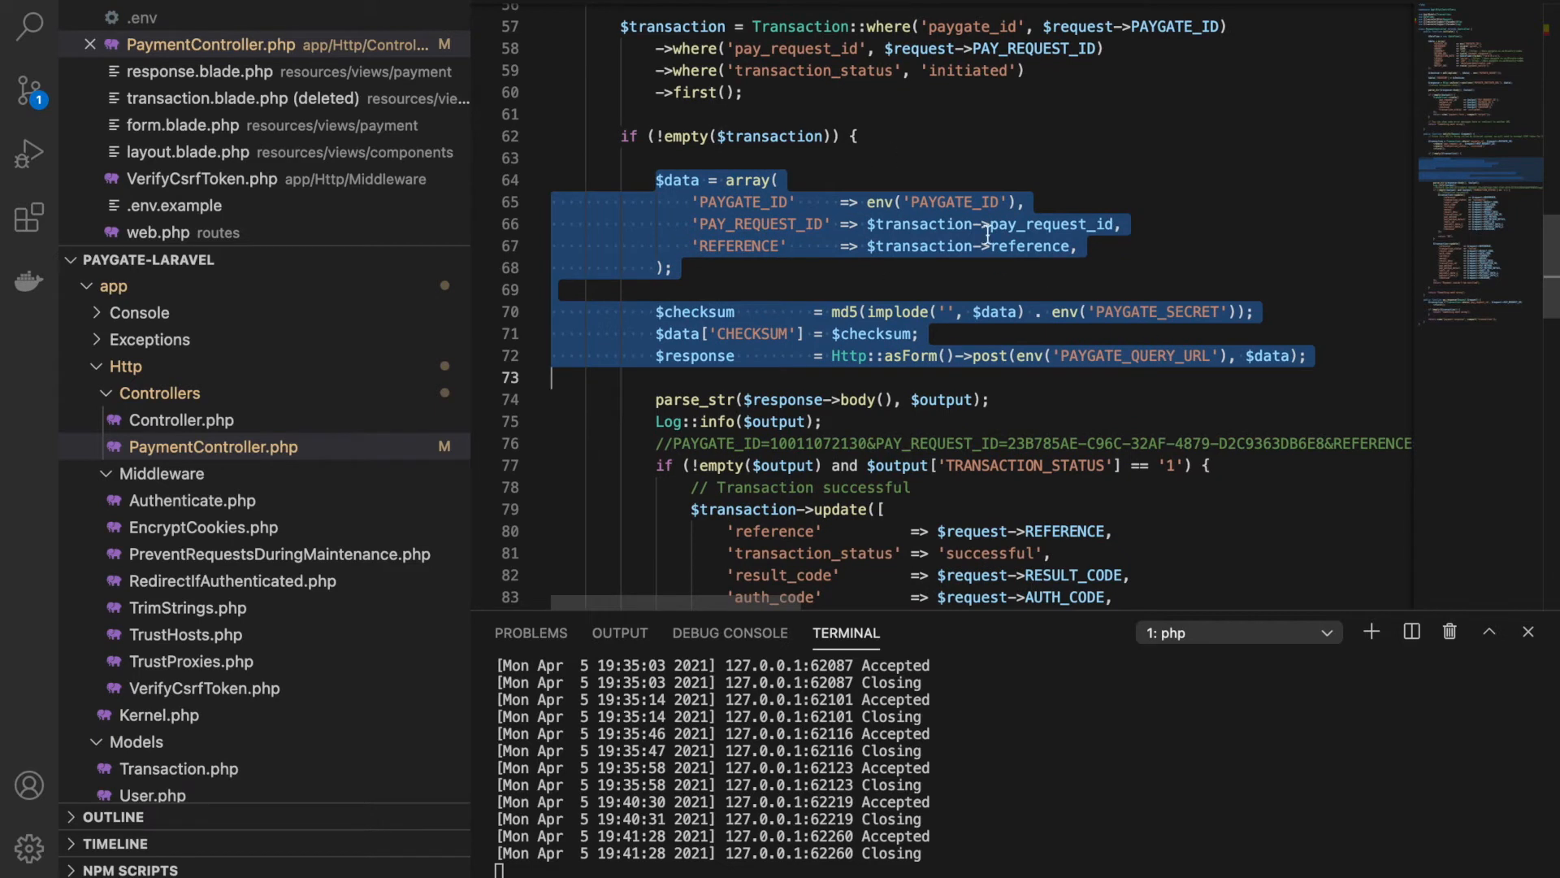
{"action": "scroll", "scroll_direction": "down", "scroll_amount": 3}
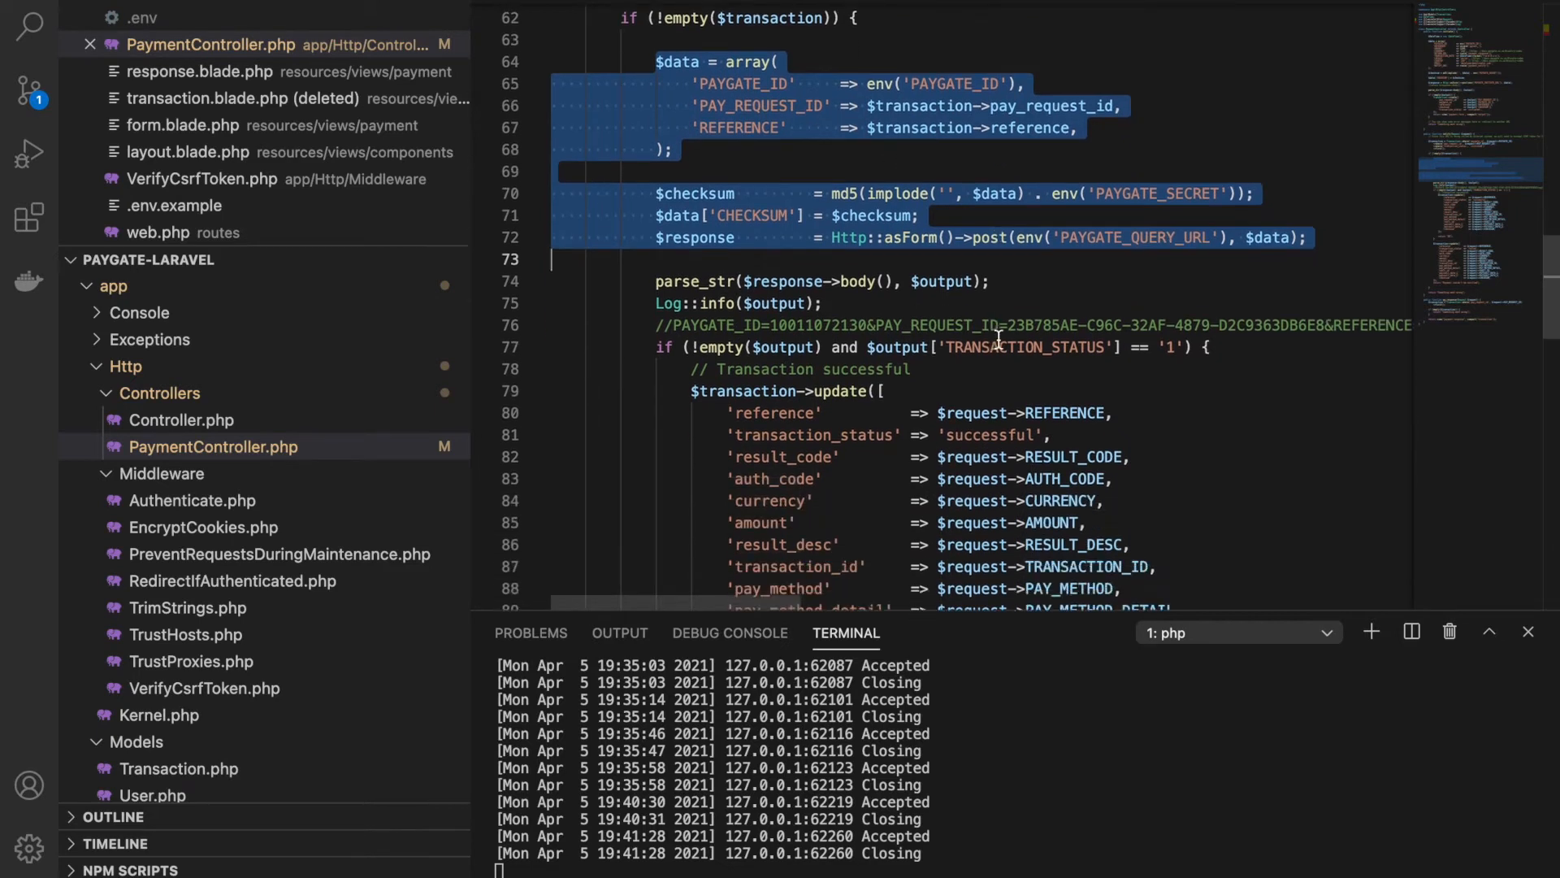
{"action": "scroll", "scroll_direction": "down", "scroll_amount": 3}
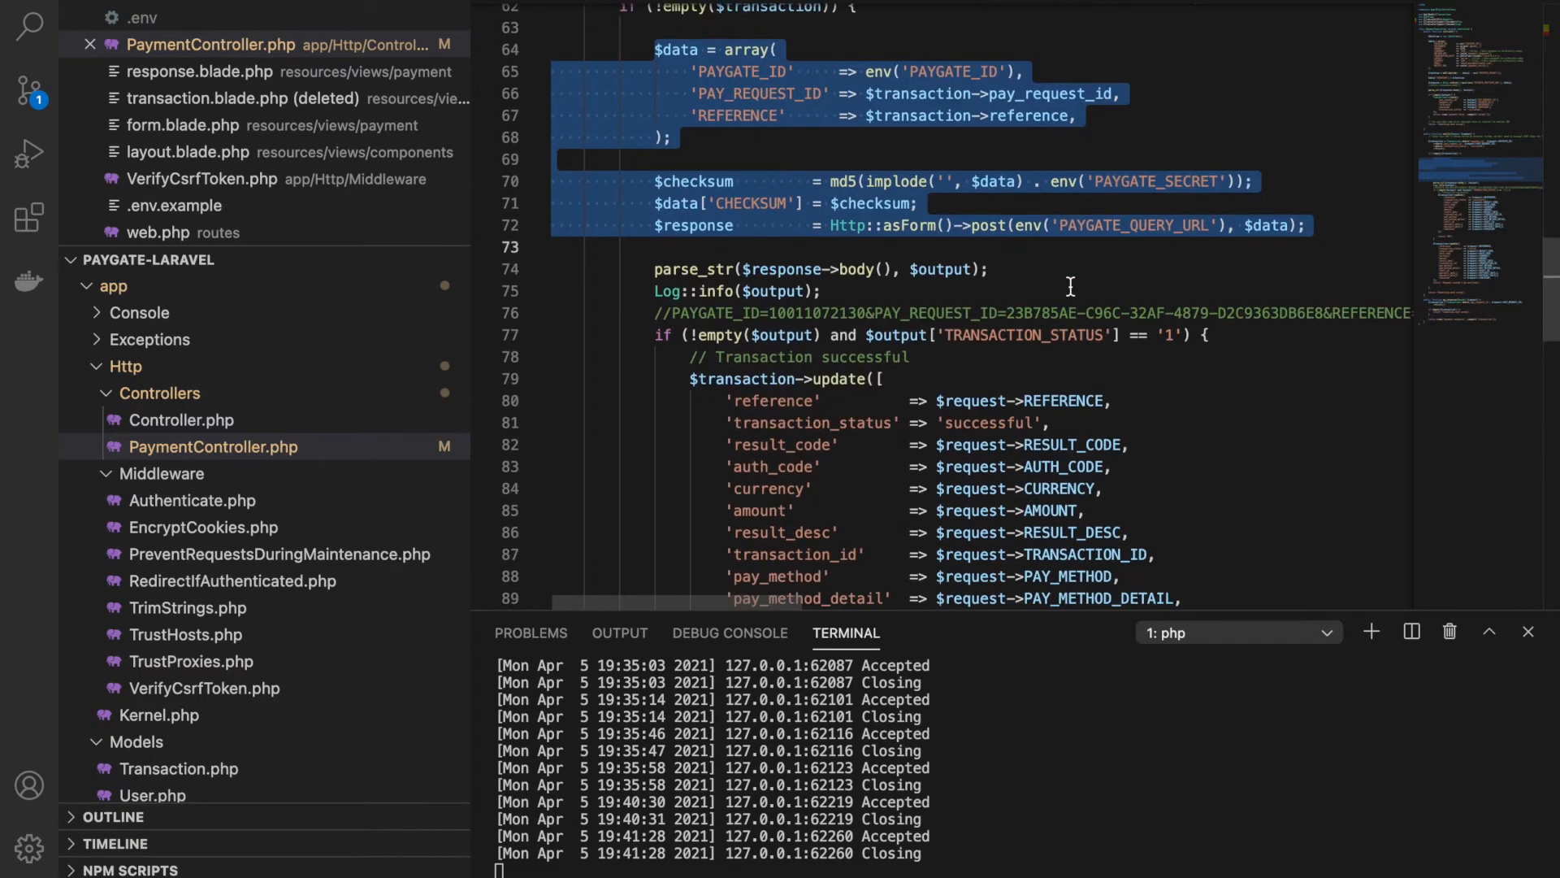
{"action": "scroll", "scroll_direction": "down", "scroll_amount": 3}
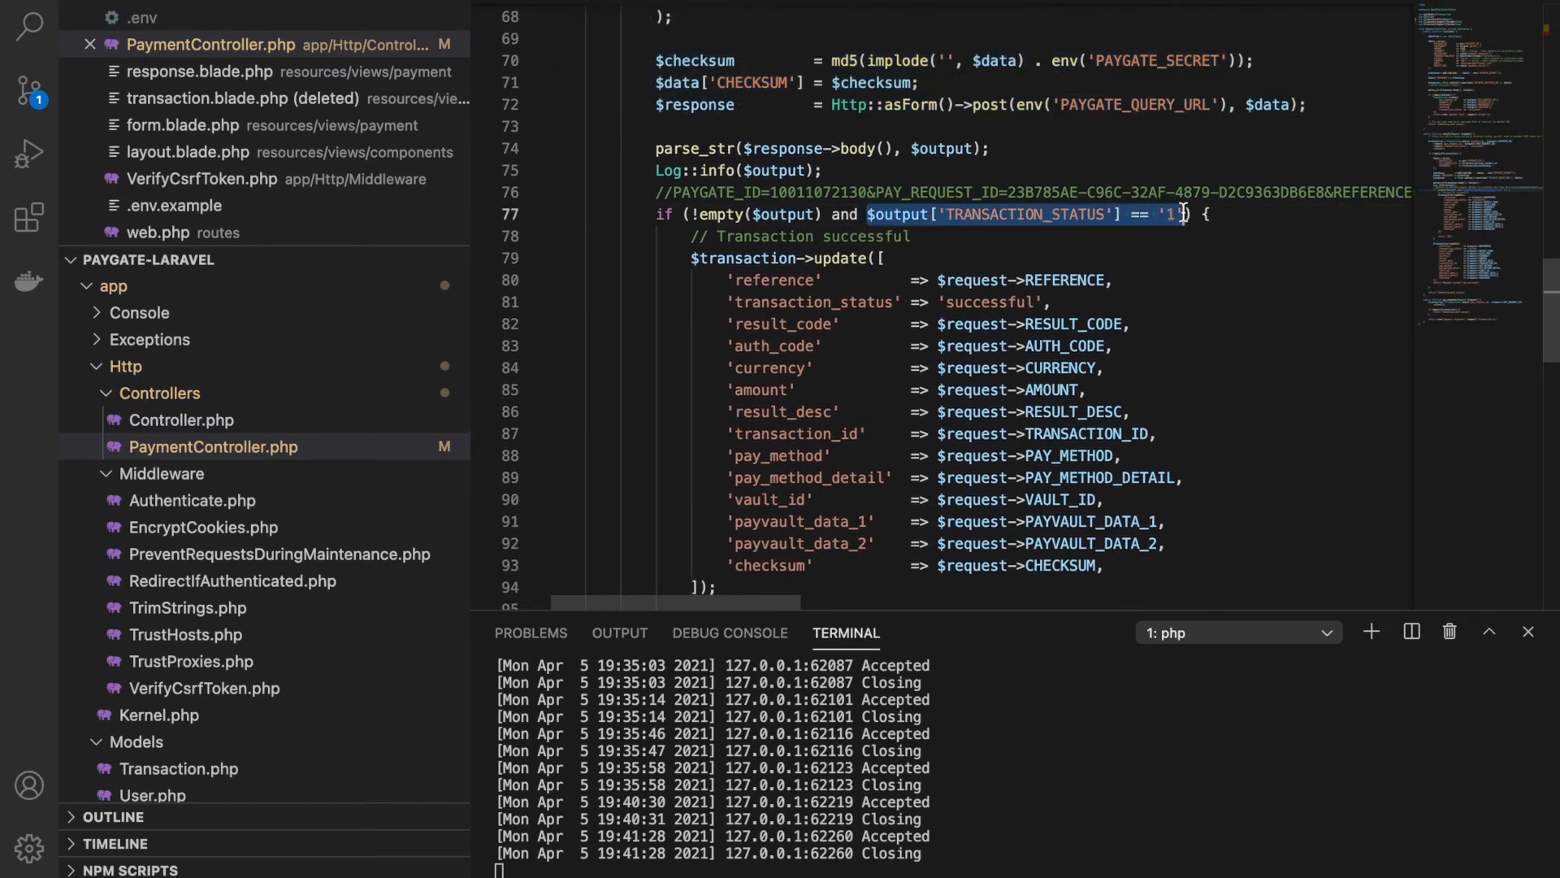
{"action": "scroll", "scroll_direction": "down", "scroll_amount": 3}
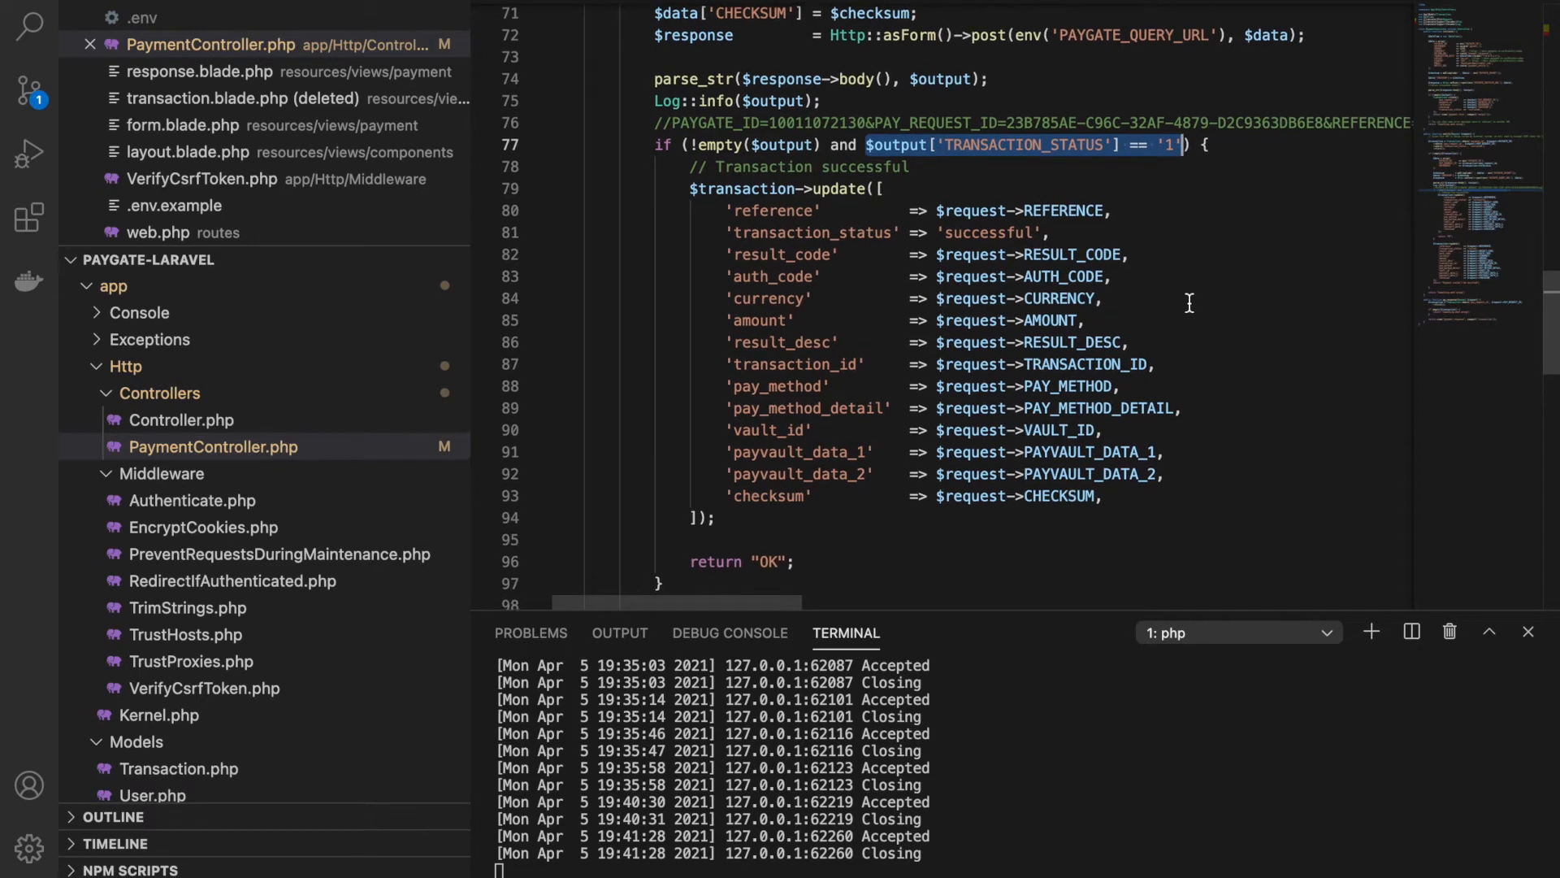
{"action": "scroll", "scroll_direction": "down", "scroll_amount": 3}
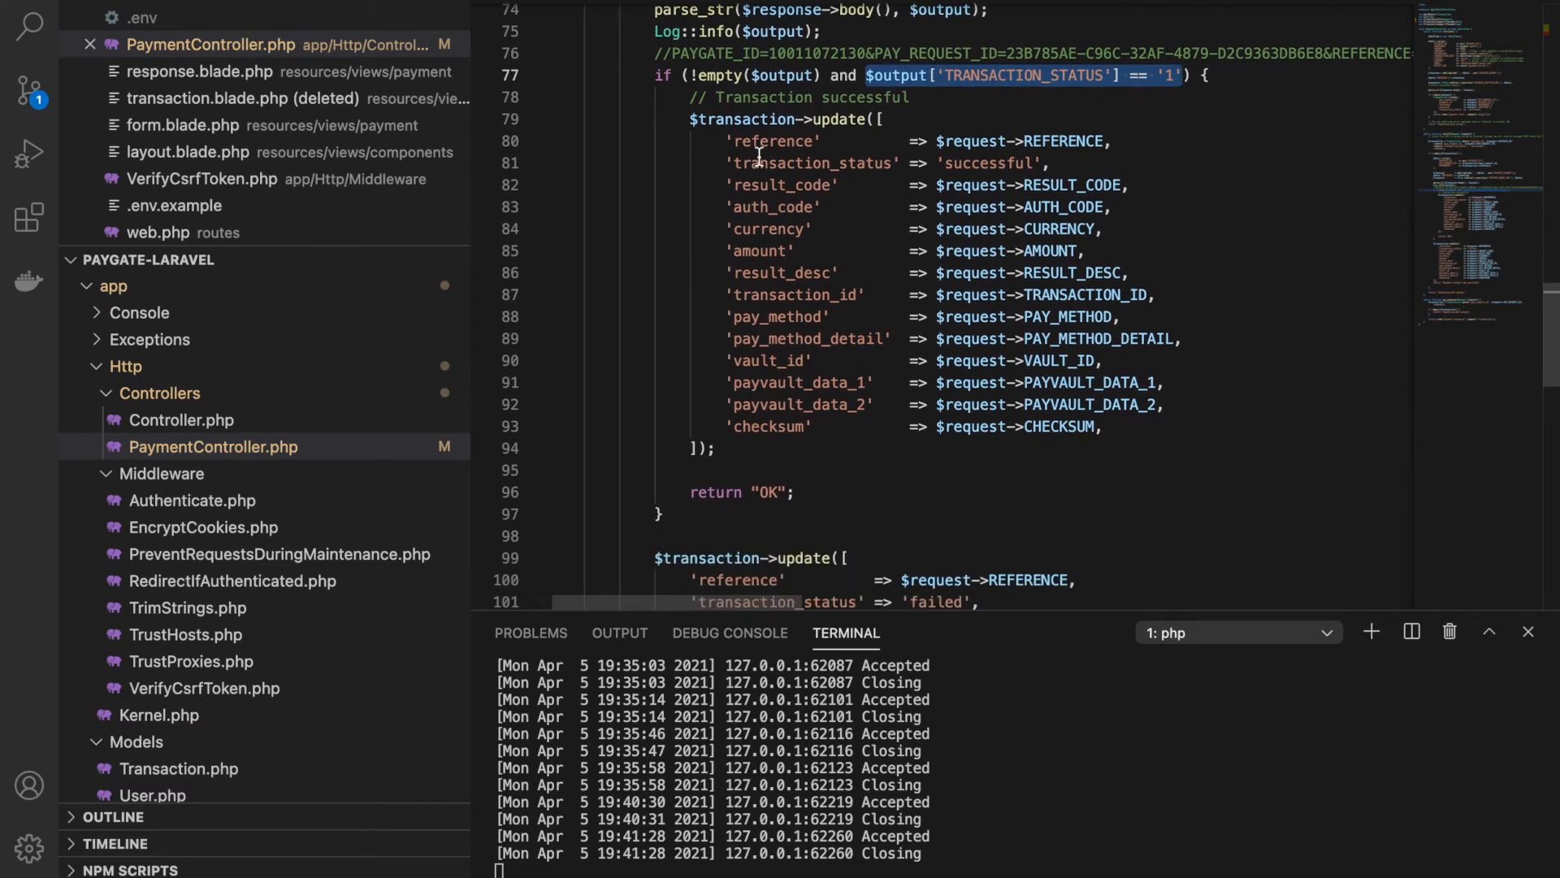
{"action": "left_click_drag", "start_coordinate": [683, 119], "coordinate": [775, 427]}
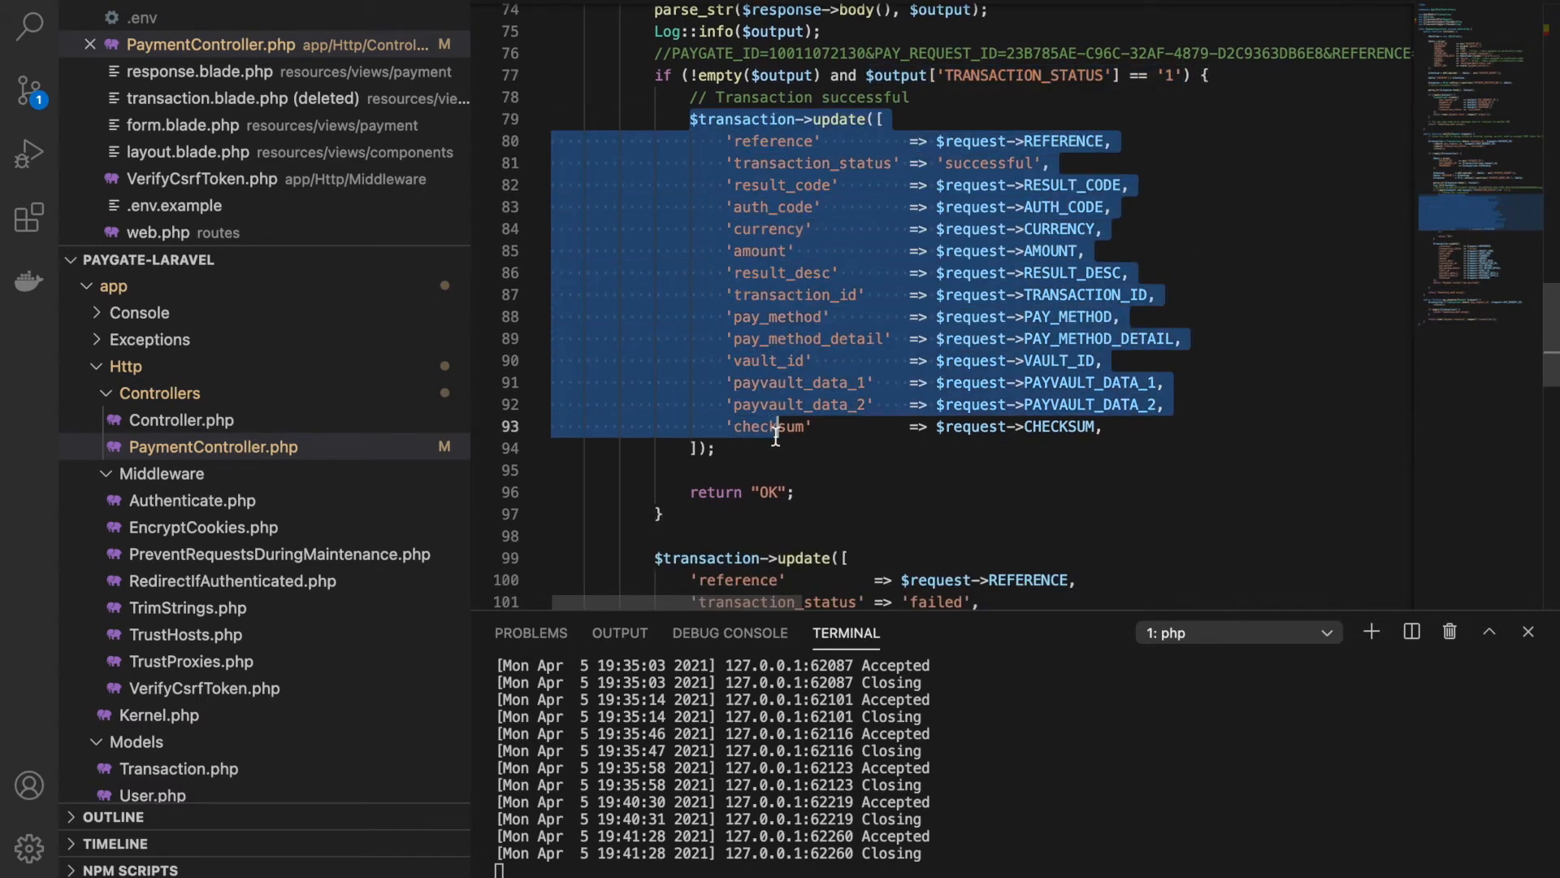
{"action": "left_click", "coordinate": [853, 184]}
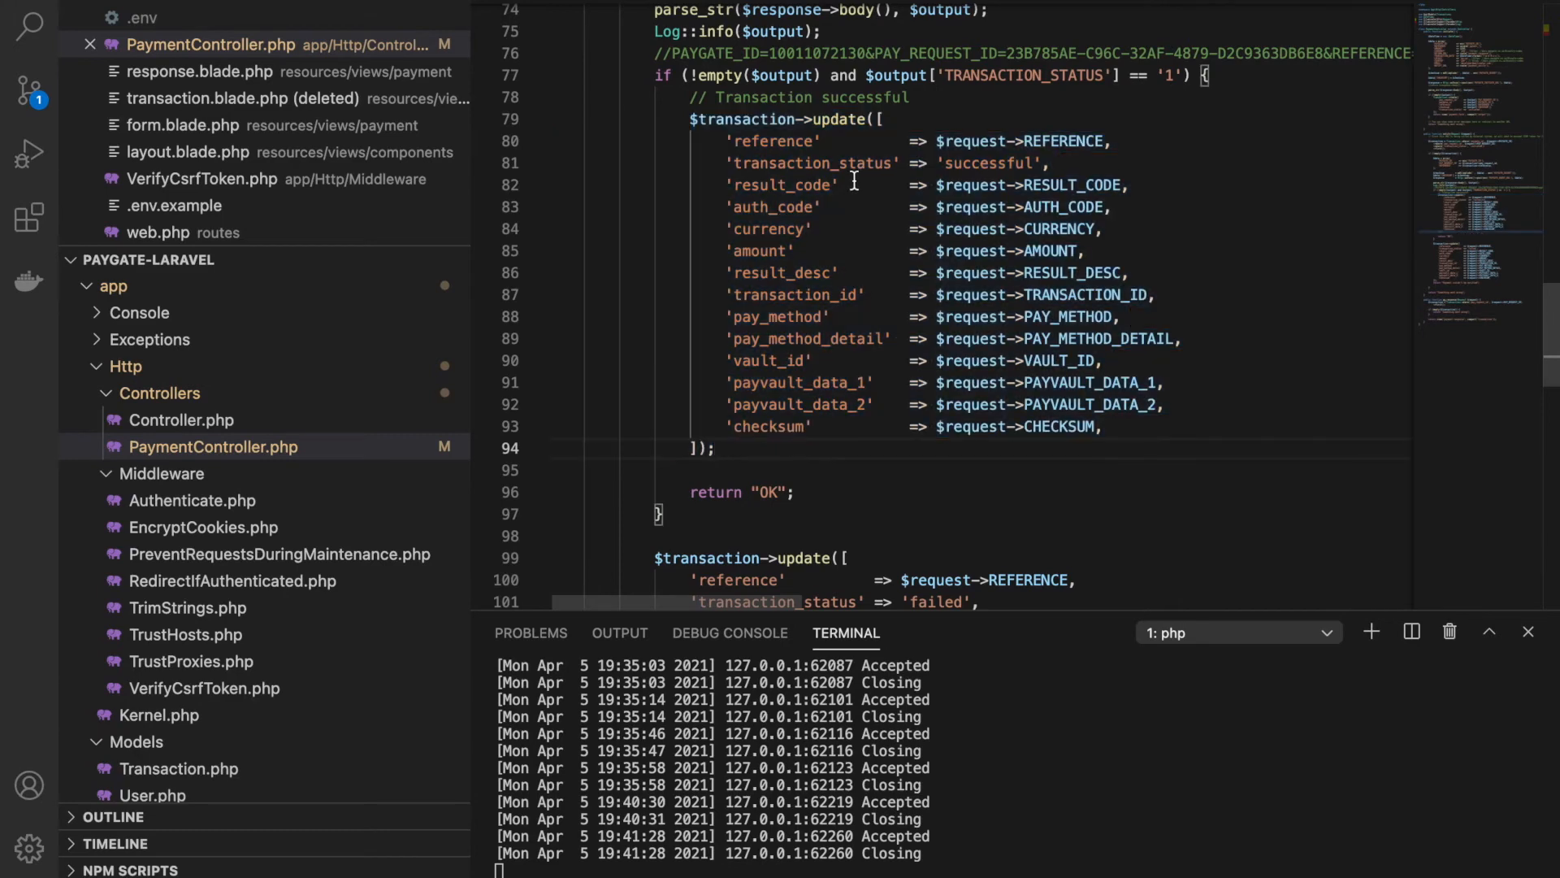
{"action": "double_click", "coordinate": [989, 162]}
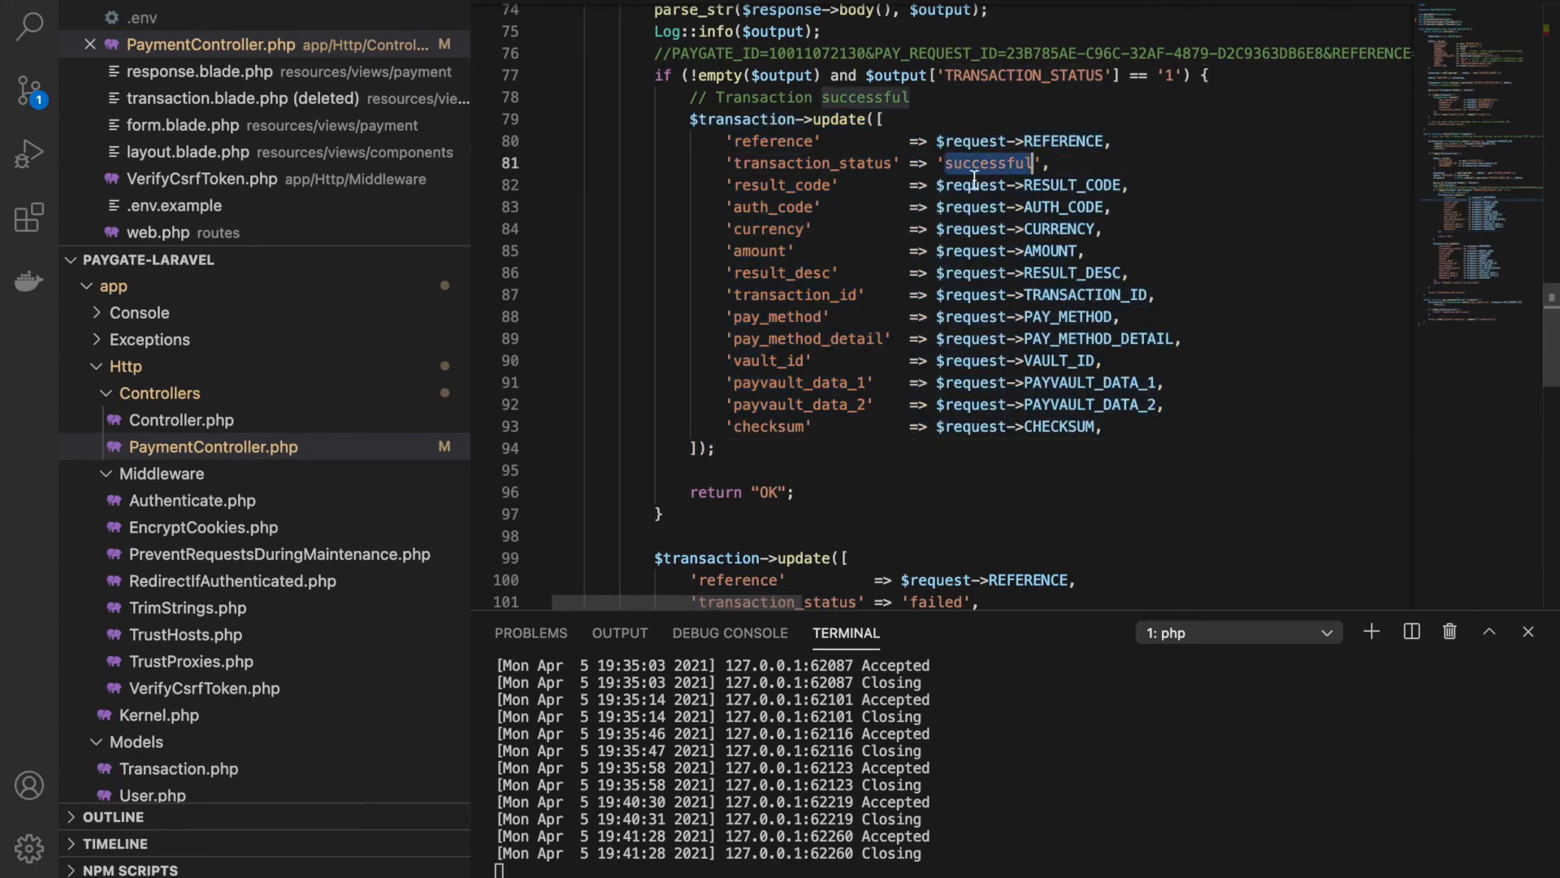
{"action": "scroll", "scroll_direction": "down", "scroll_amount": 3}
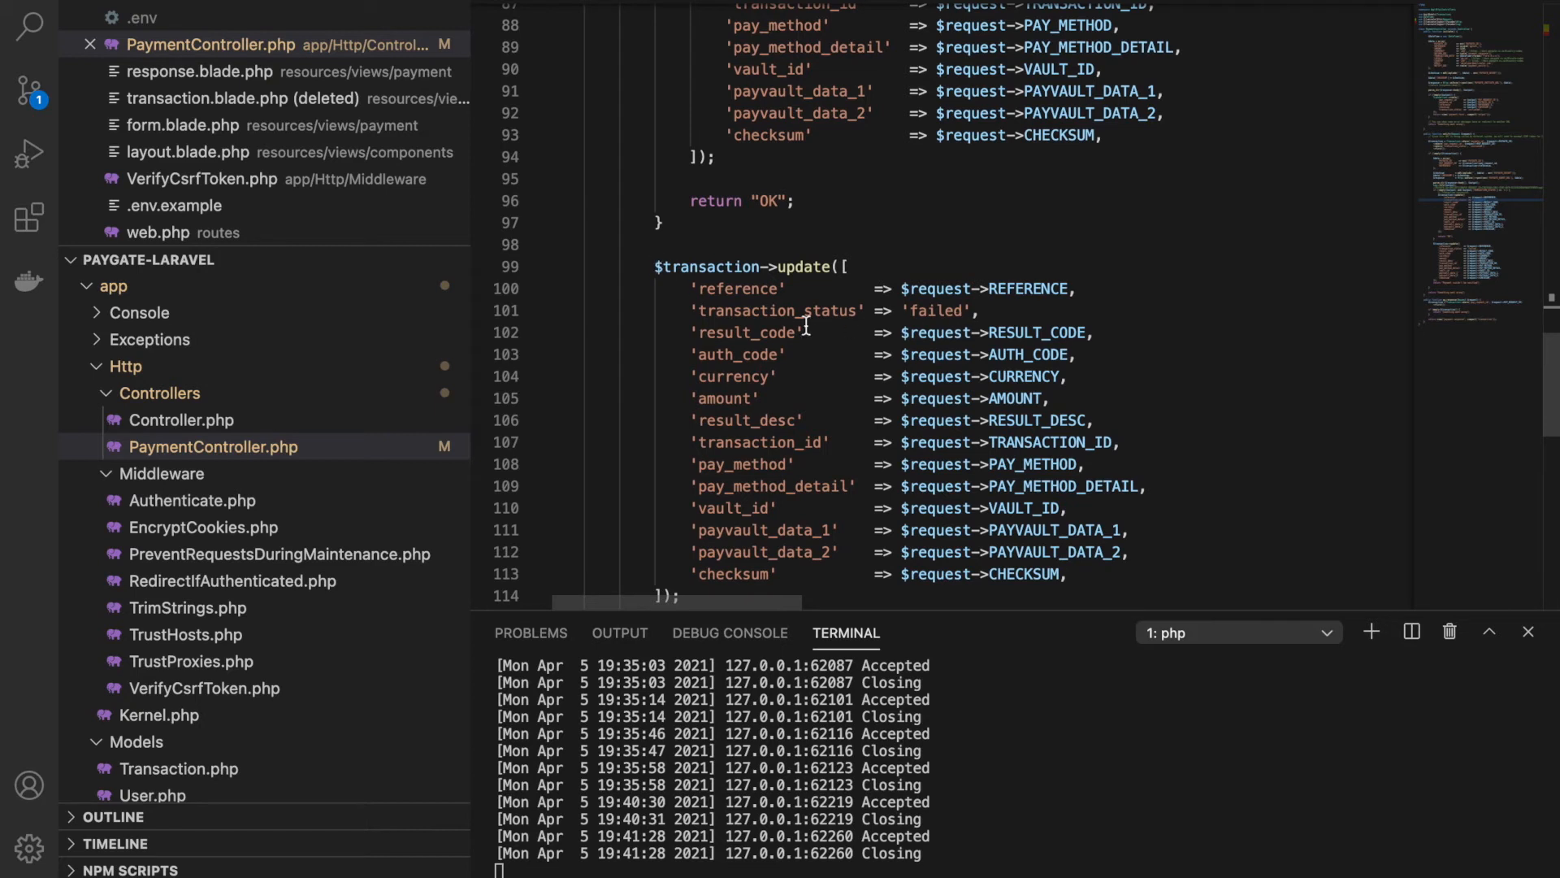
{"action": "double_click", "coordinate": [934, 311]}
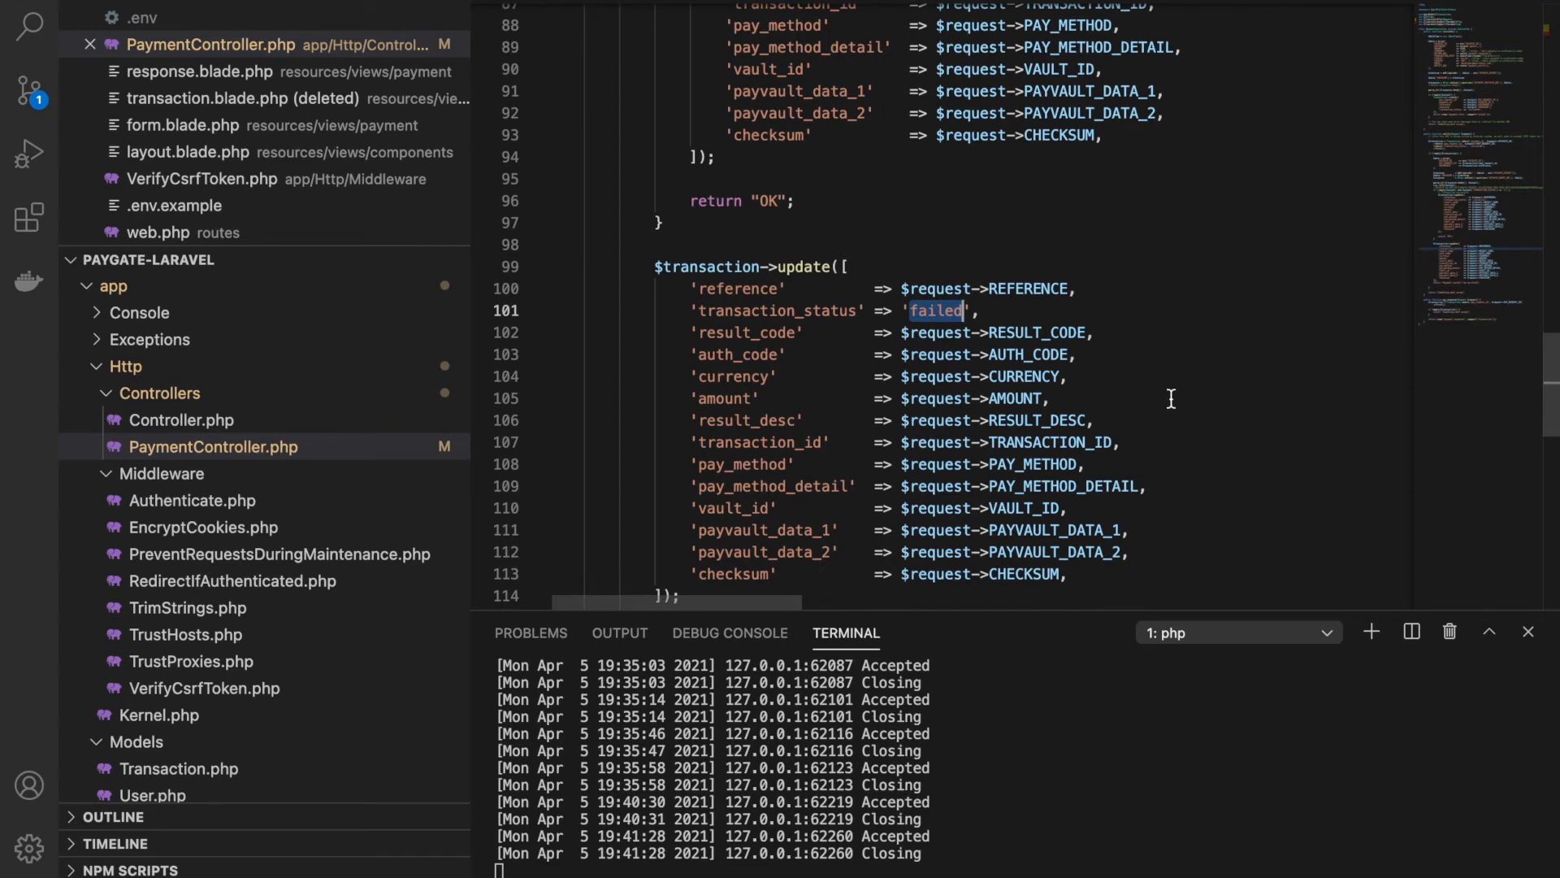
{"action": "scroll", "scroll_direction": "down", "scroll_amount": 3}
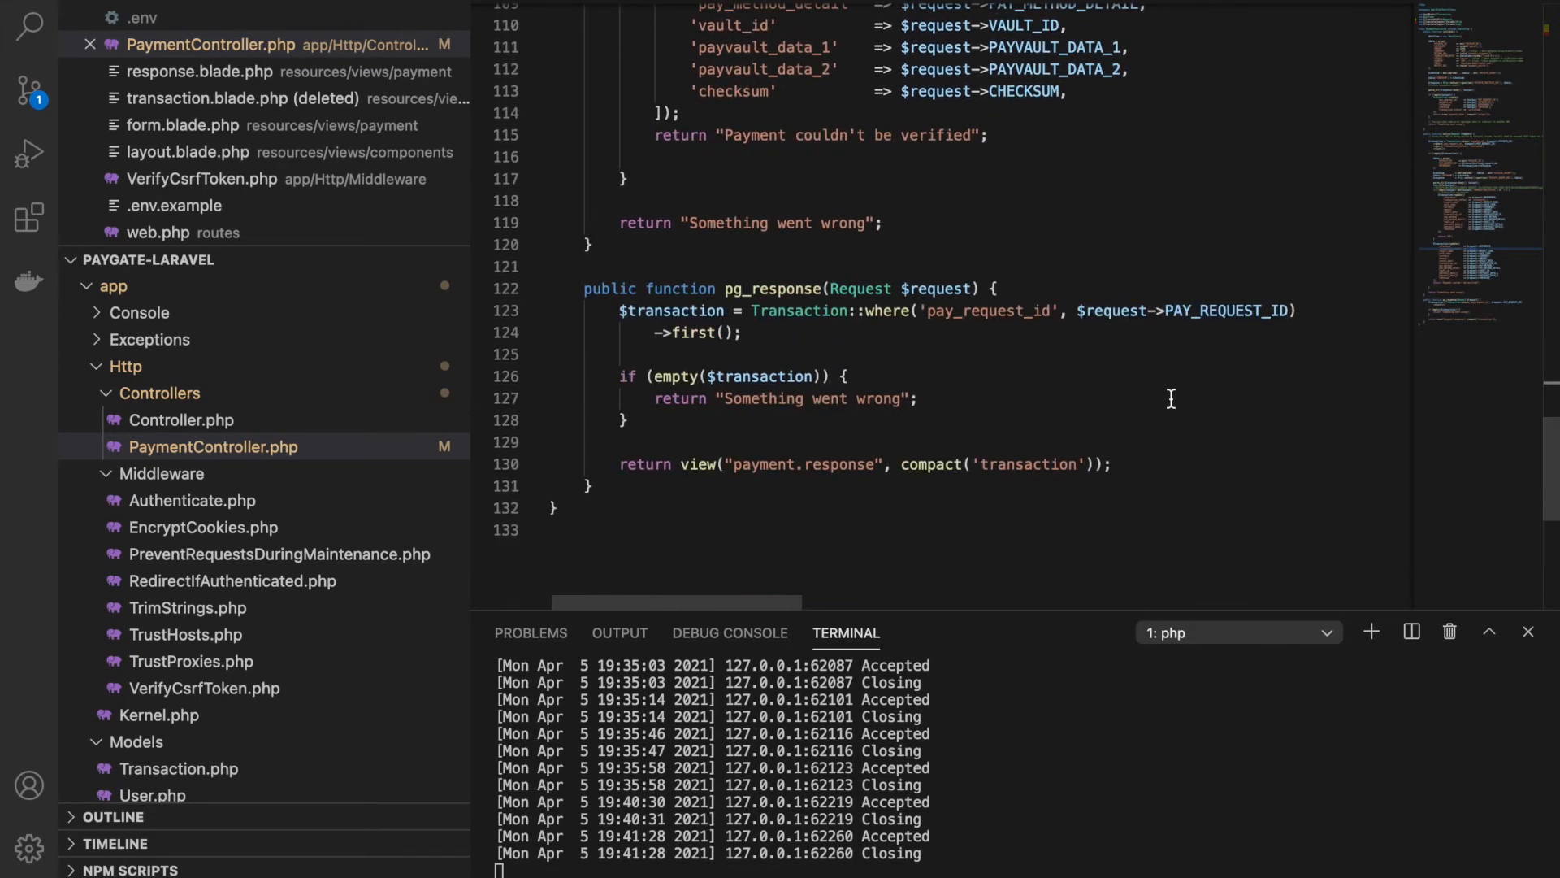
{"action": "double_click", "coordinate": [770, 289]}
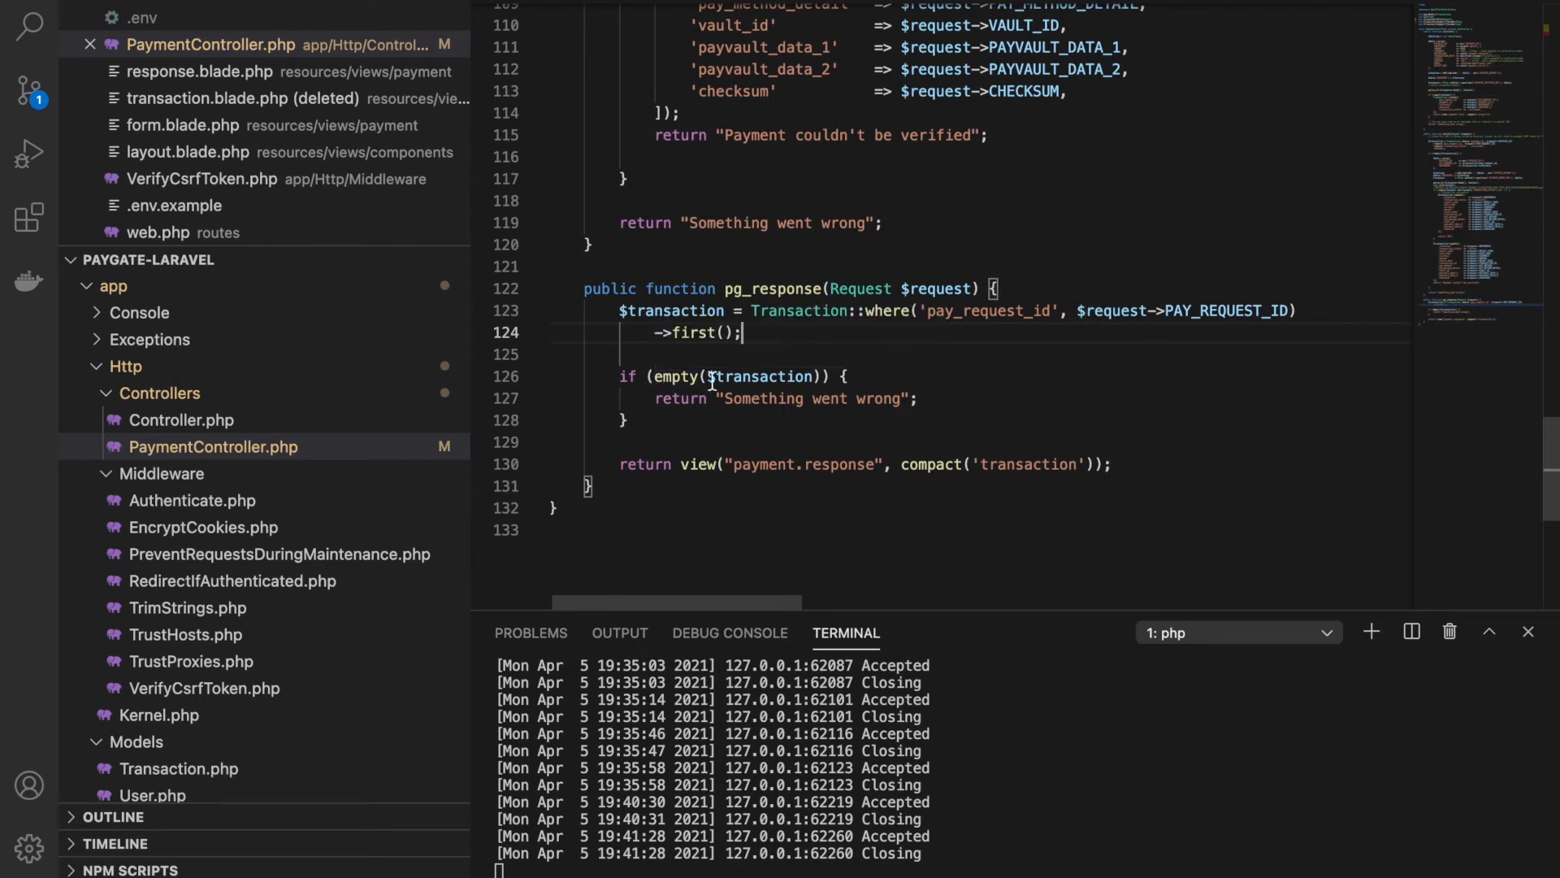
{"action": "mouse_move", "coordinate": [746, 406]}
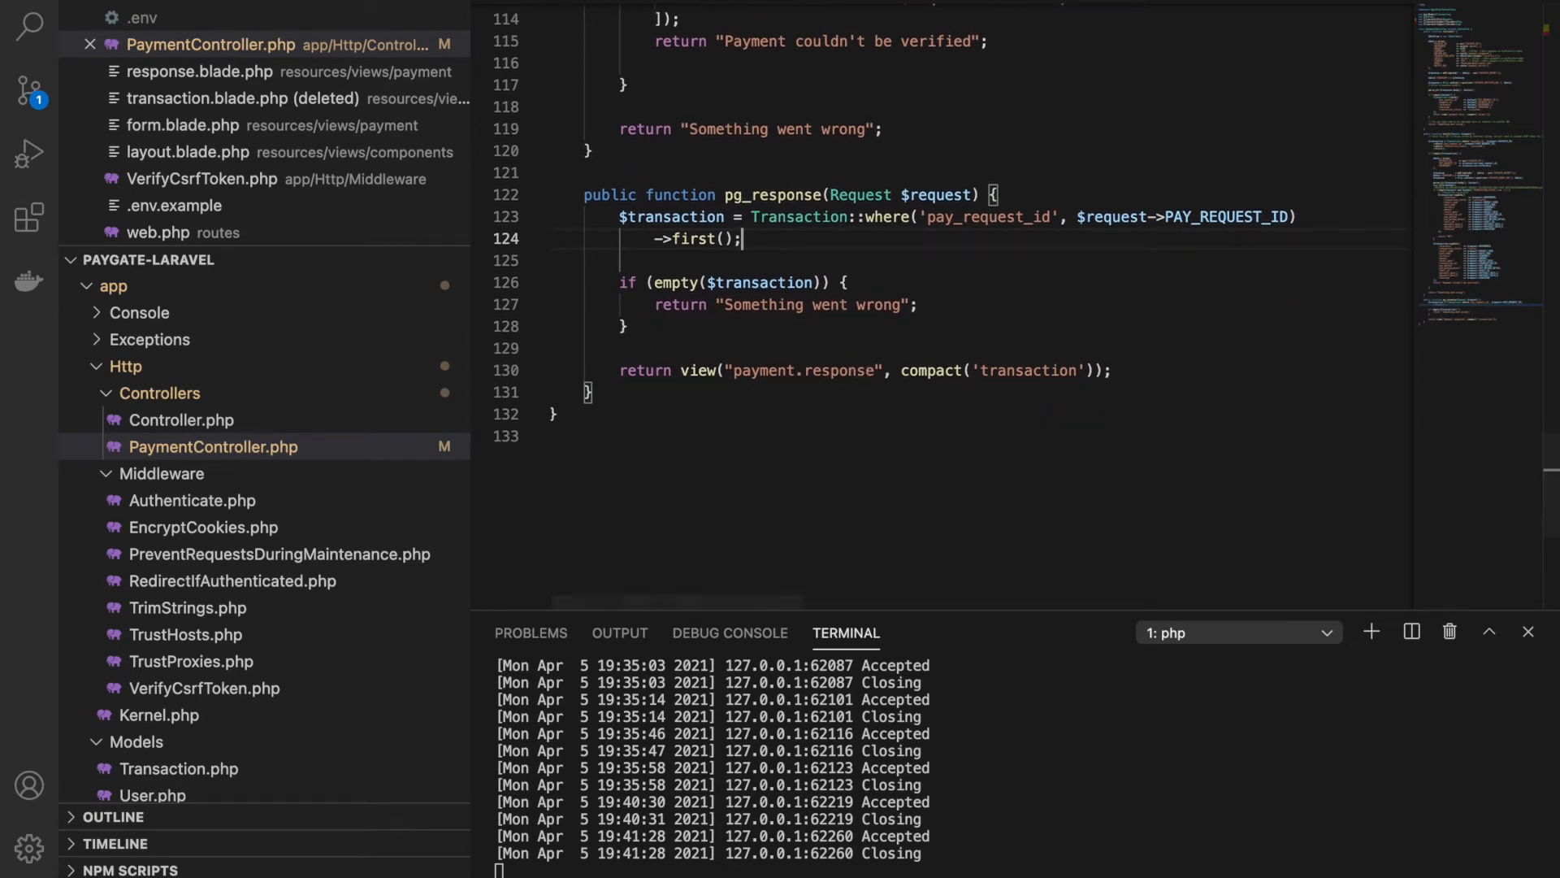
Step: Show response.blade.php with its transaction status heading
{"action": "left_click", "coordinate": [200, 69]}
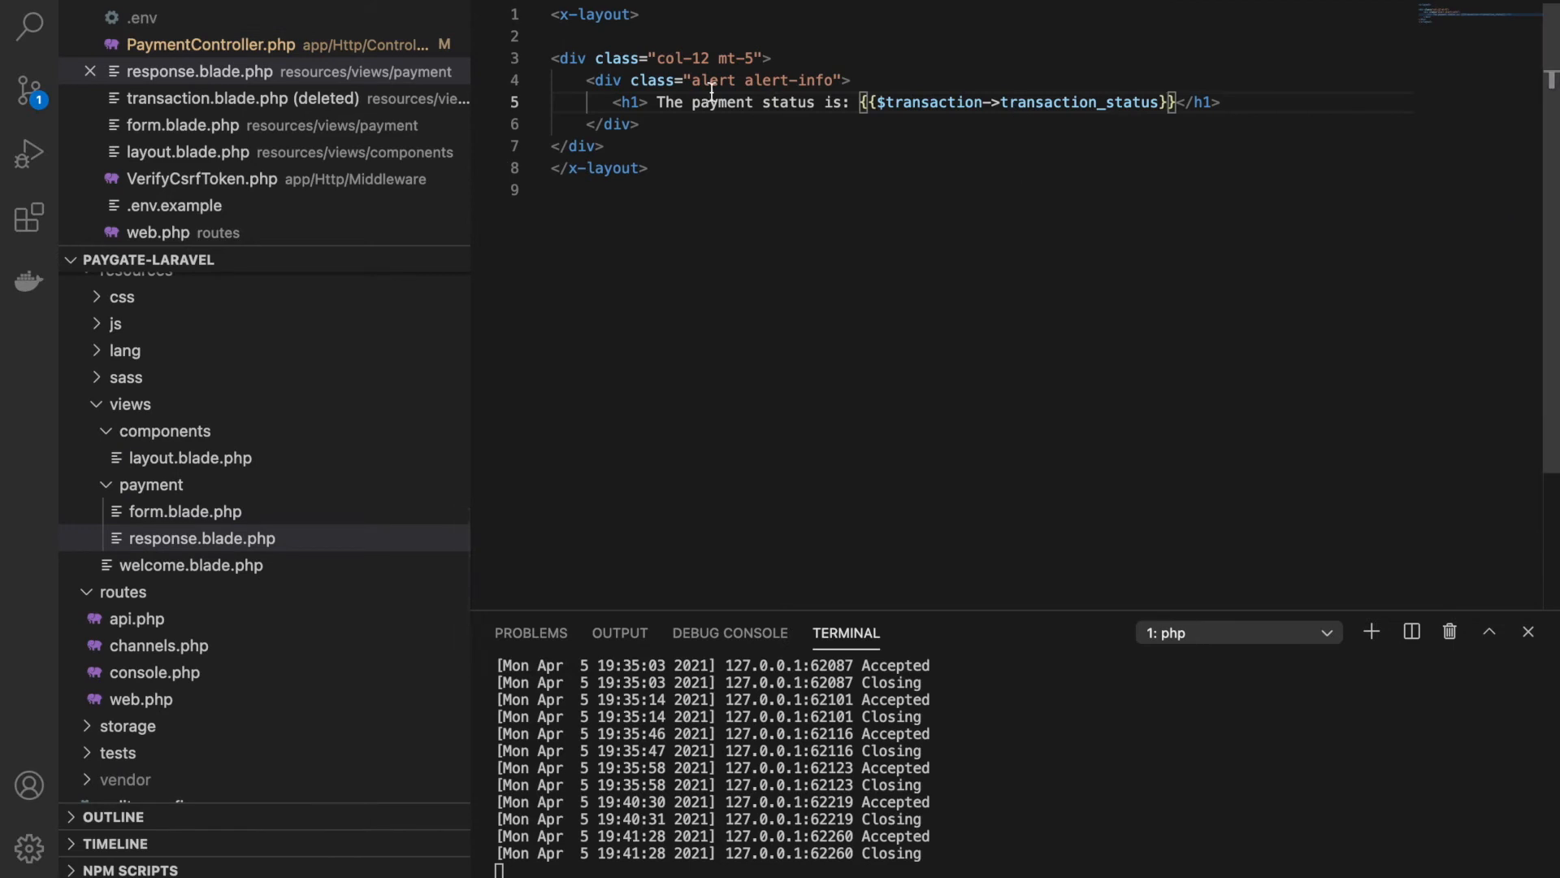
{"action": "mouse_move", "coordinate": [704, 127]}
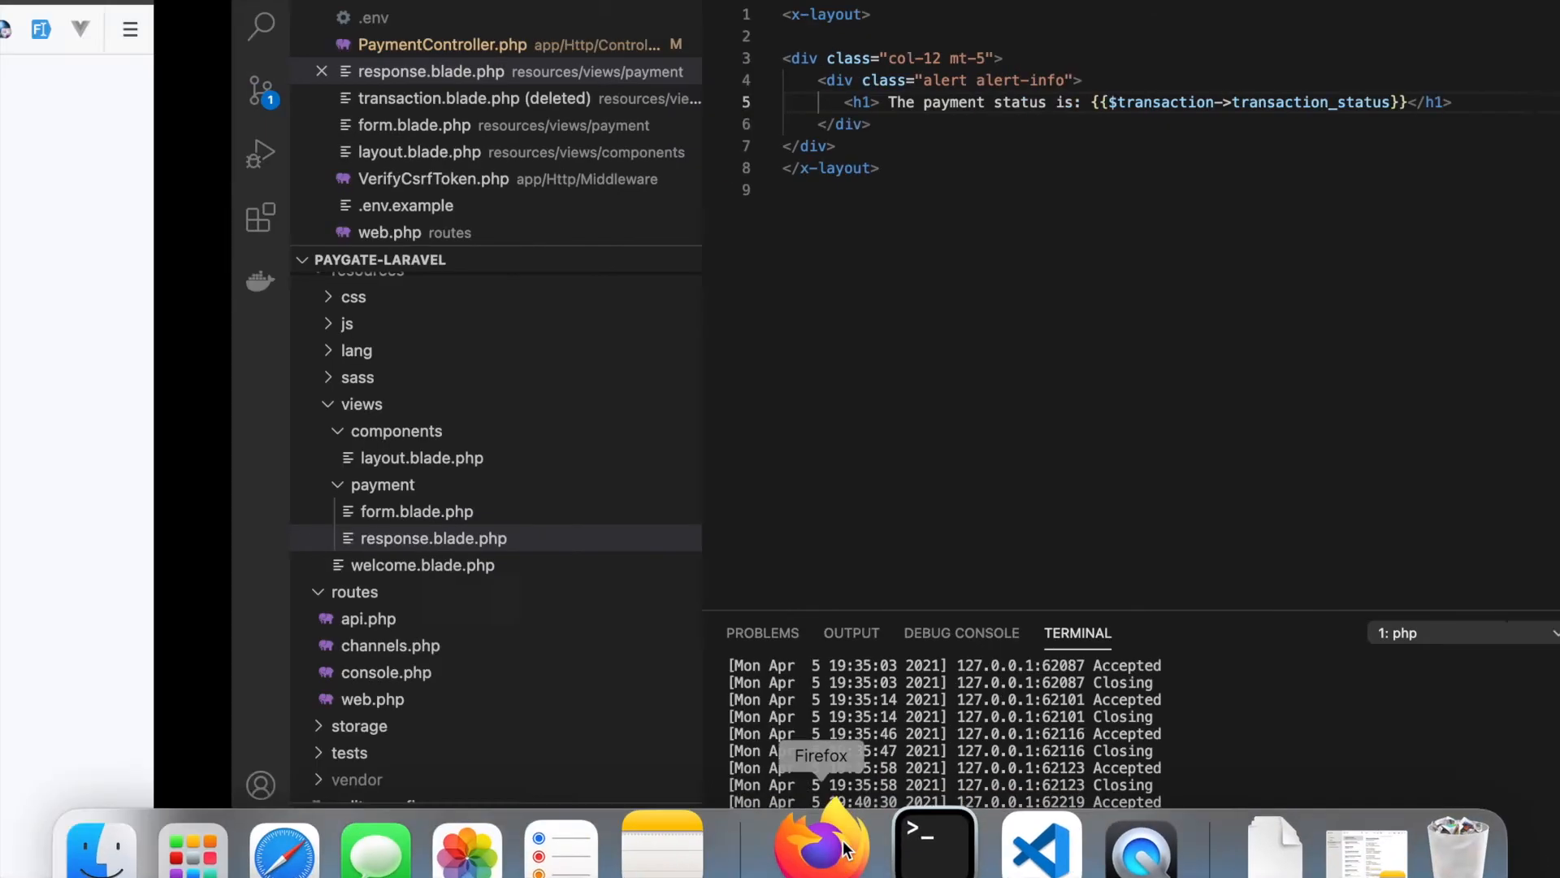
Step: In Firefox, start a payment with the Pay button and dismiss PayGate's test transaction warning
{"action": "left_click", "coordinate": [816, 845]}
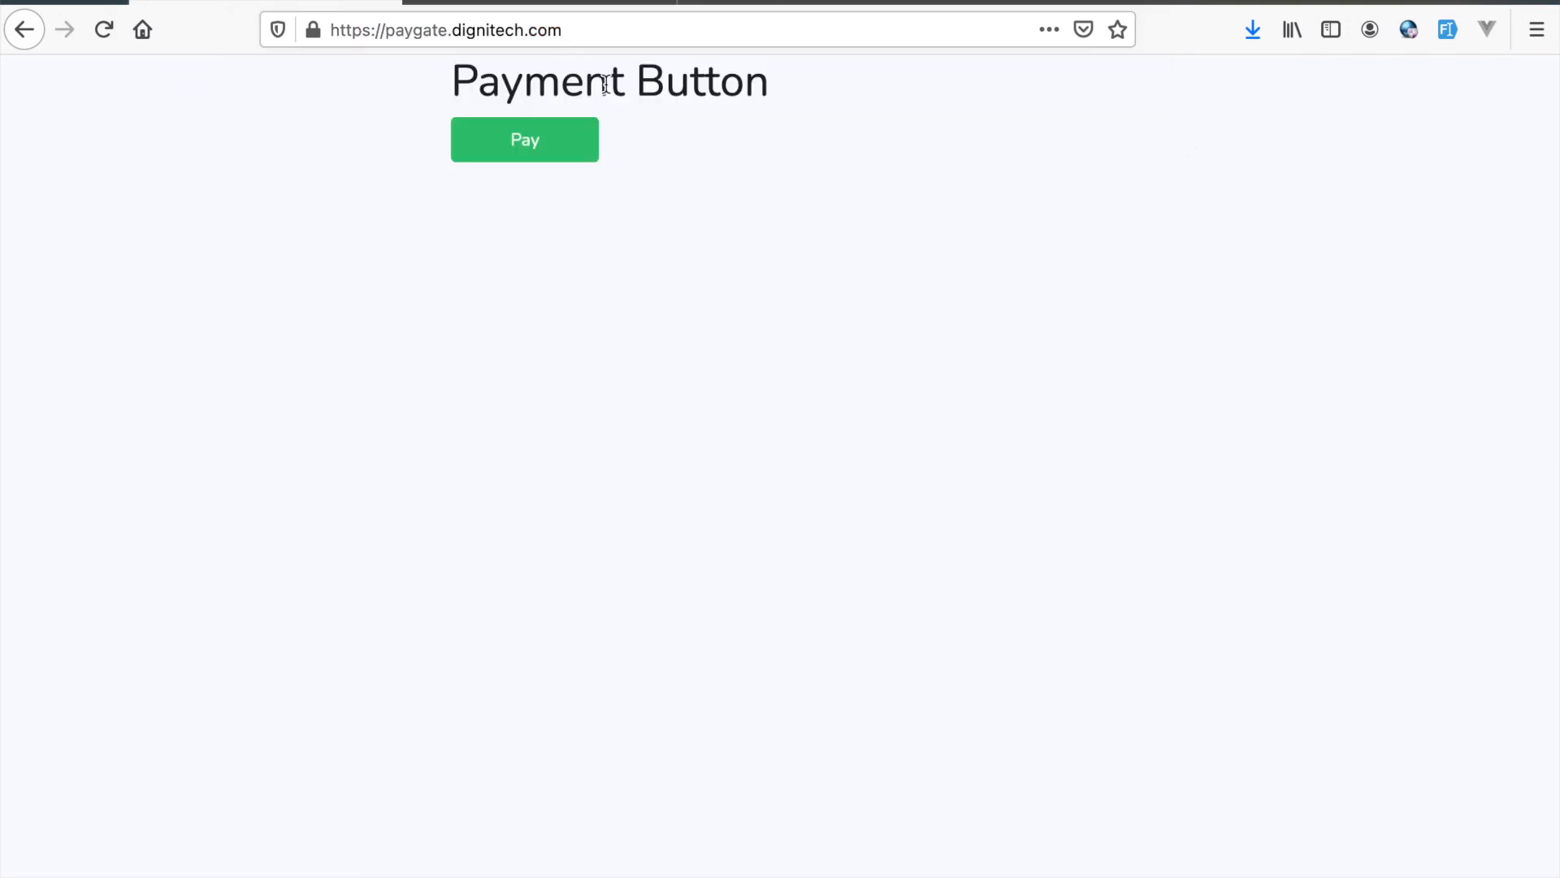
{"action": "mouse_move", "coordinate": [486, 120]}
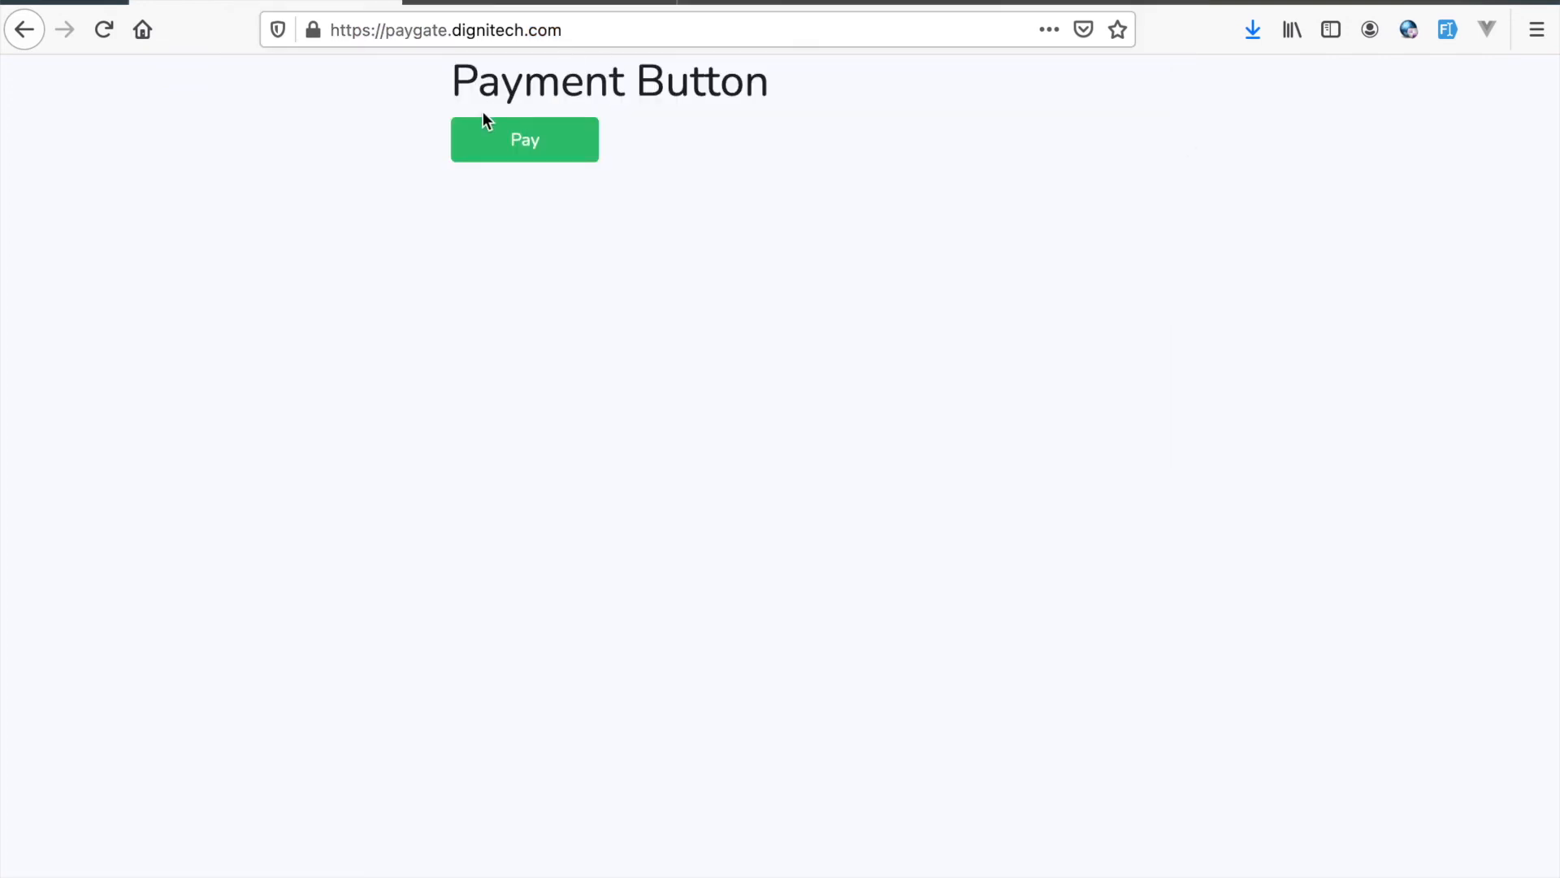
{"action": "mouse_move", "coordinate": [697, 132]}
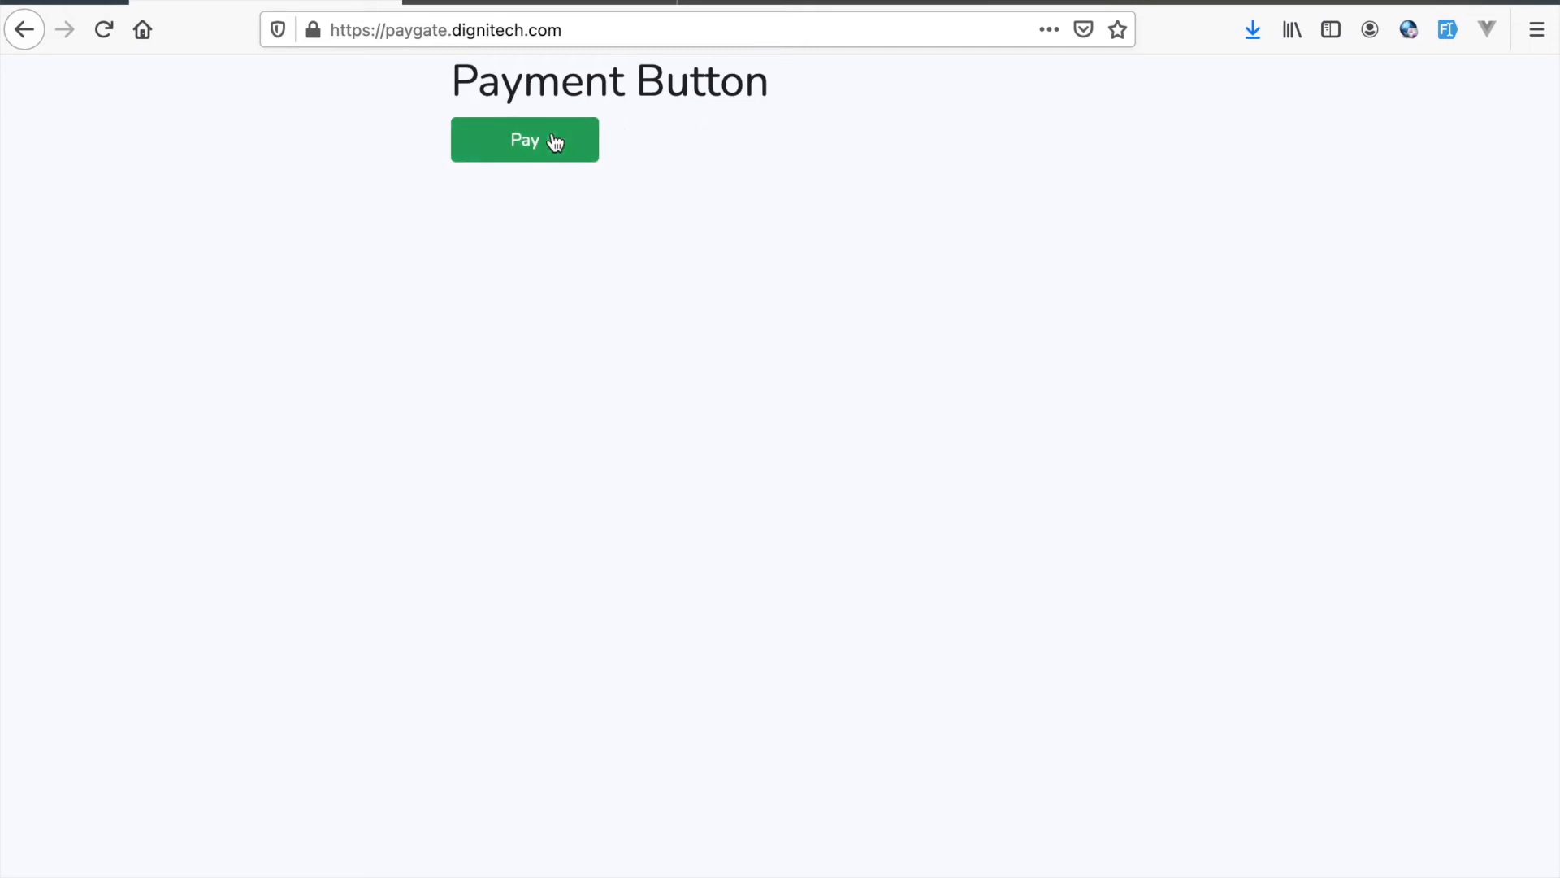
{"action": "left_click", "coordinate": [525, 140]}
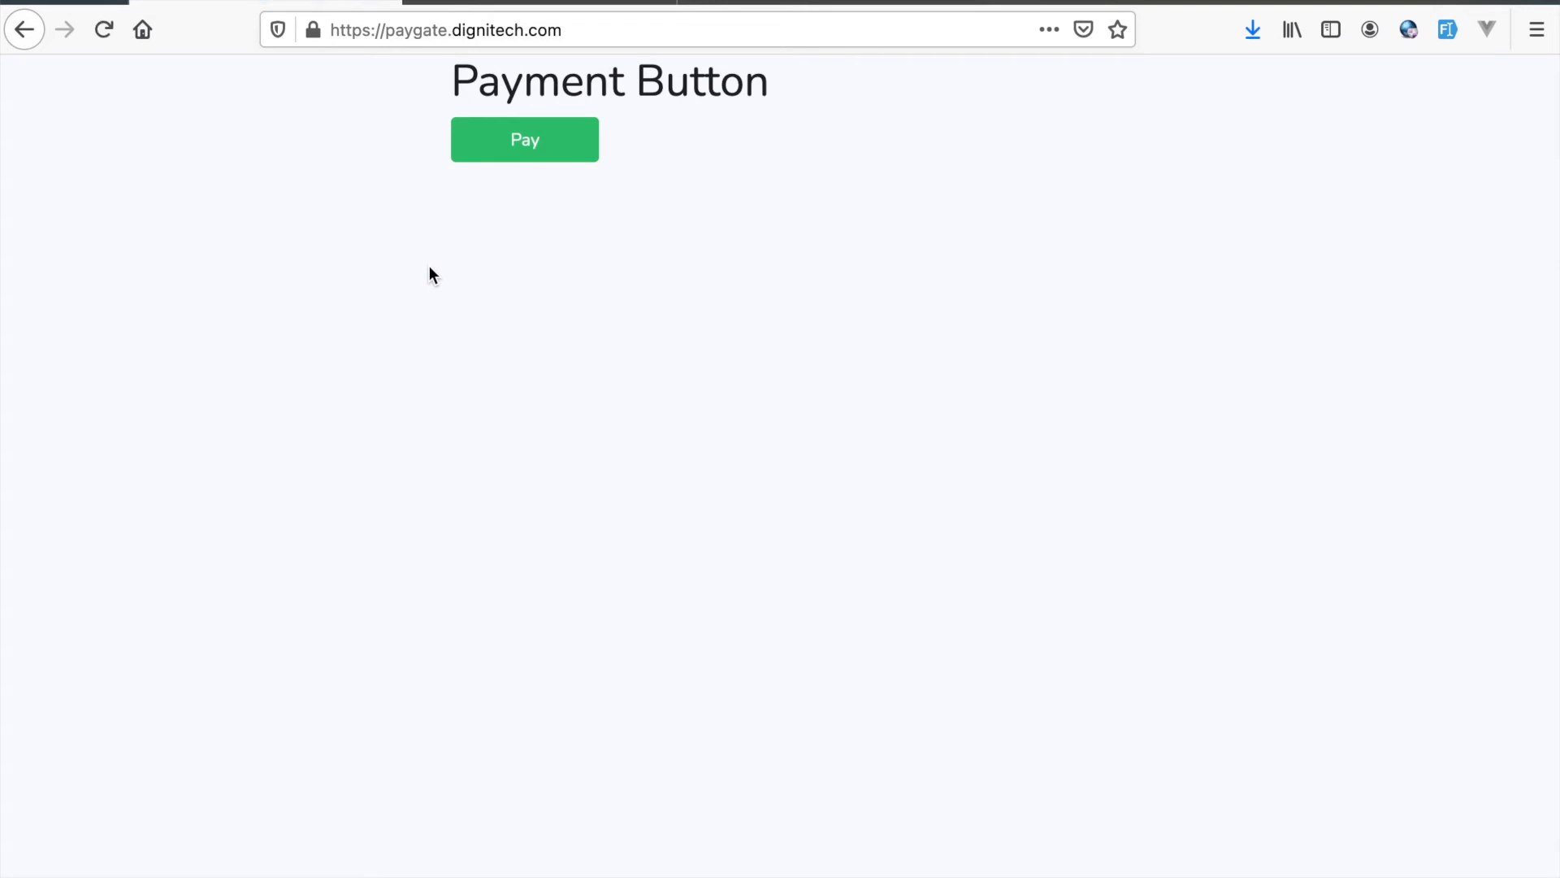
{"action": "left_click", "coordinate": [525, 140]}
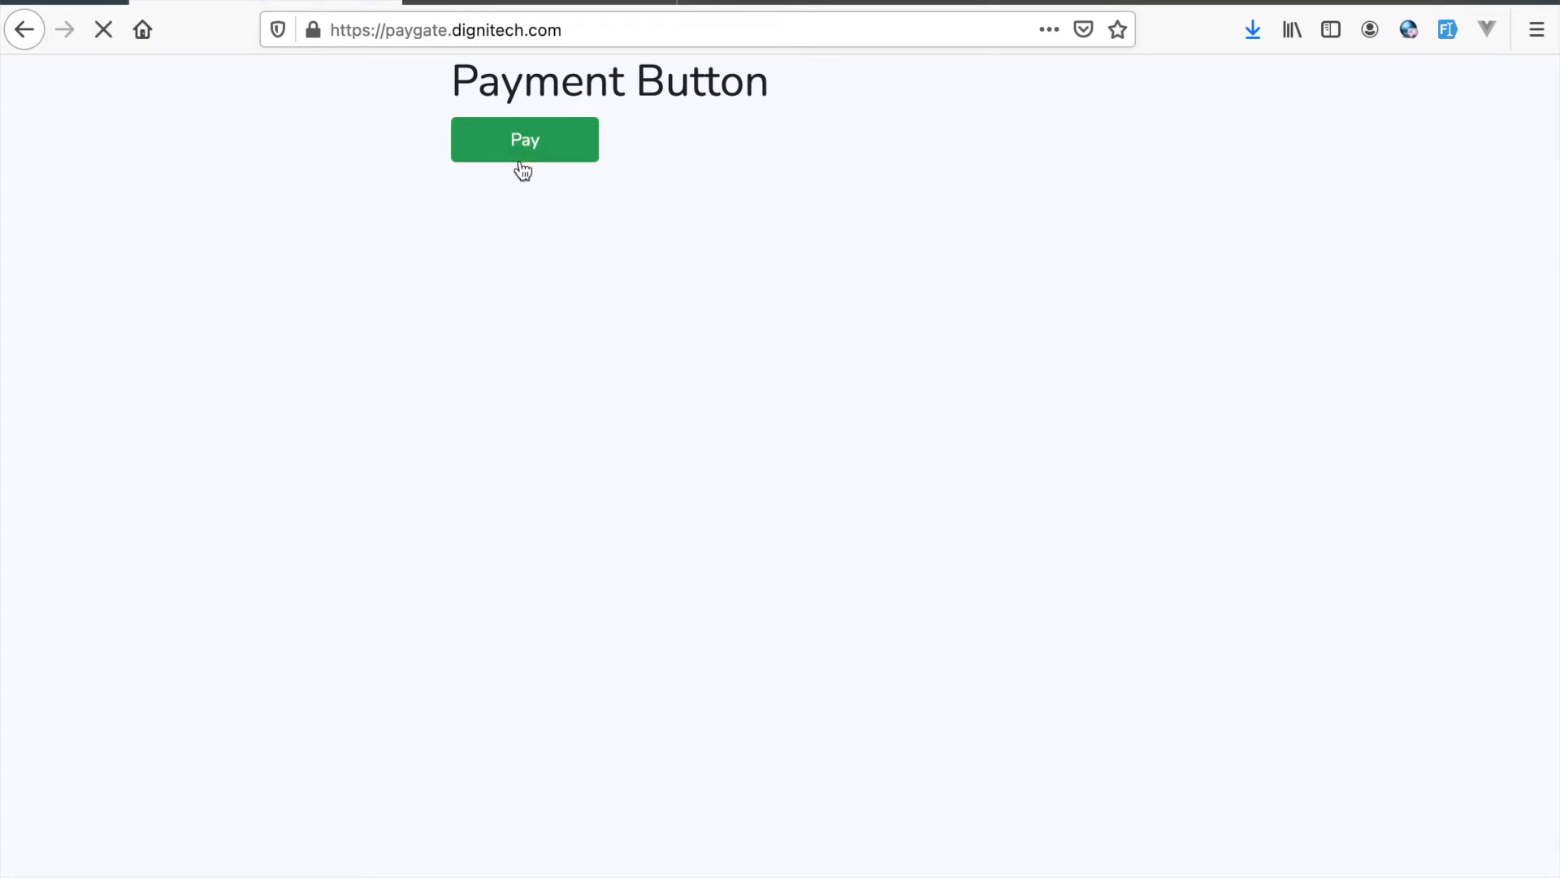
{"action": "left_click", "coordinate": [525, 139]}
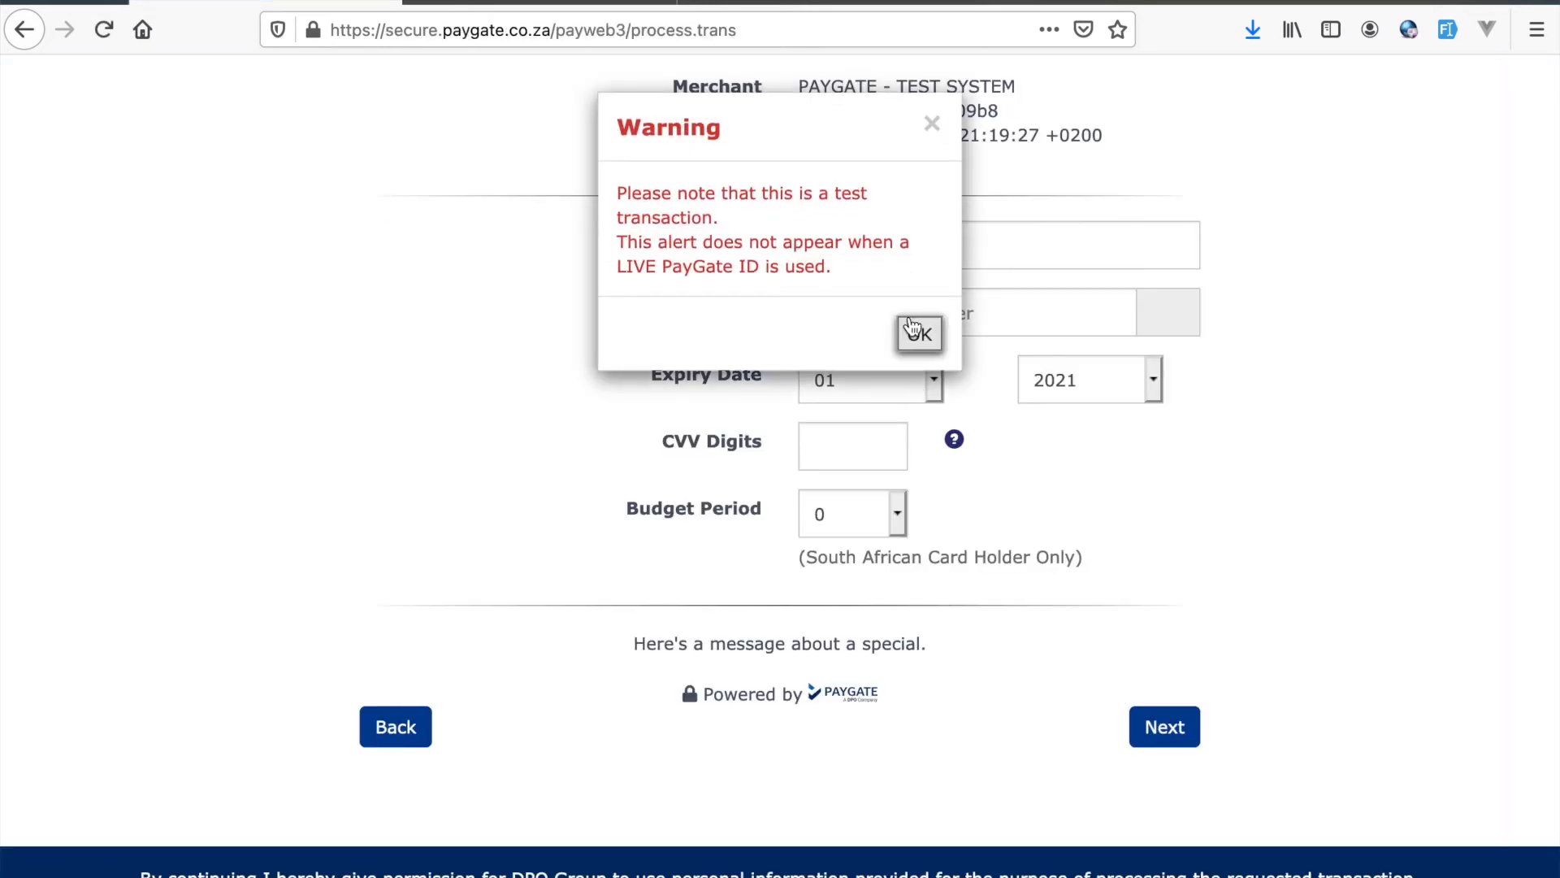
{"action": "left_click", "coordinate": [917, 333]}
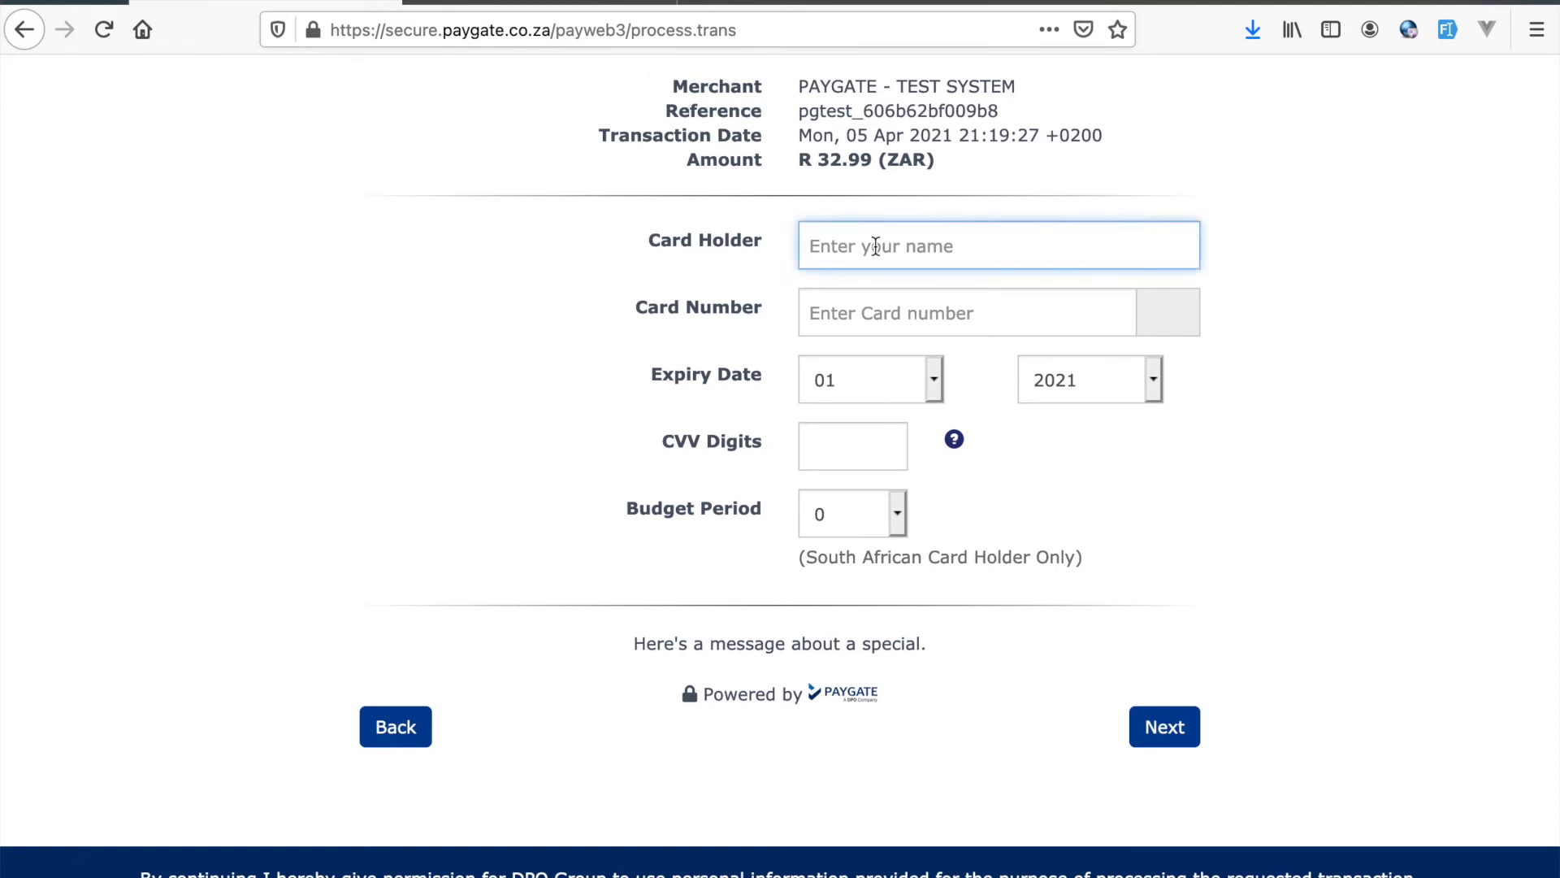
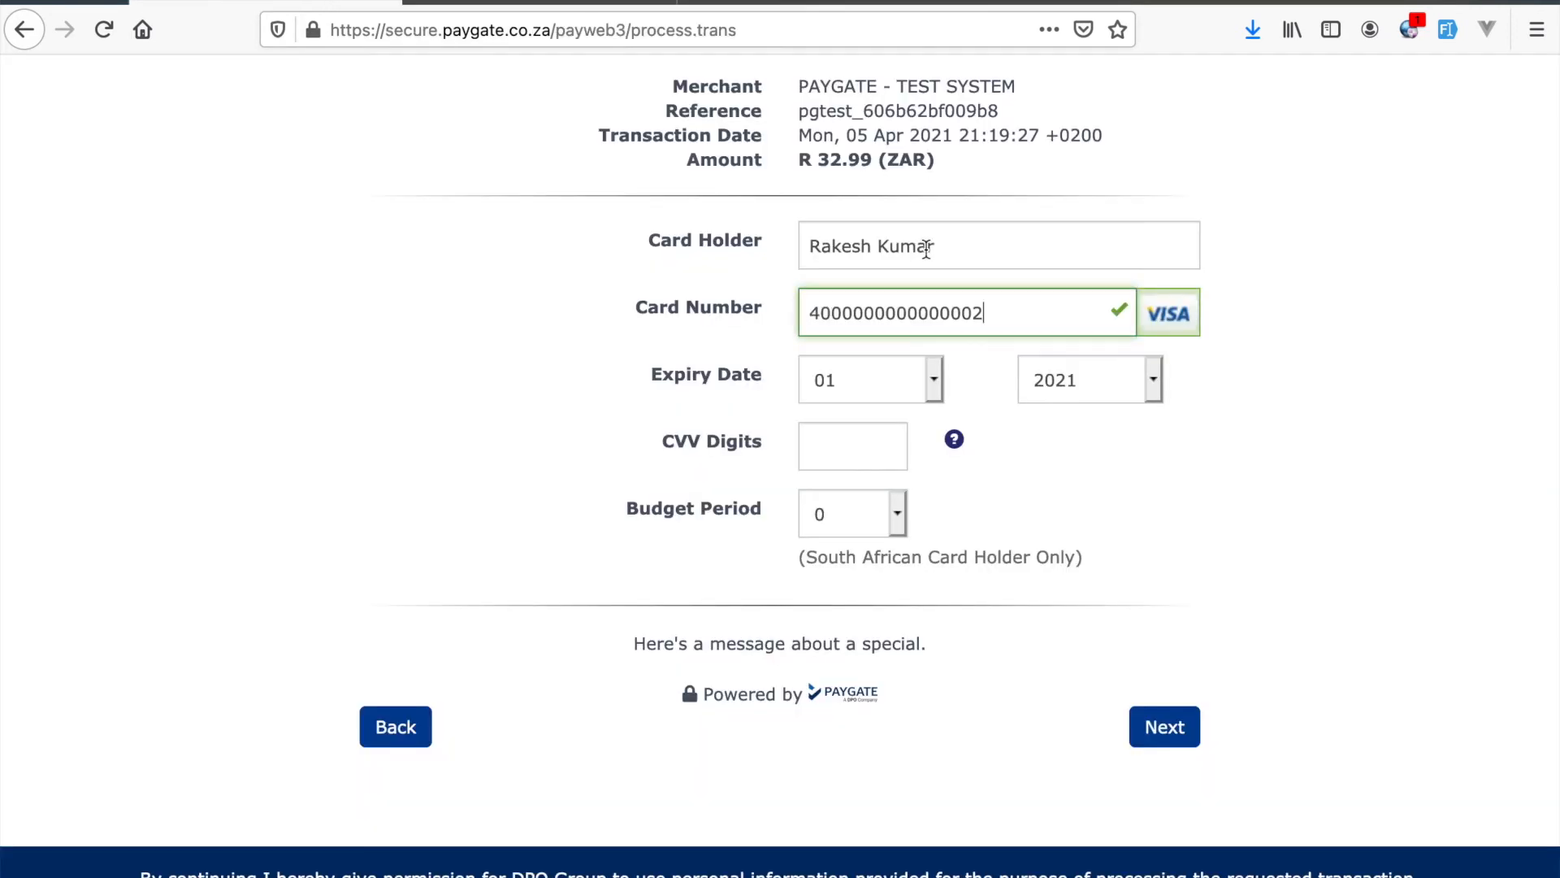
{"action": "left_click", "coordinate": [1088, 378]}
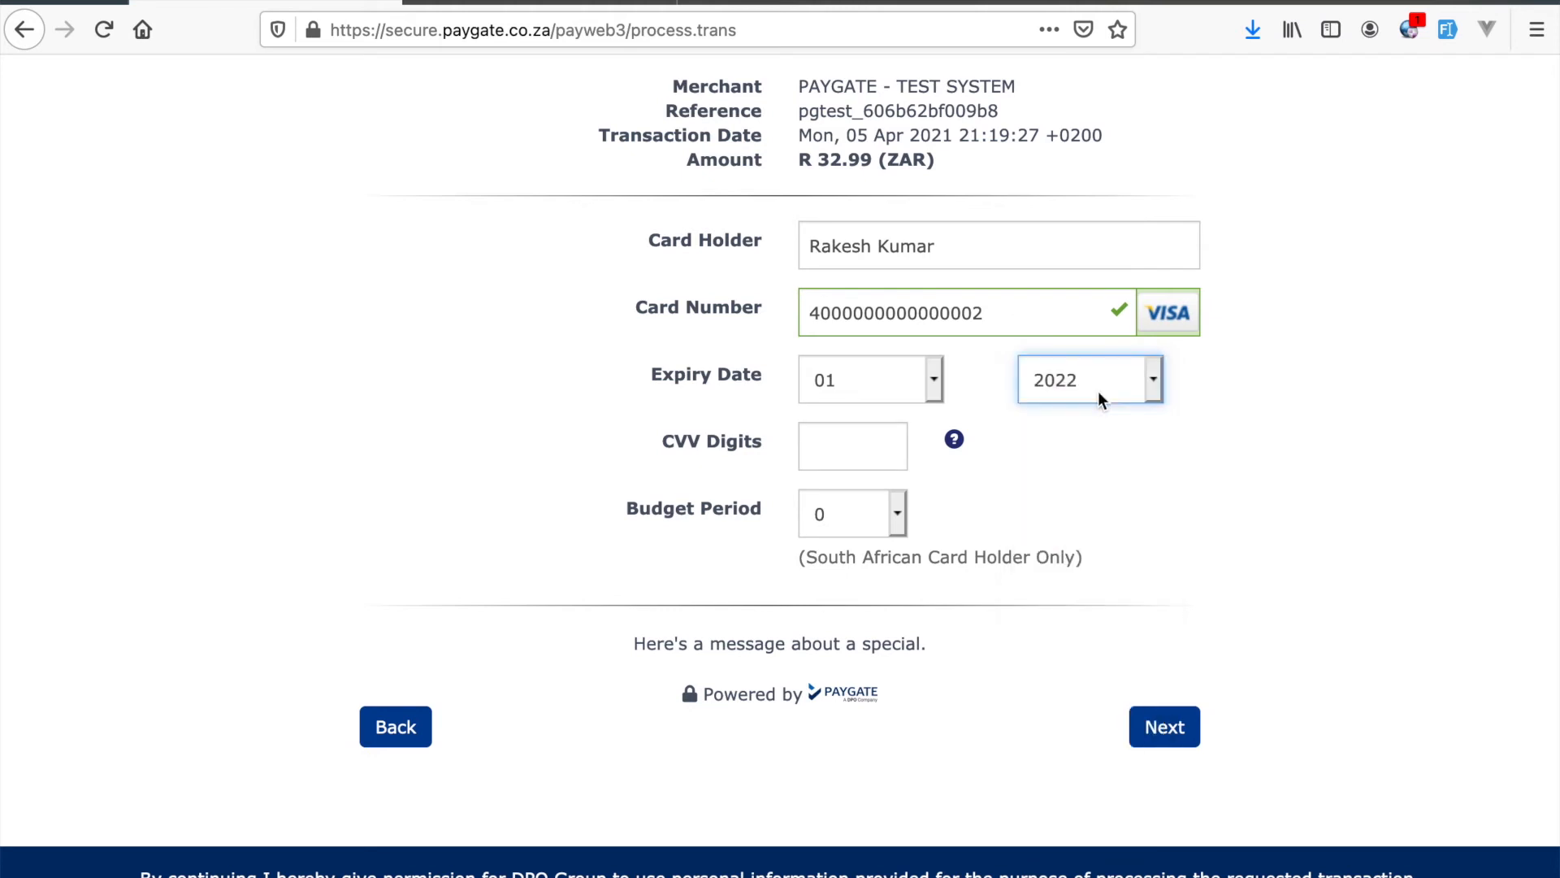
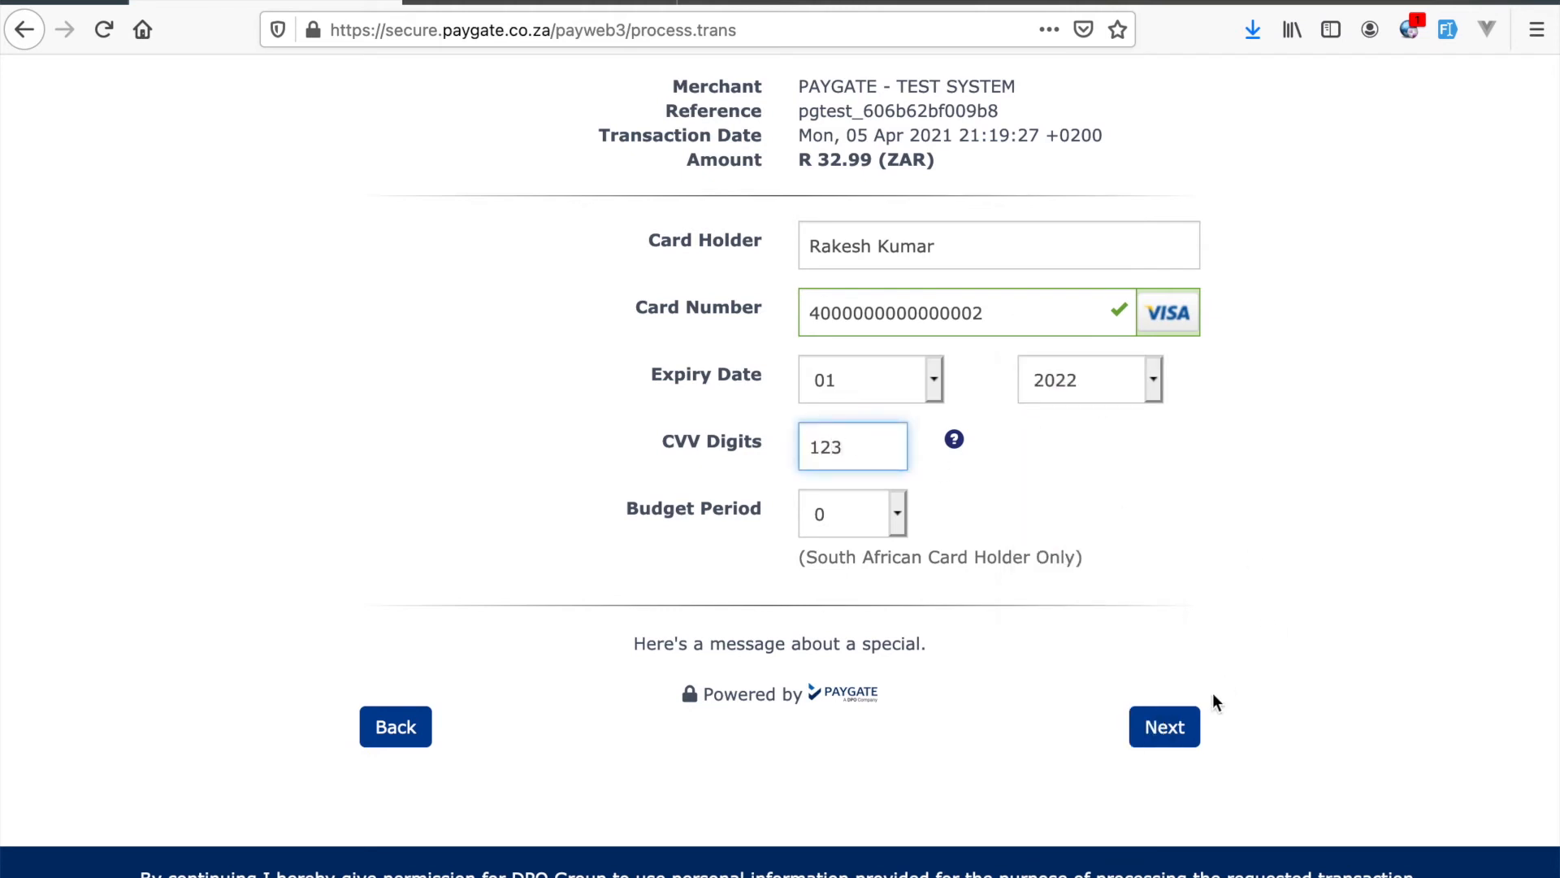
{"action": "left_click", "coordinate": [1163, 727]}
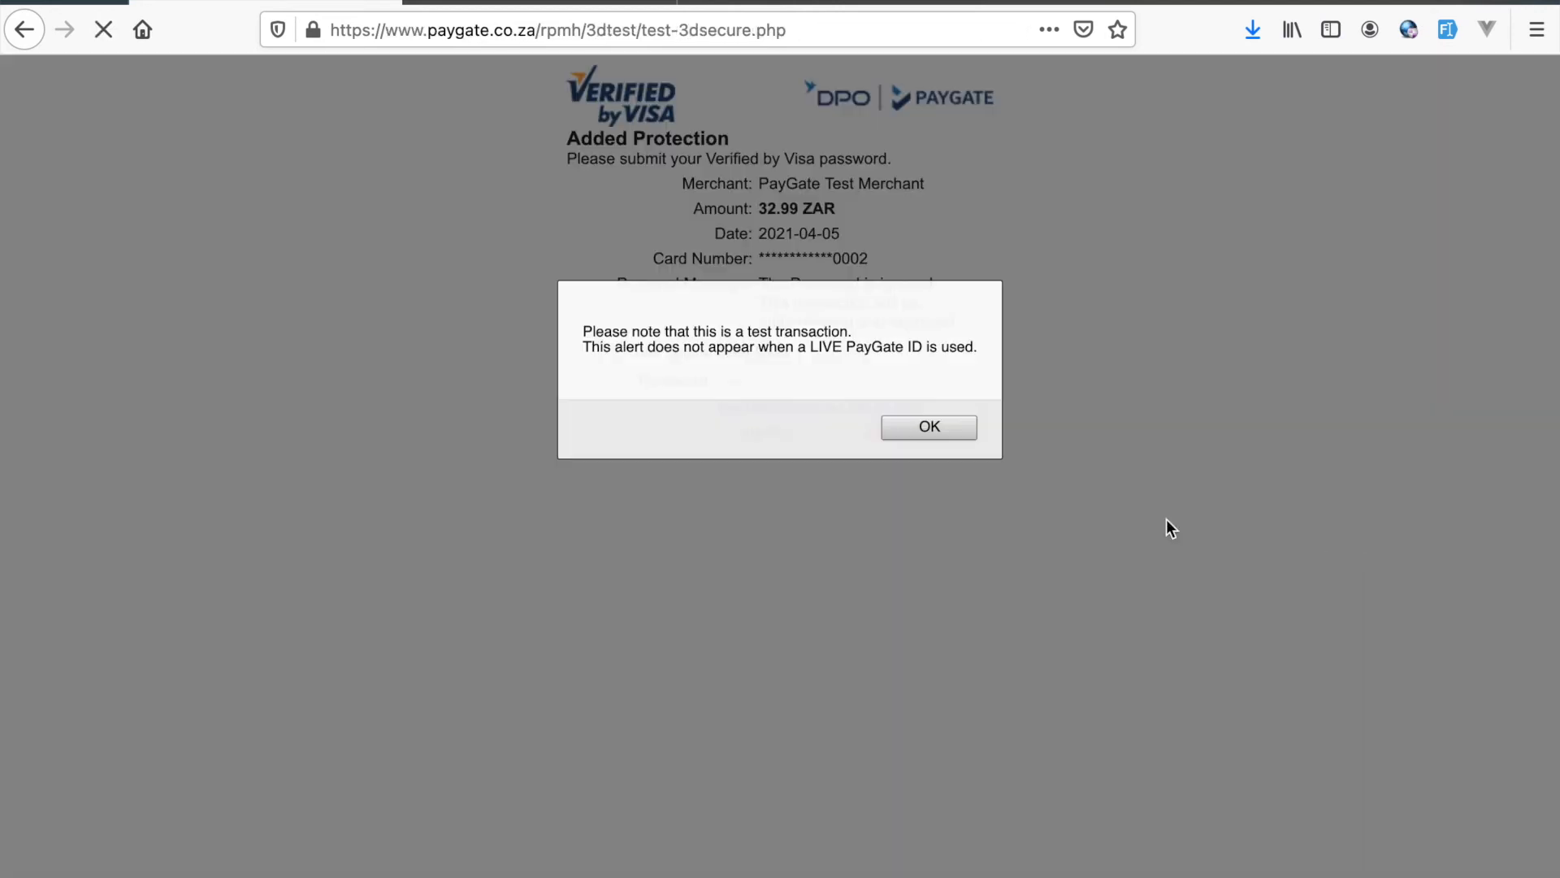
Step: Dismiss the test alert and submit the Verified by Visa password, returning status 'initiated'
{"action": "left_click", "coordinate": [928, 426]}
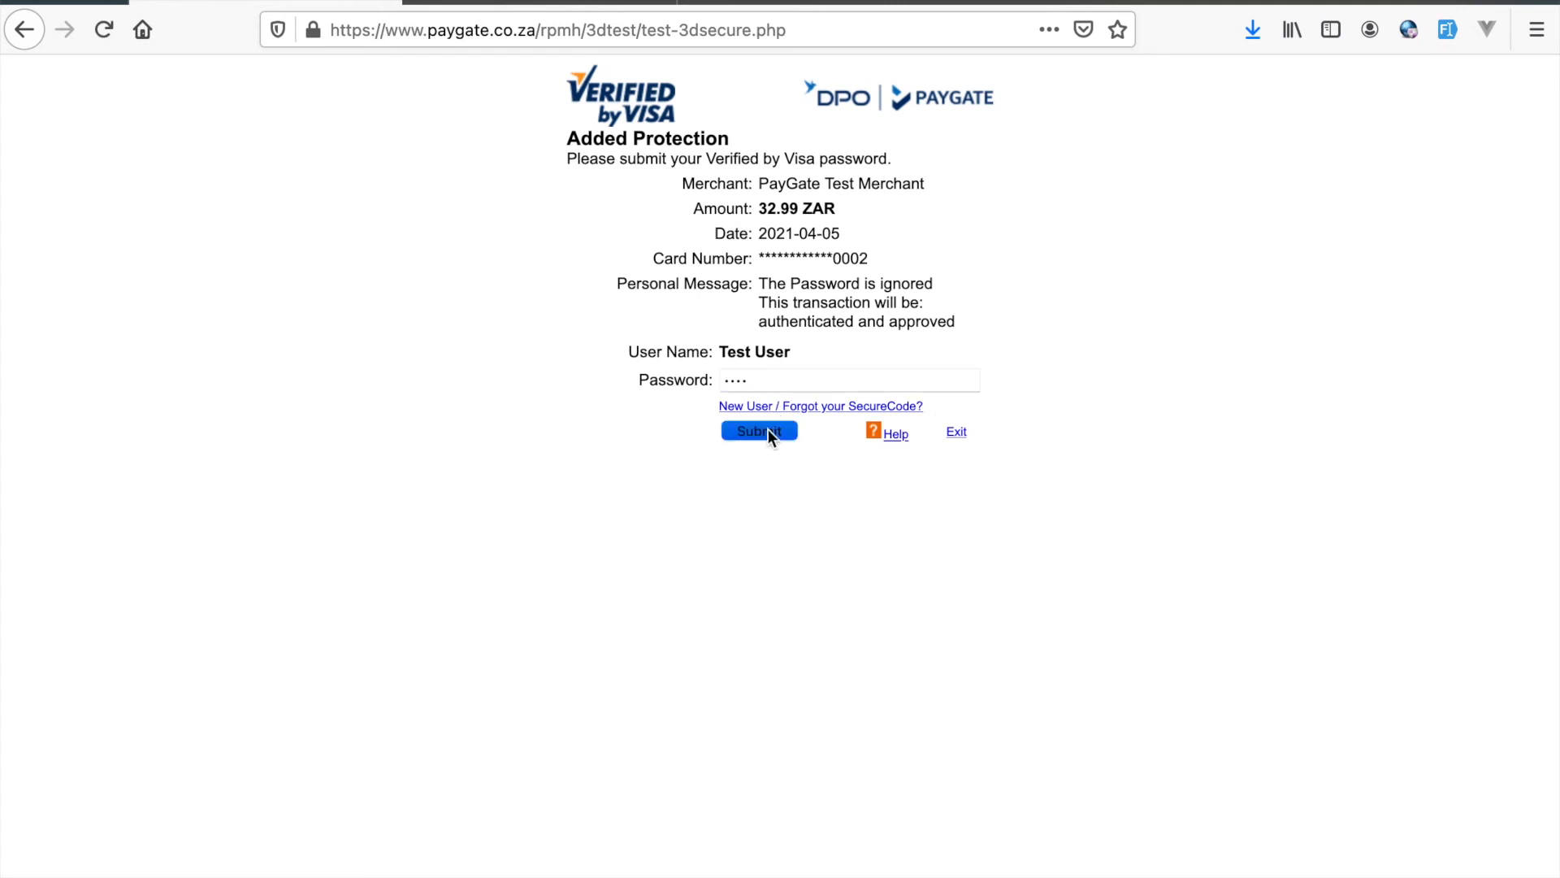
{"action": "left_click", "coordinate": [758, 431]}
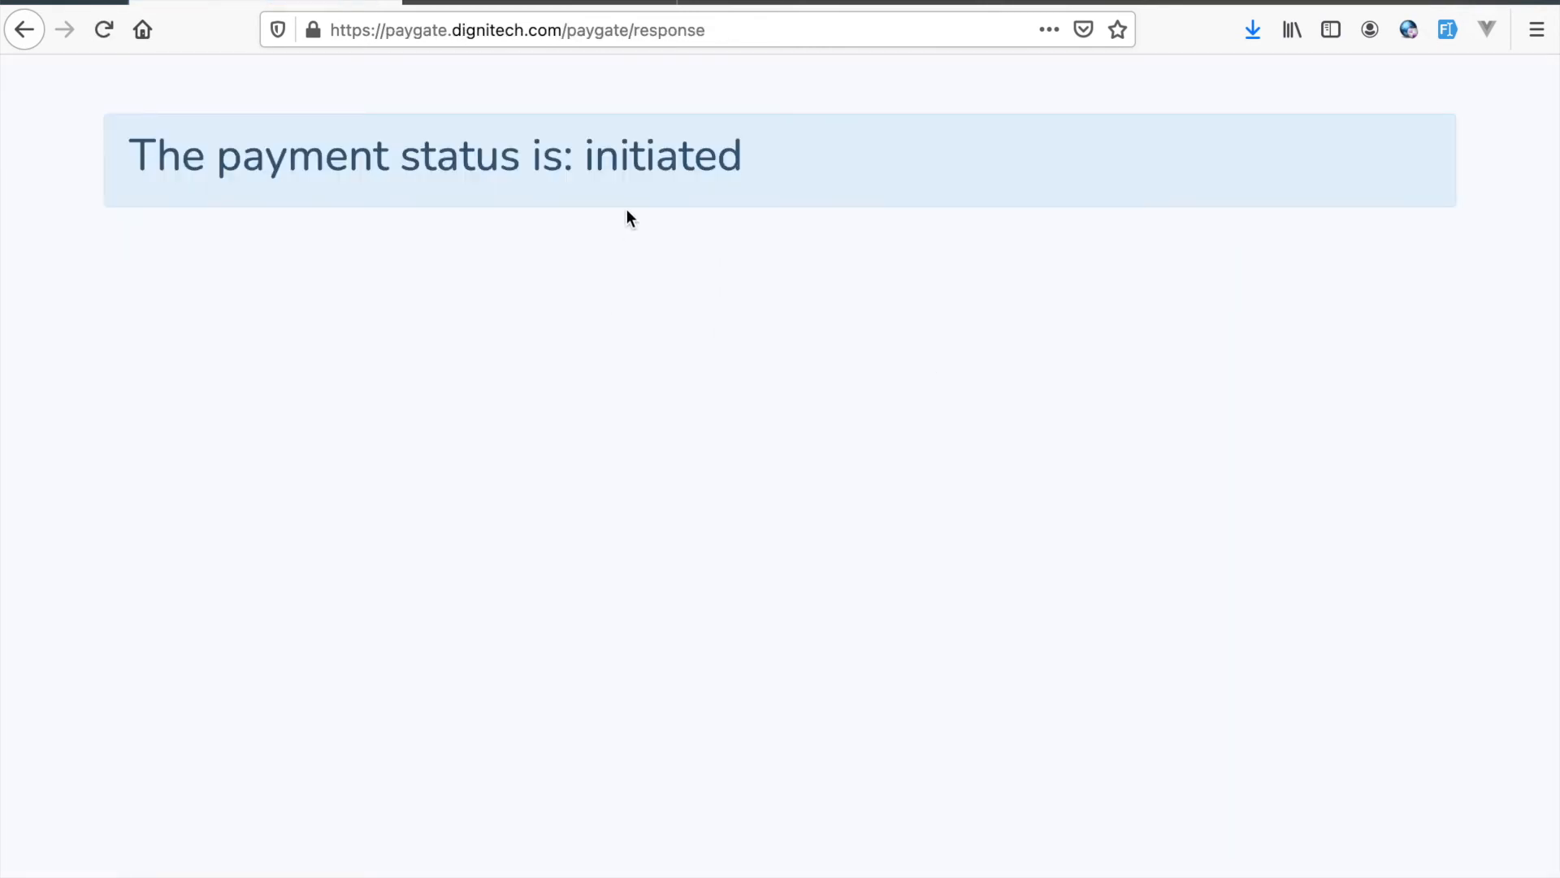
Step: Reload paygate/response until it reports the payment status as 'successful'
{"action": "double_click", "coordinate": [662, 156]}
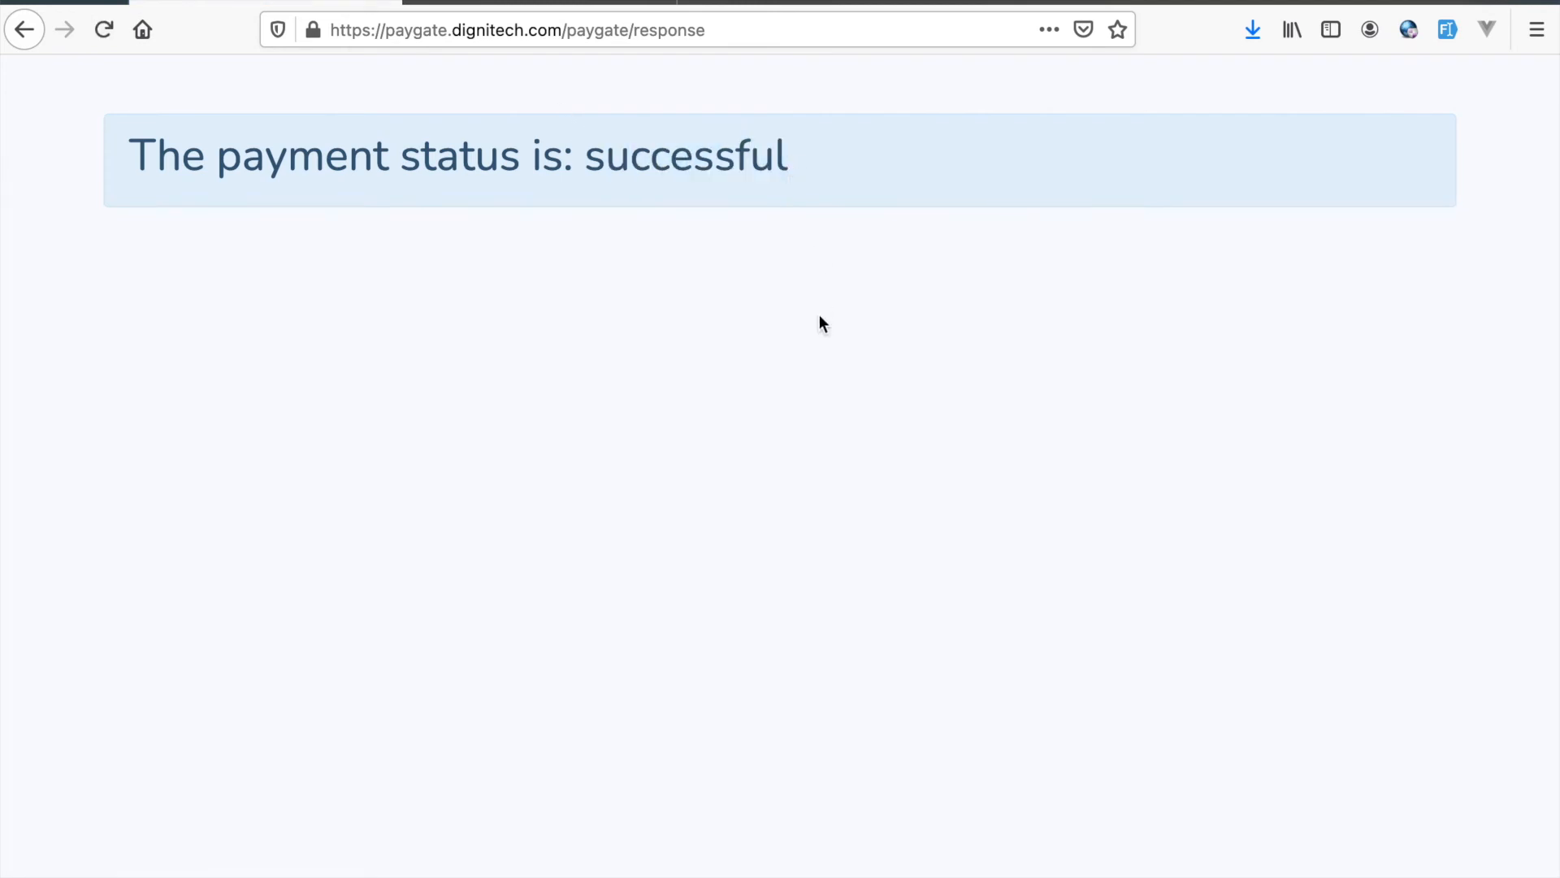
{"action": "mouse_move", "coordinate": [852, 369]}
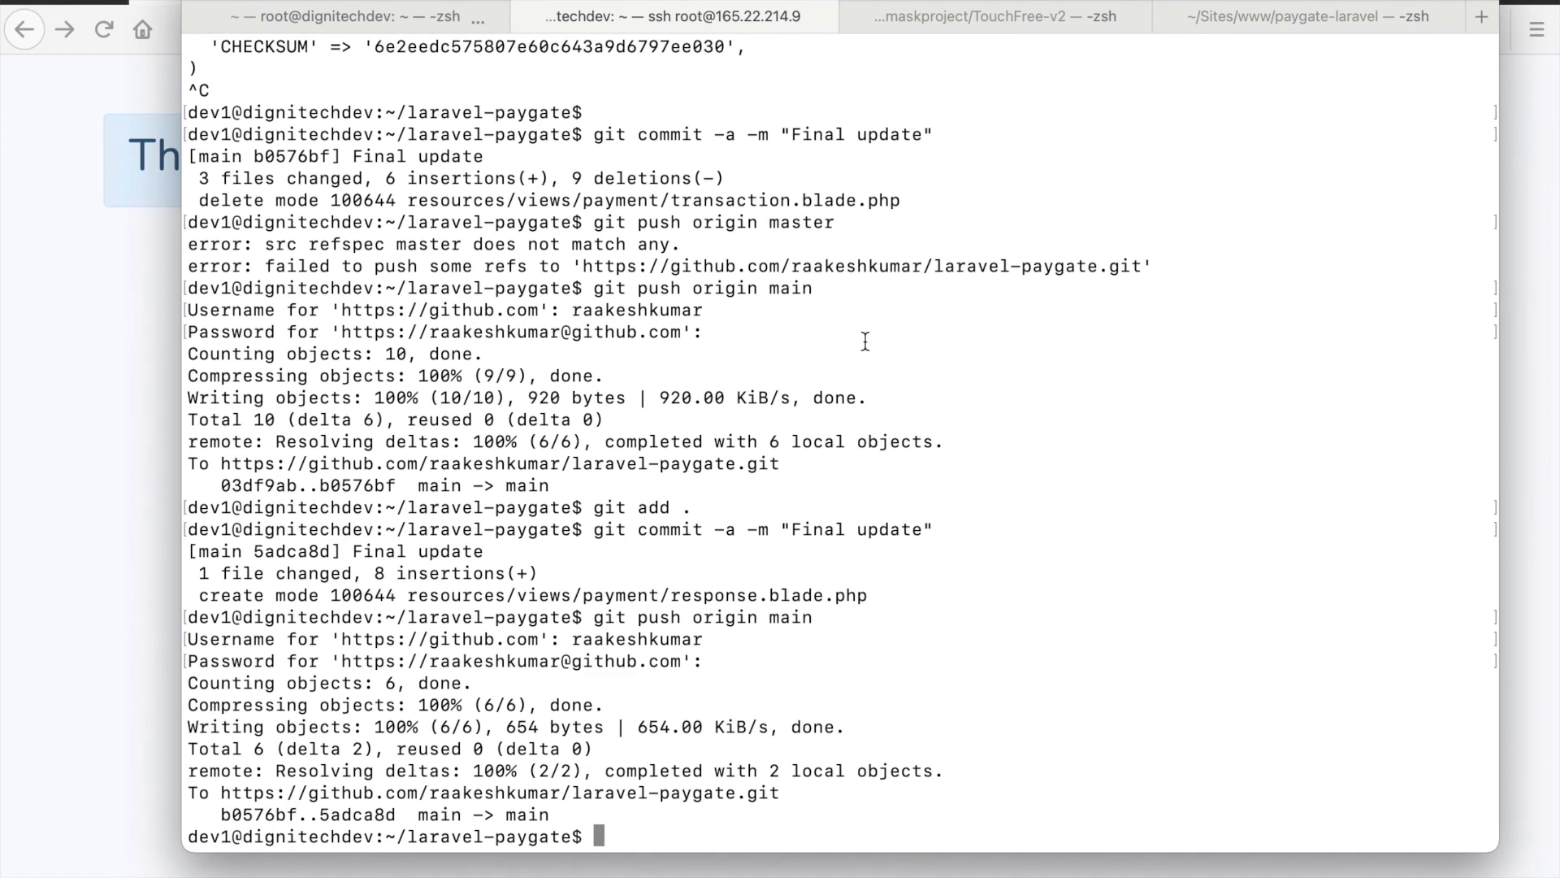
Step: Run tail -f storage/logs/laravel.log to show the PayGate notify payload
{"action": "type", "text": "tail -f"}
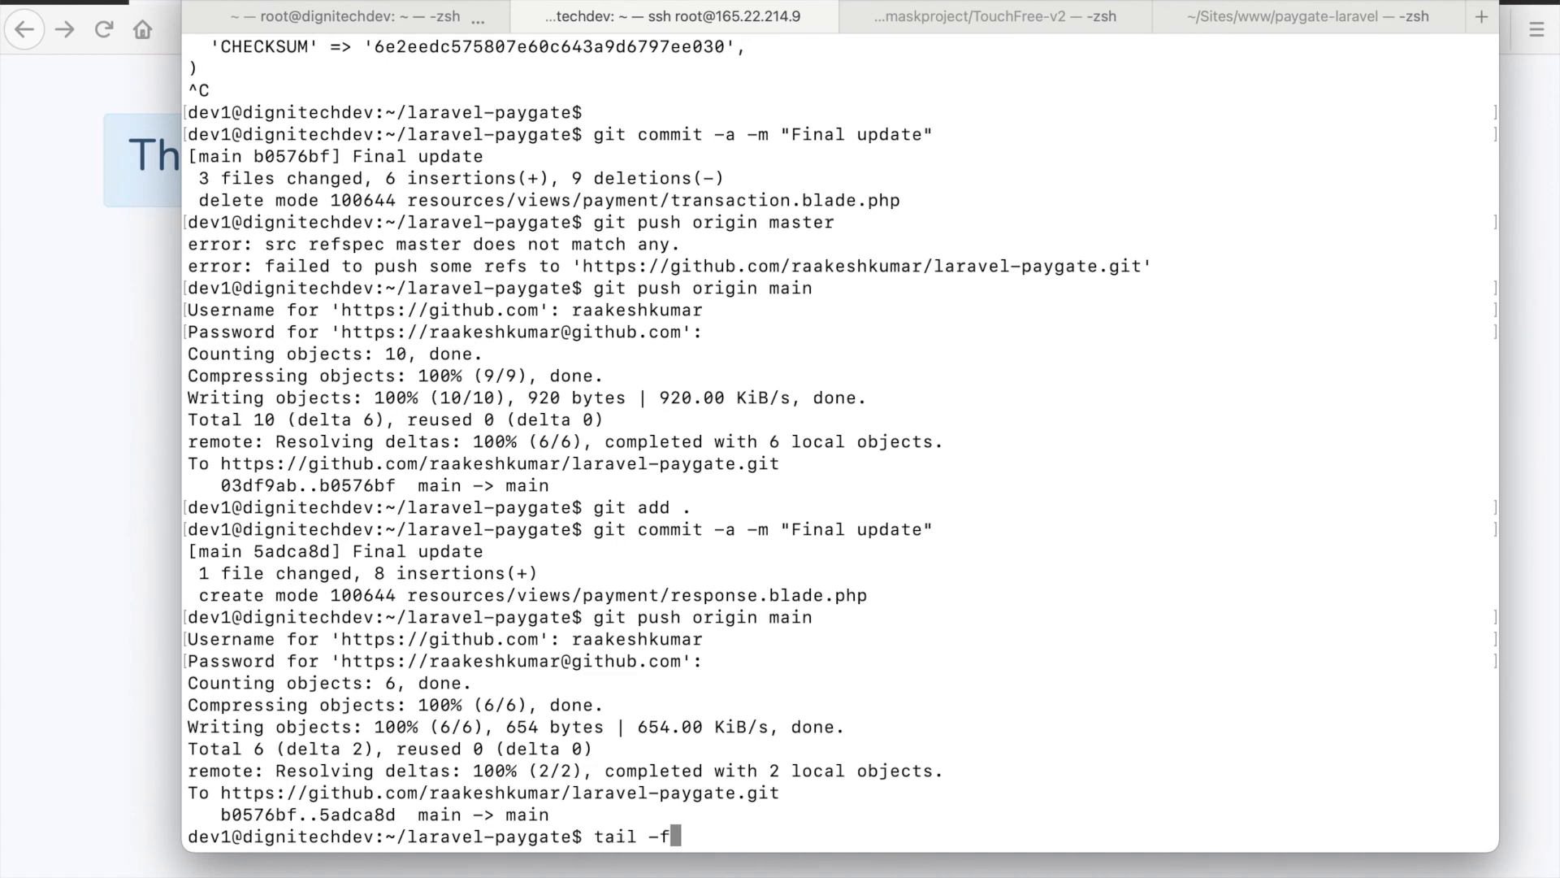
{"action": "type", "text": "storage/logs/laravel.log"}
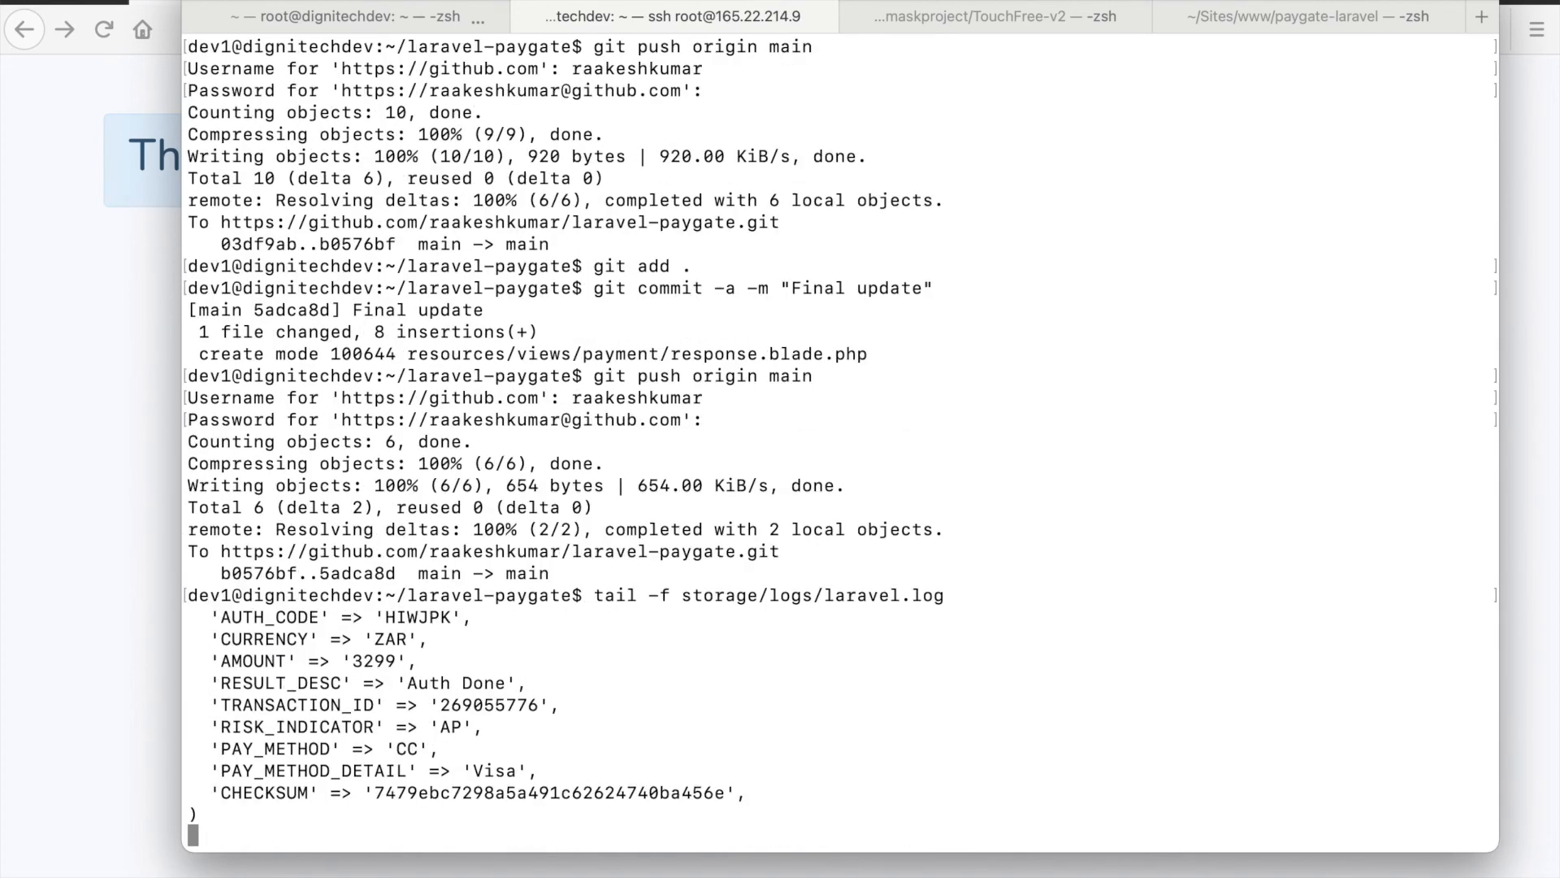
{"action": "mouse_move", "coordinate": [114, 457]}
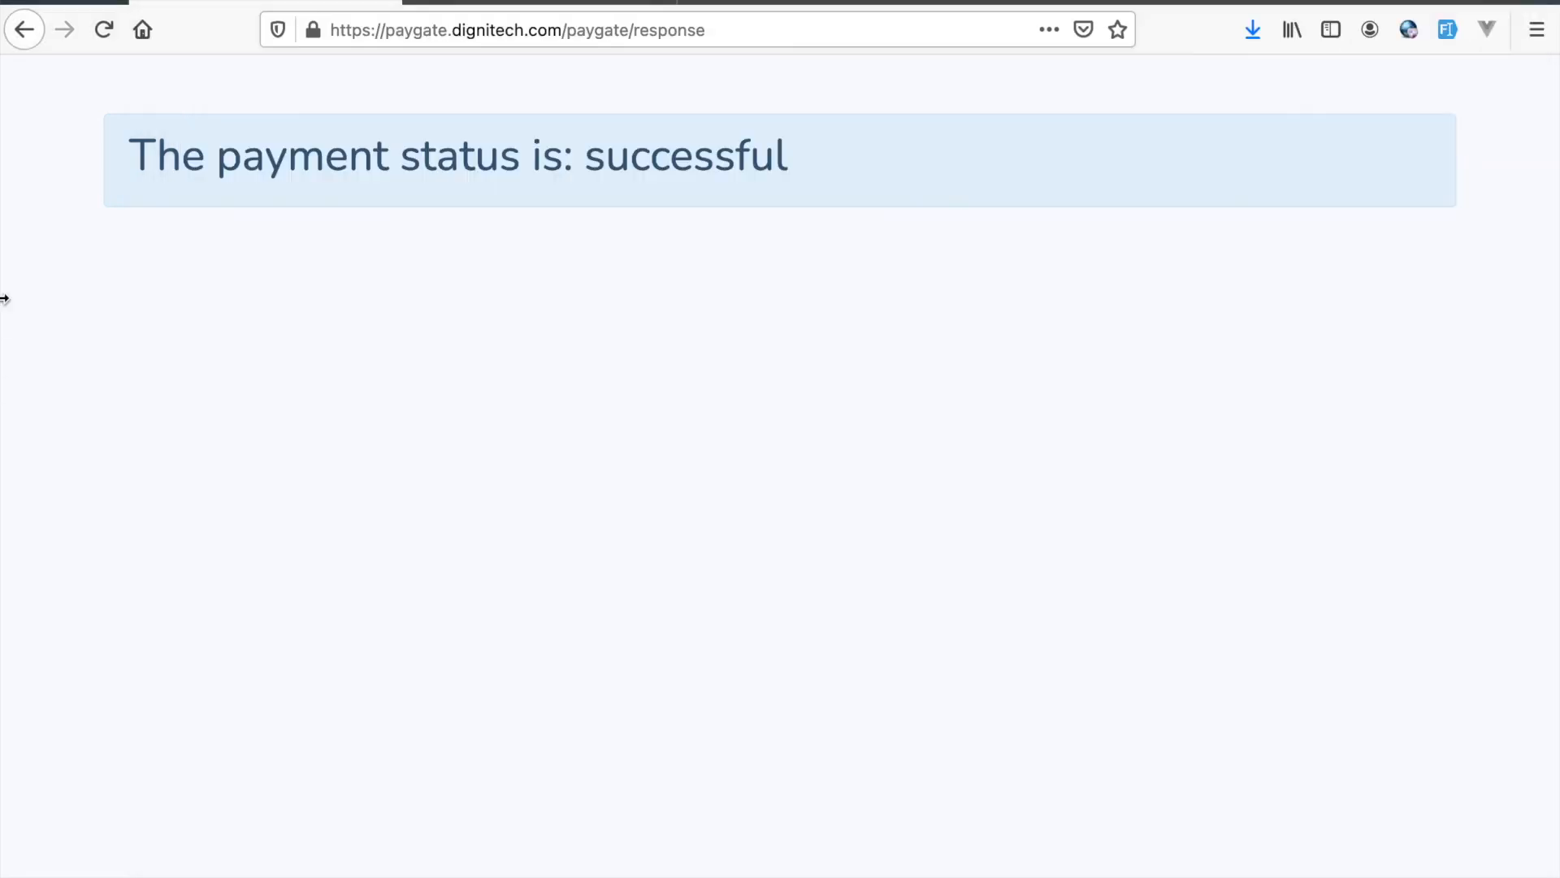
{"action": "left_click", "coordinate": [517, 29]}
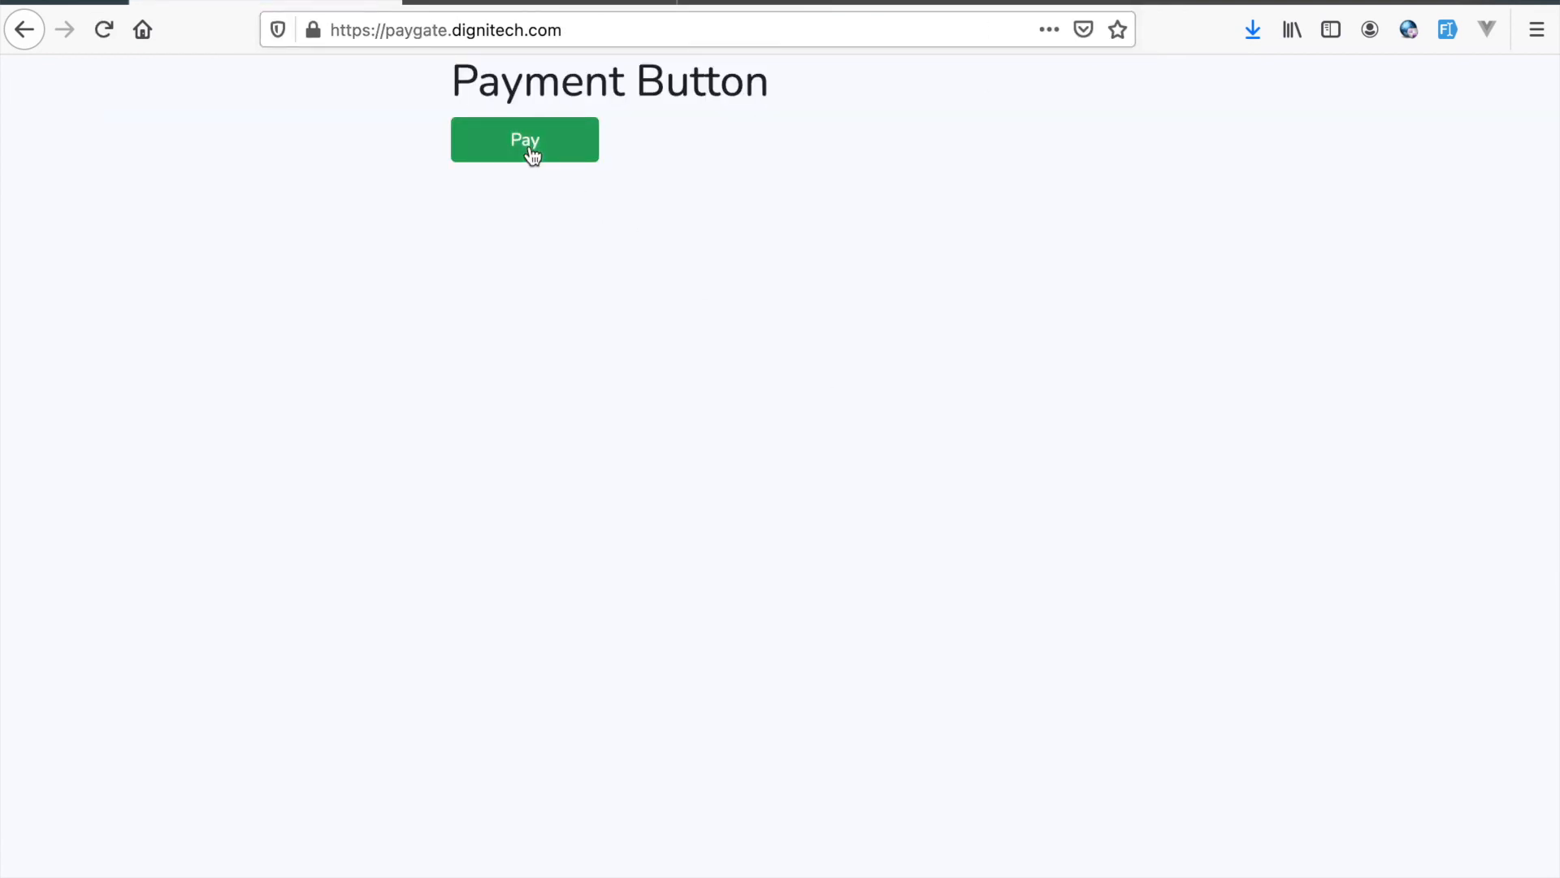
{"action": "left_click", "coordinate": [525, 140]}
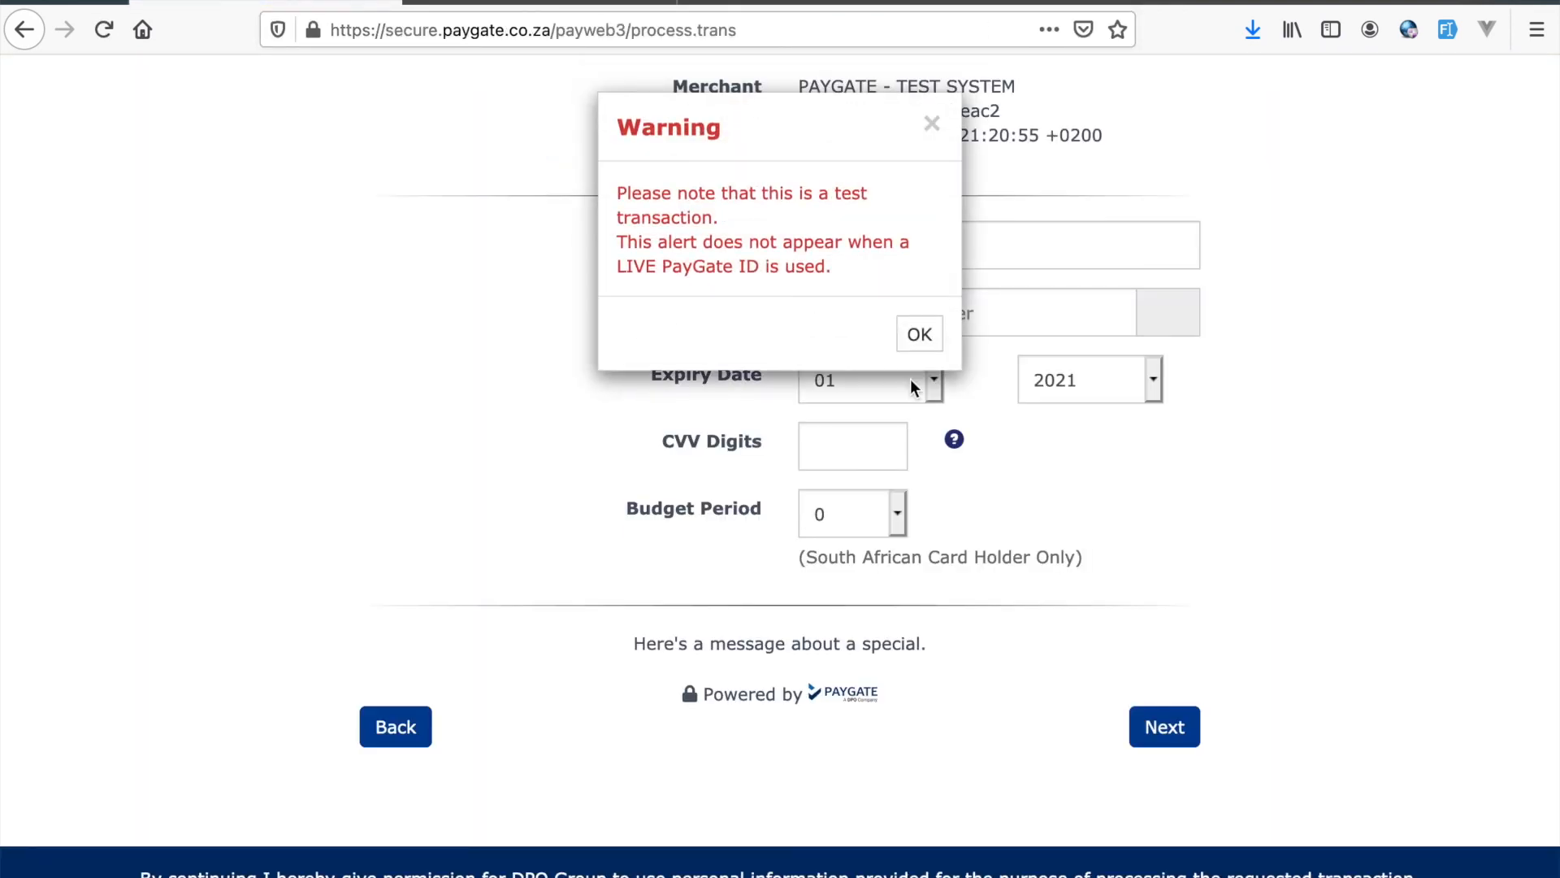
{"action": "left_click", "coordinate": [916, 333]}
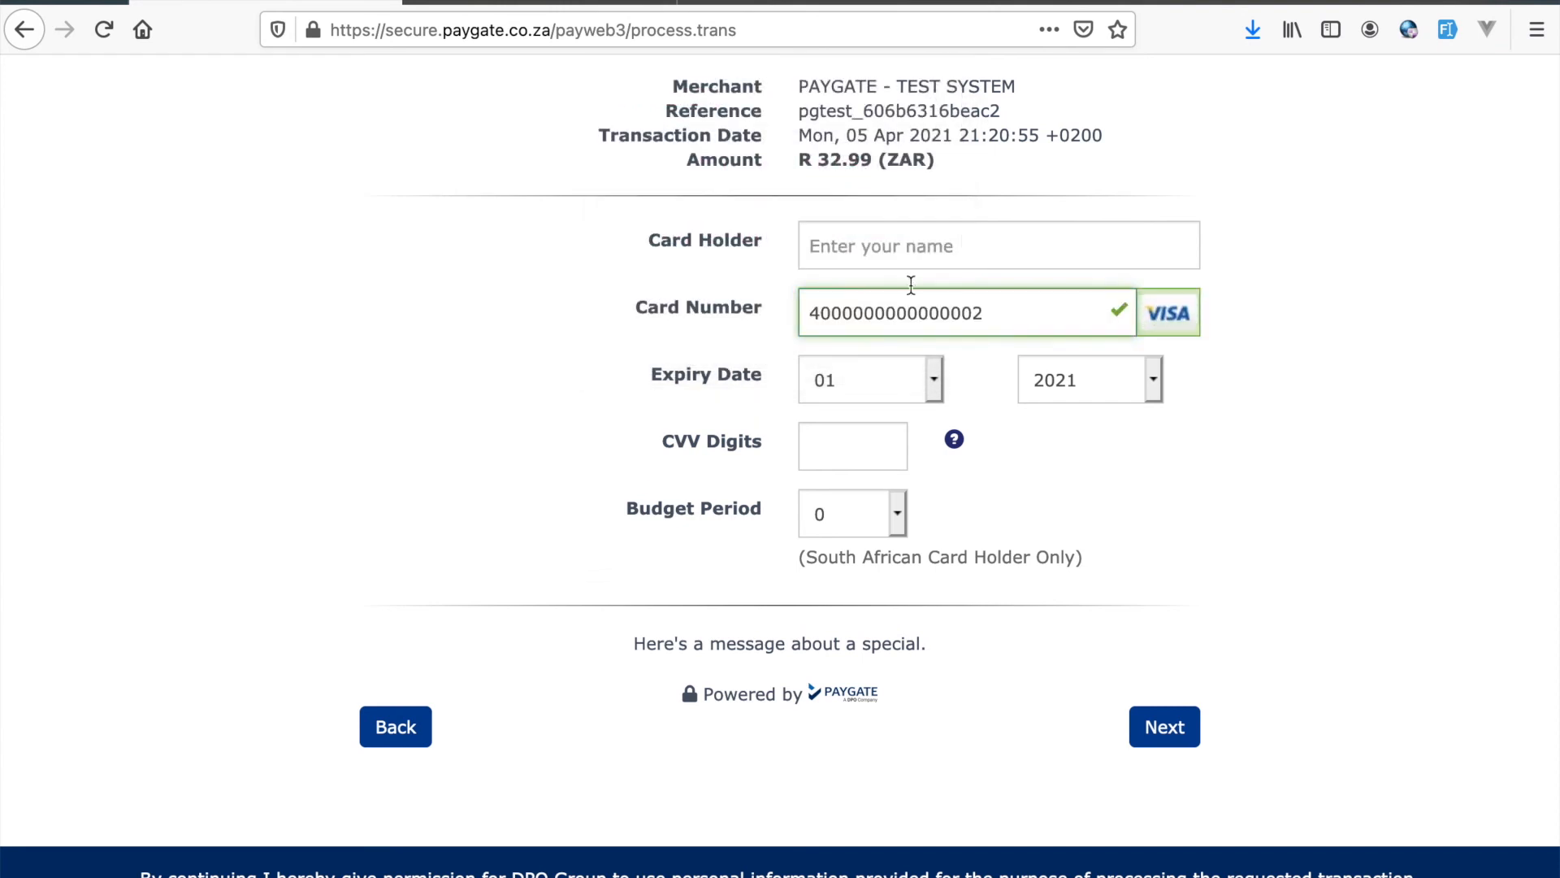
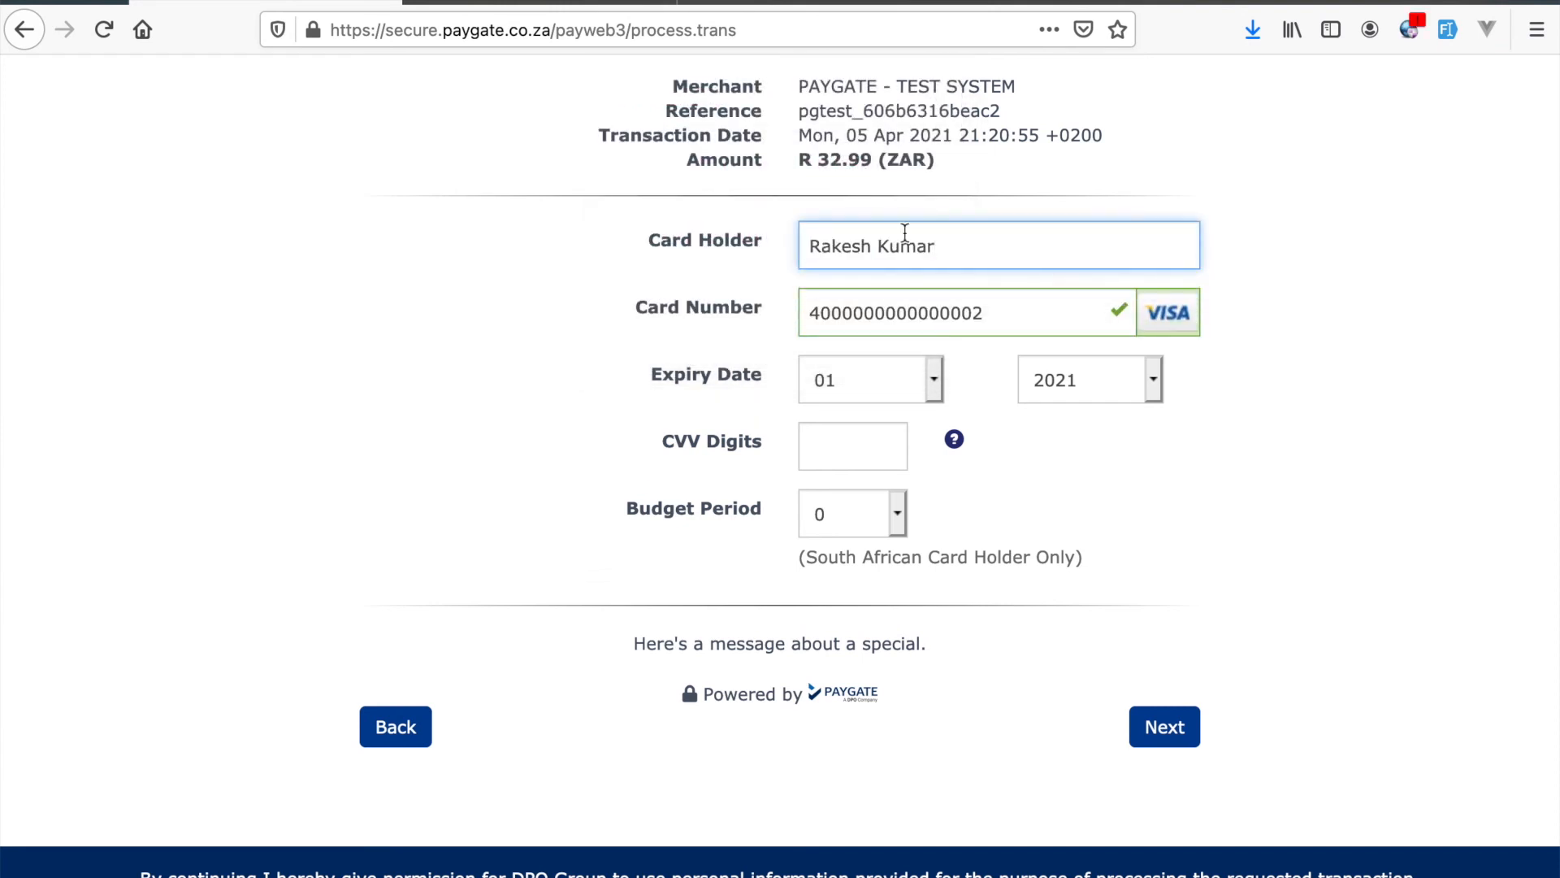
{"action": "left_click", "coordinate": [1089, 378]}
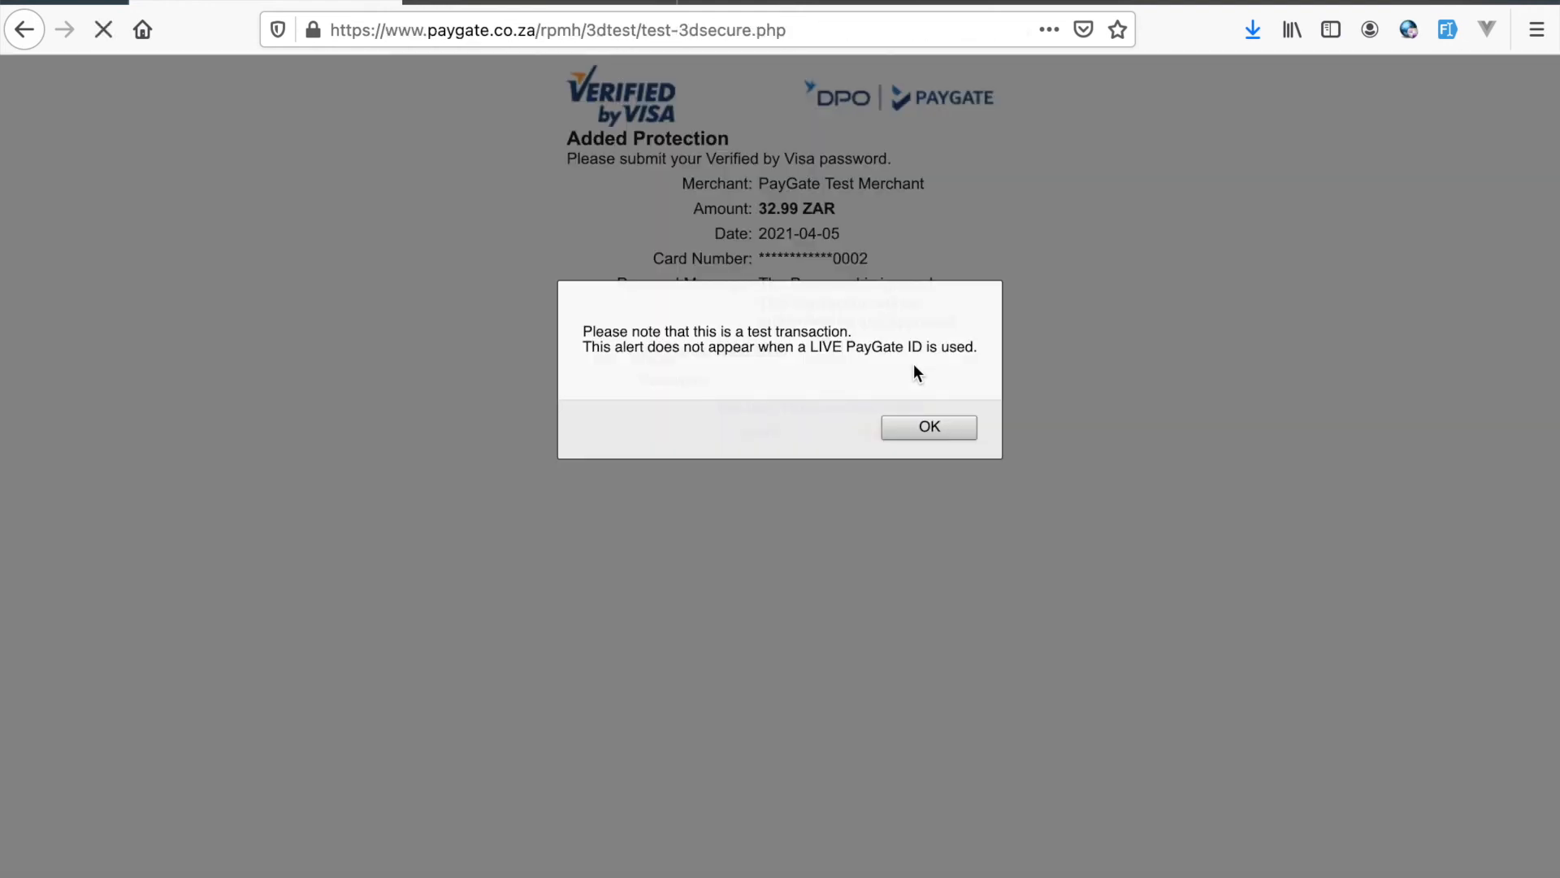
{"action": "left_click", "coordinate": [928, 426]}
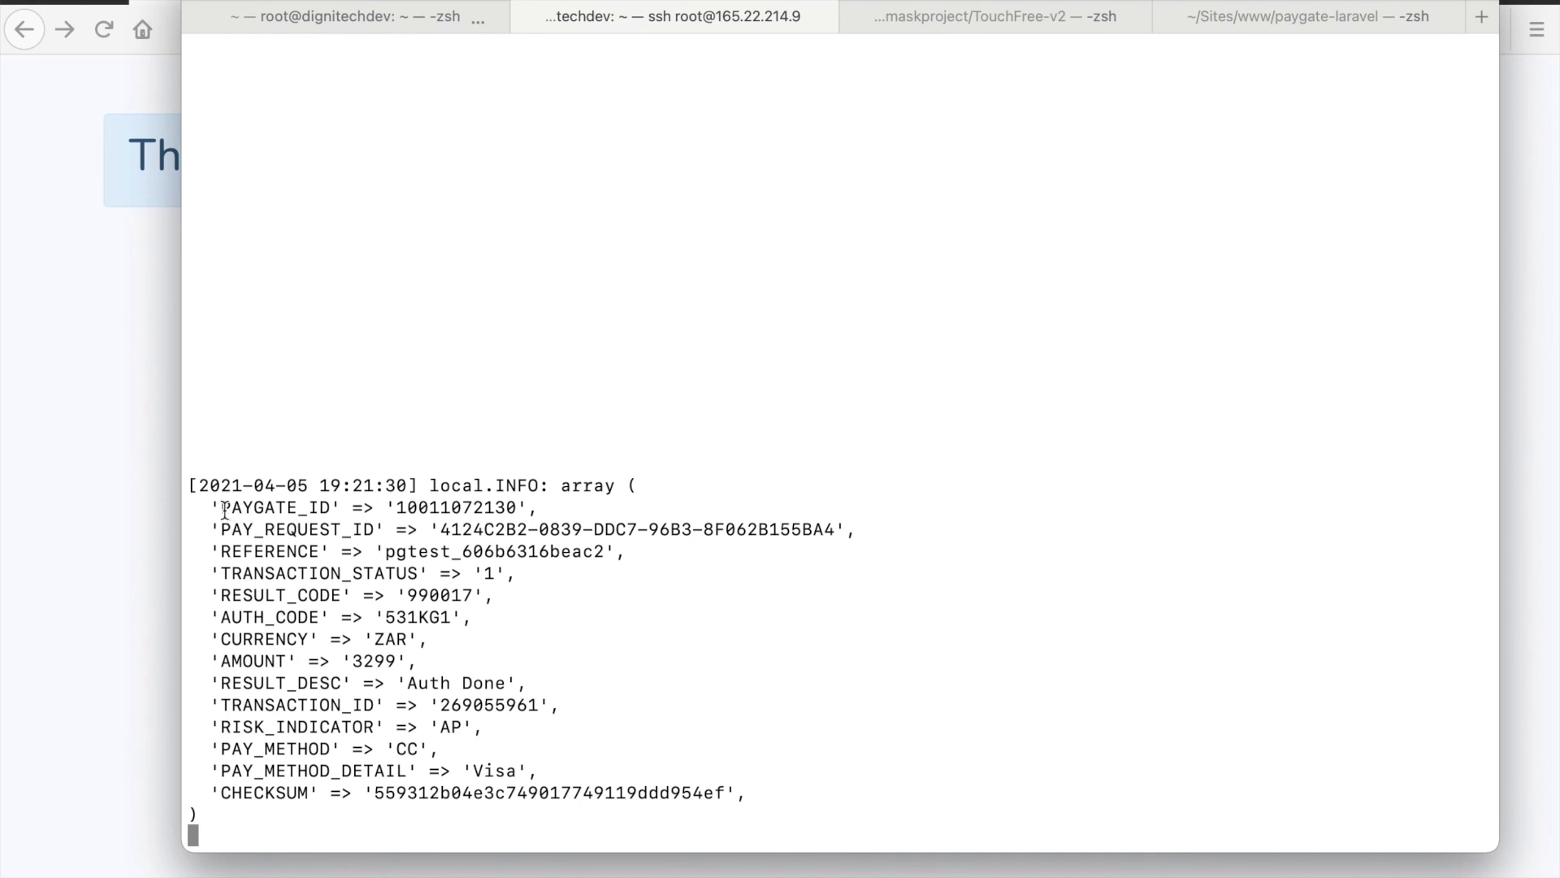
{"action": "mouse_move", "coordinate": [287, 704]}
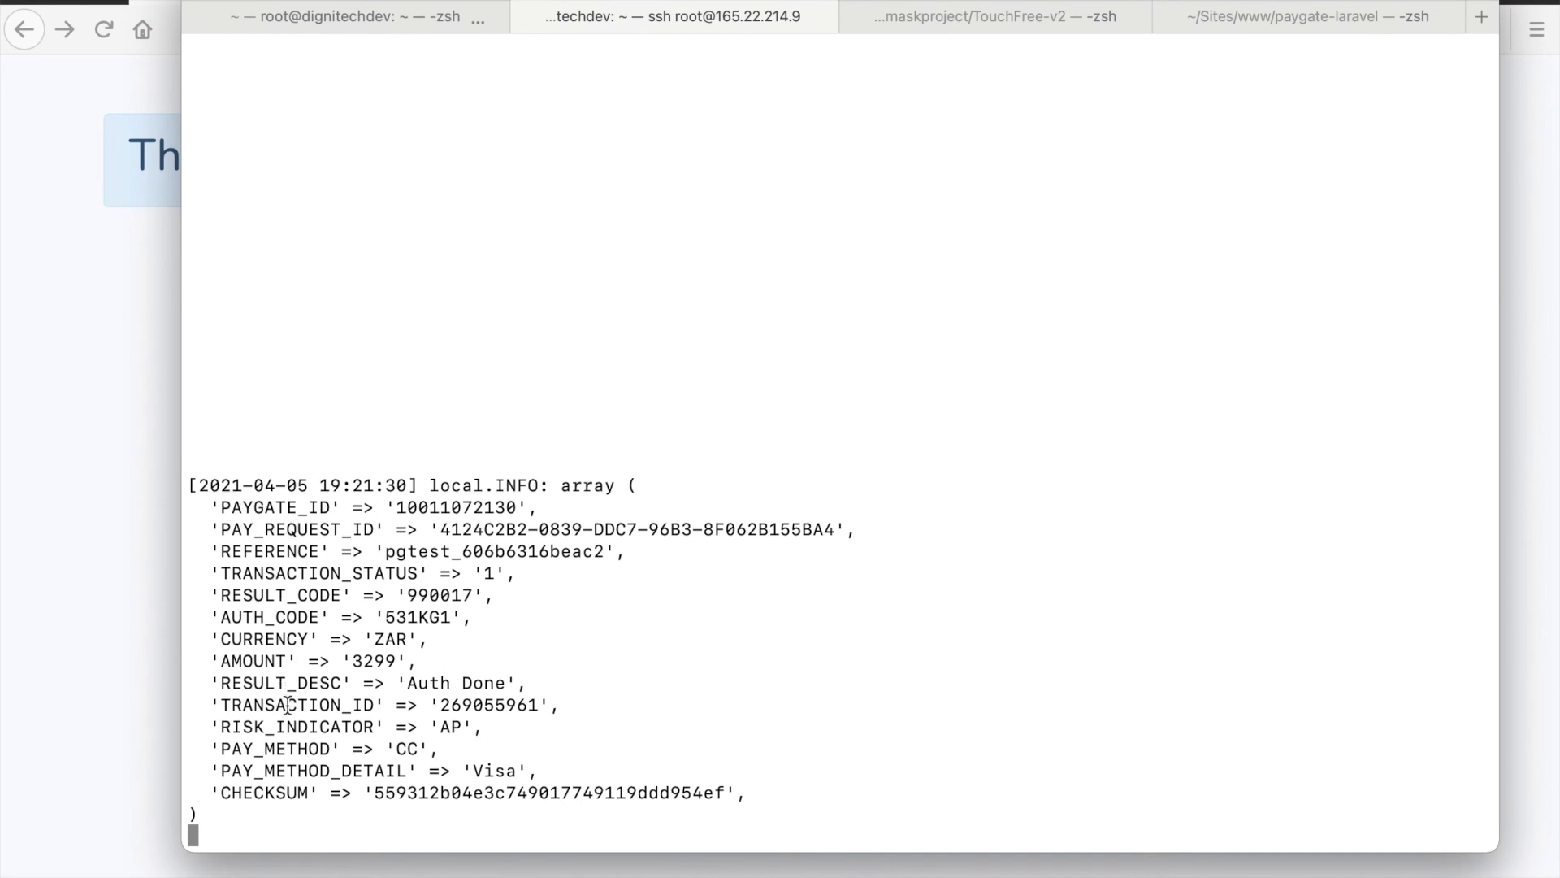
{"action": "double_click", "coordinate": [487, 704]}
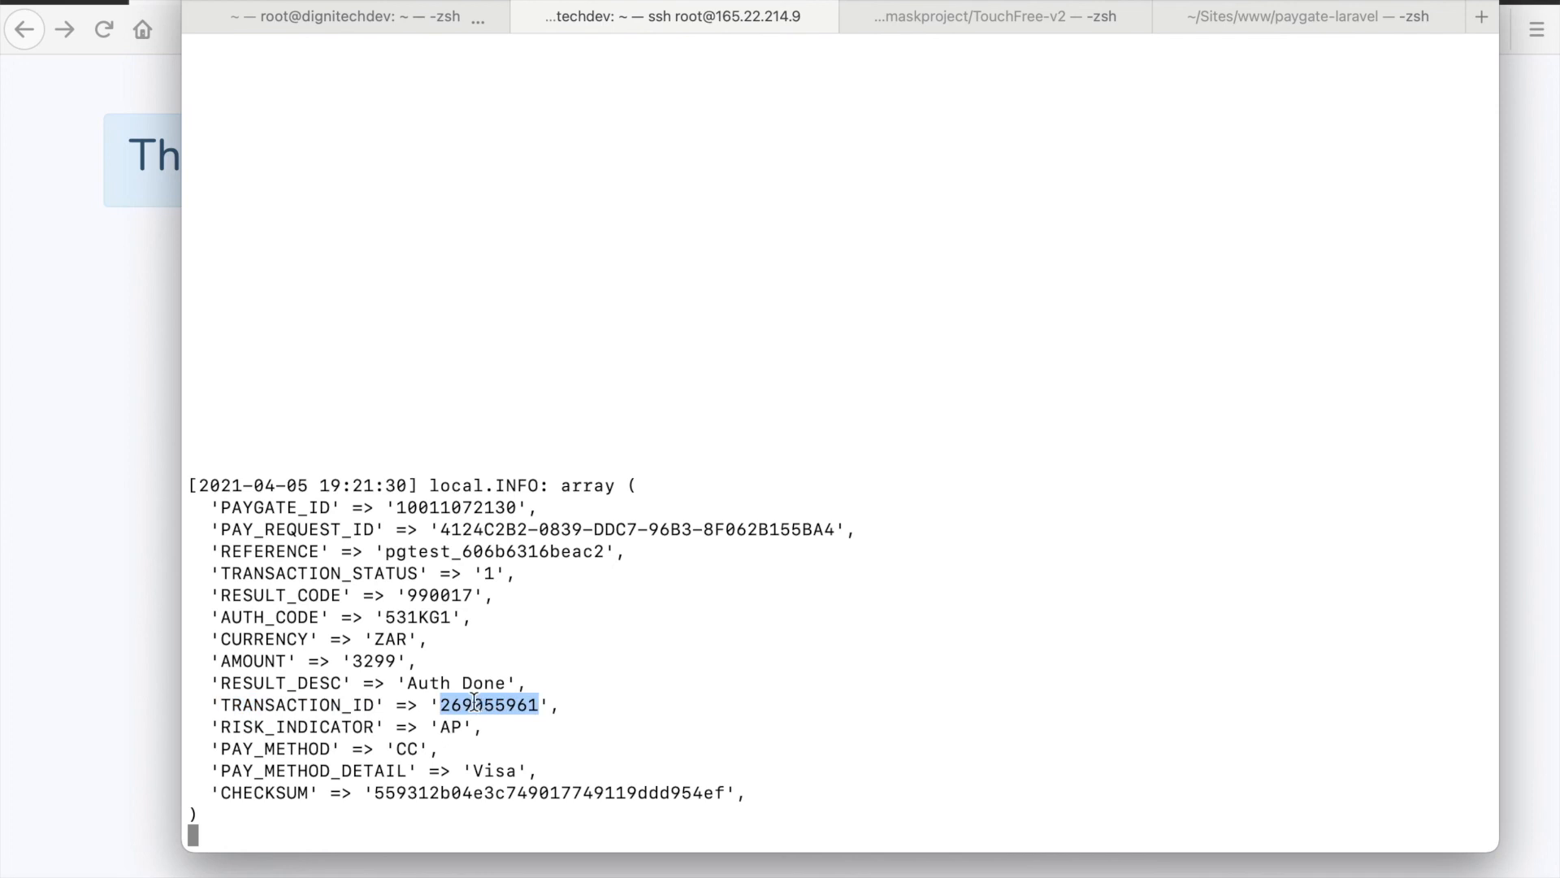
{"action": "mouse_move", "coordinate": [313, 768]}
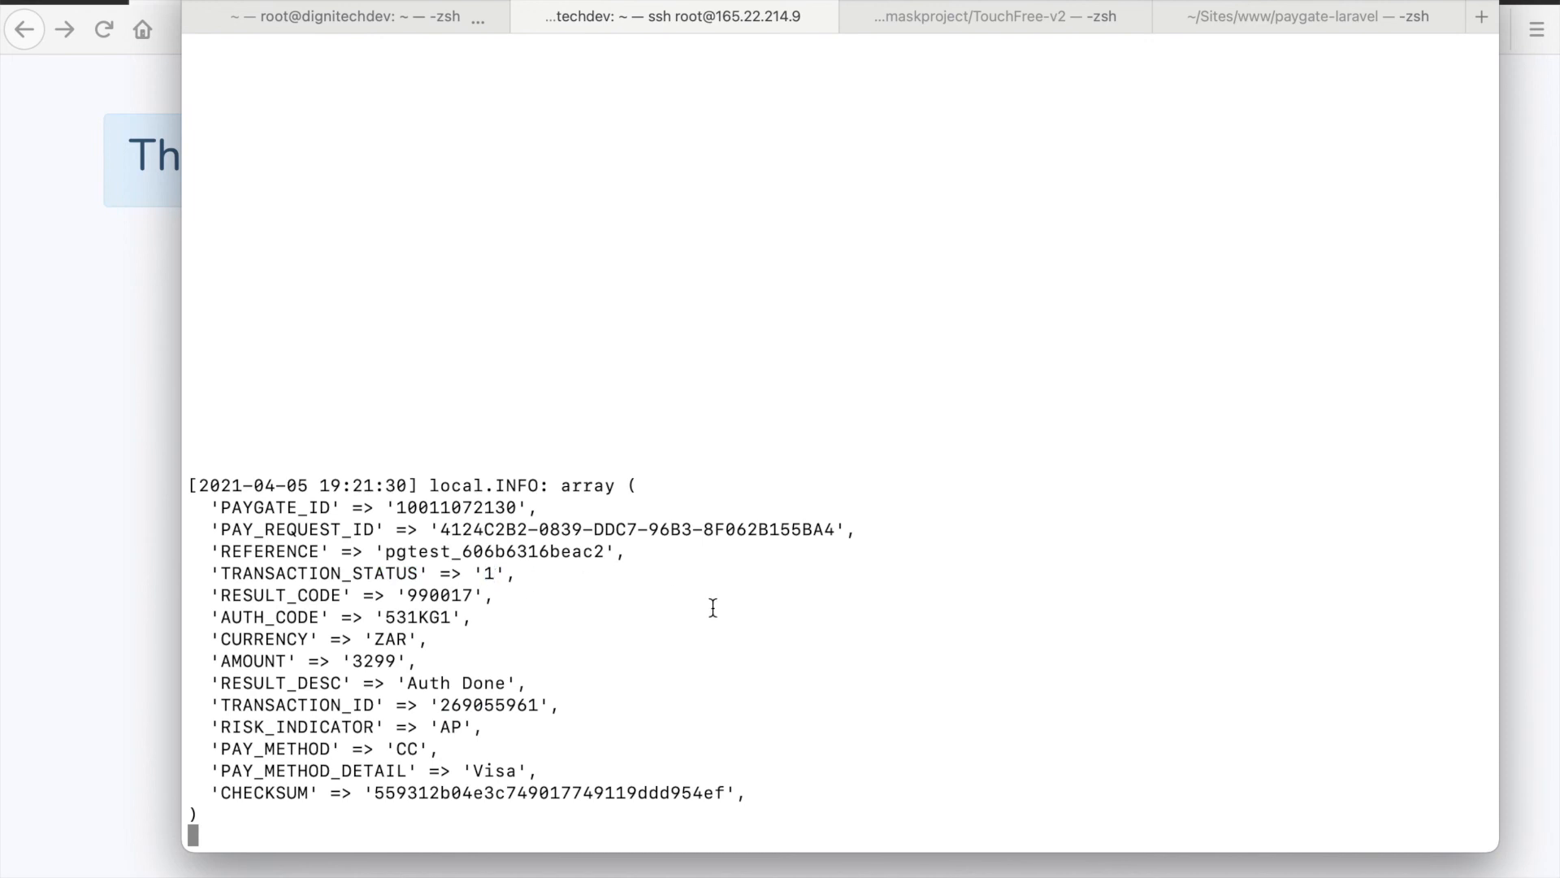
{"action": "mouse_move", "coordinate": [124, 433]}
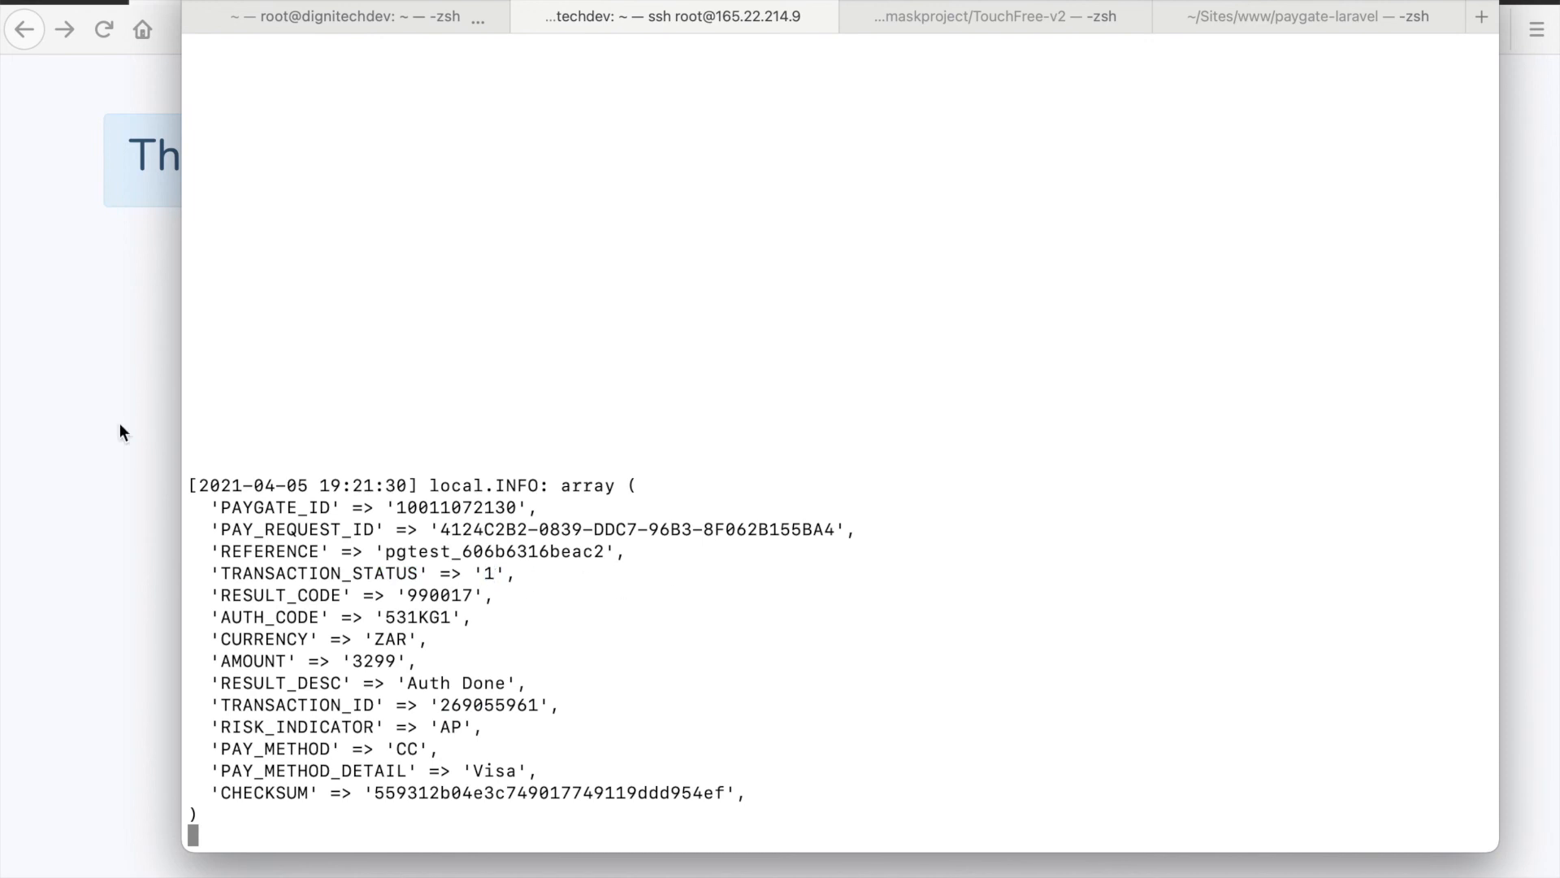